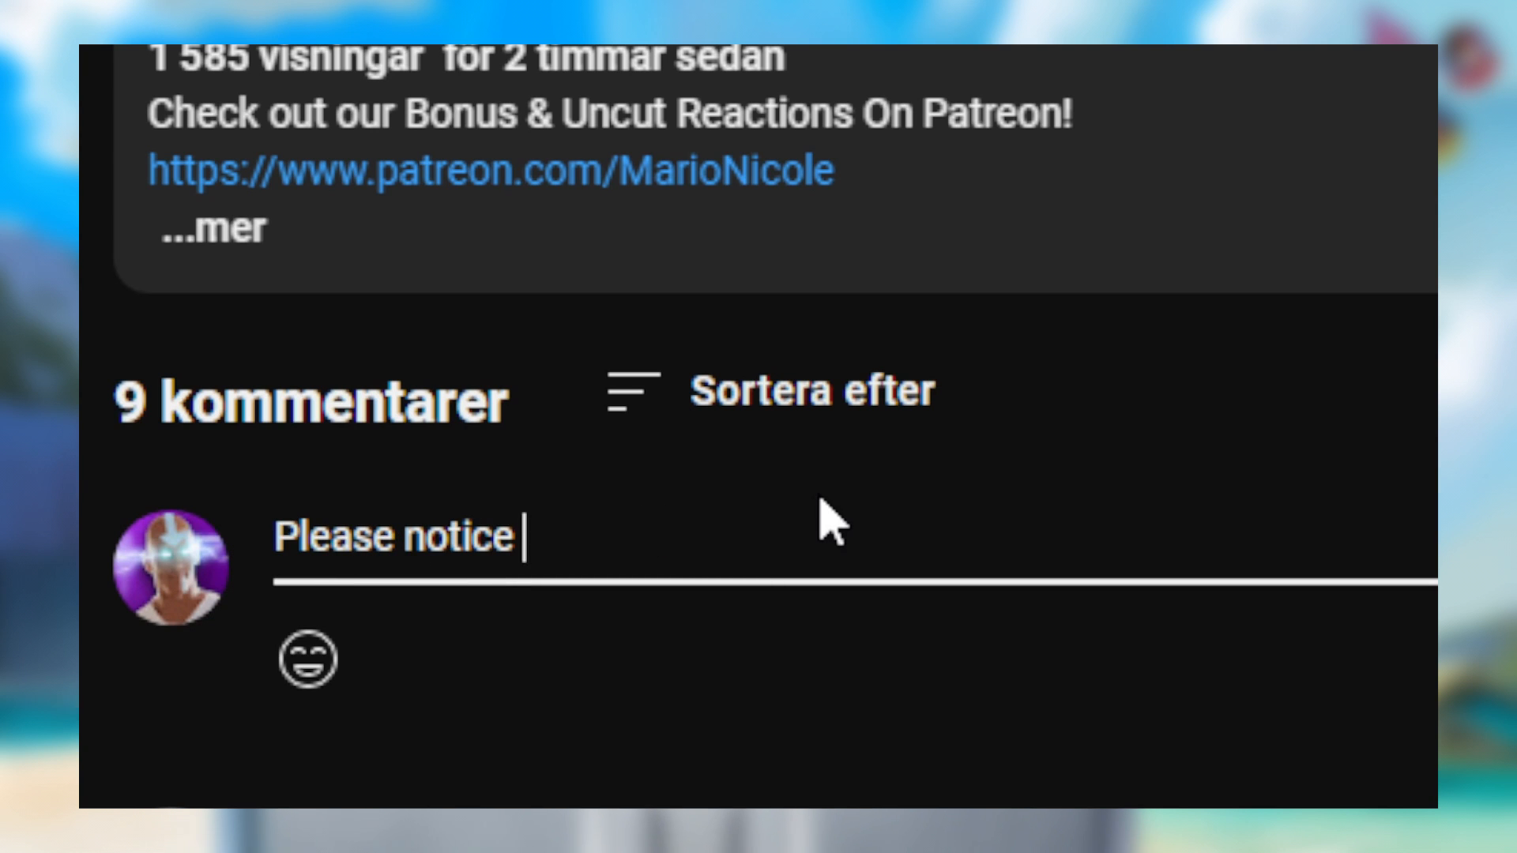
Step: Draft the comment 'Please notice' under the YouTube video
text(me 🐳)
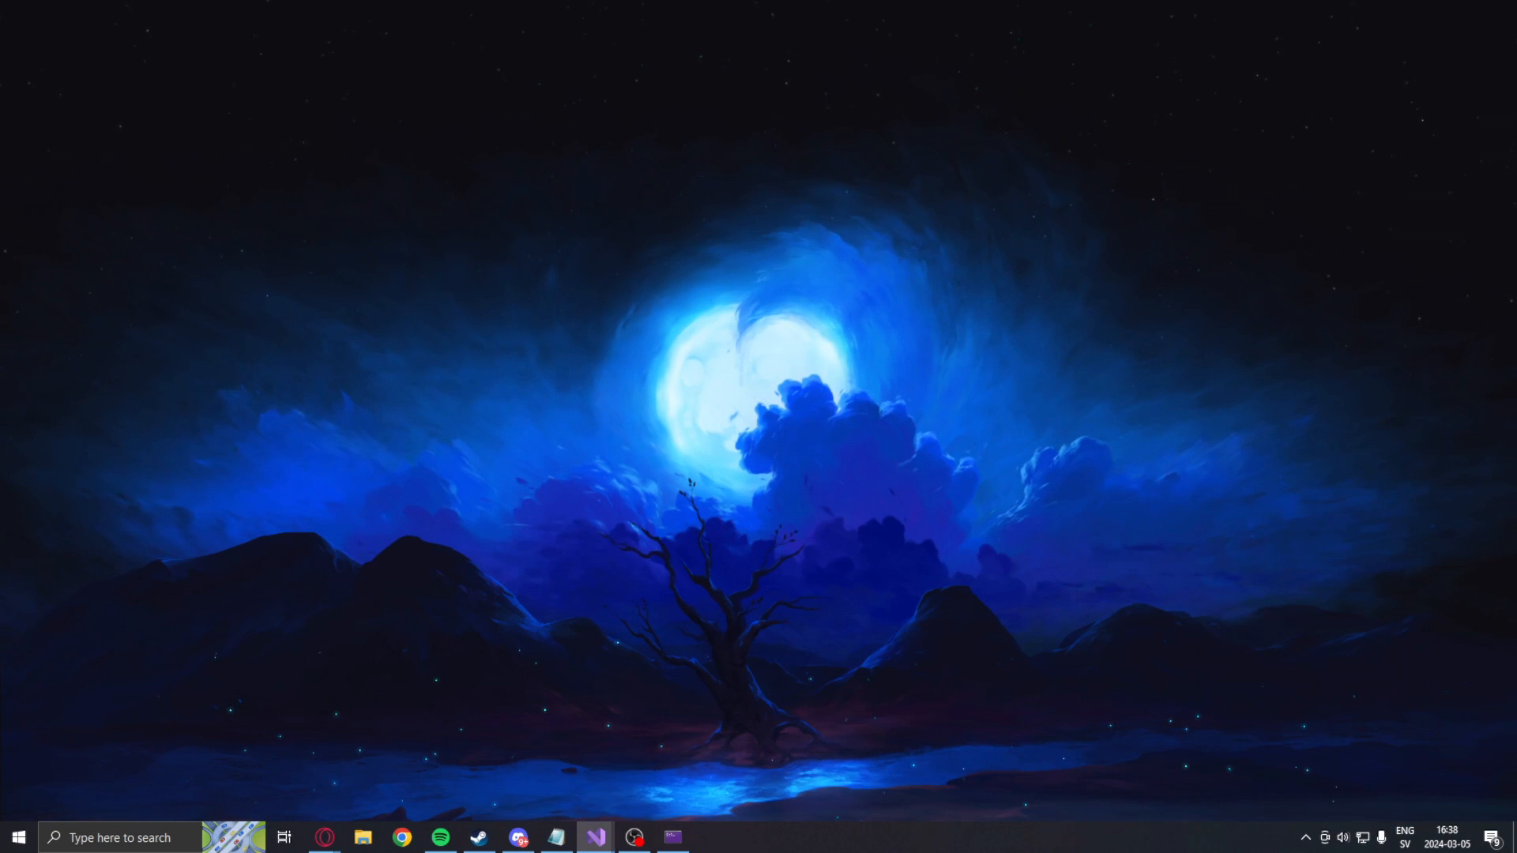
Step: Review the offsets and main loop in Program.cs, then the Calculate.cs and Renderer.cs code
click(595, 837)
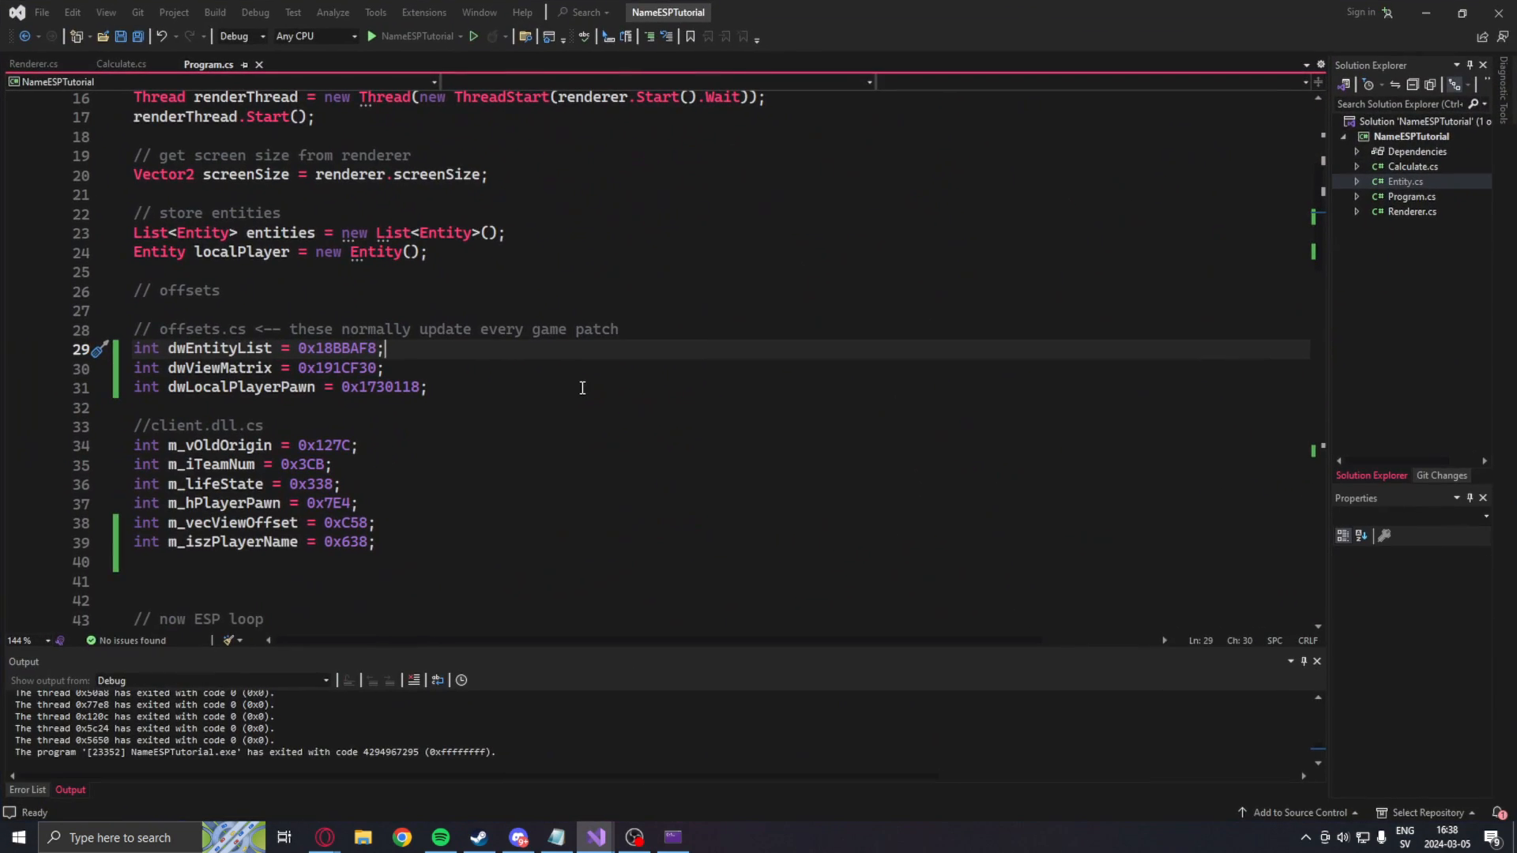
scroll(down, 3)
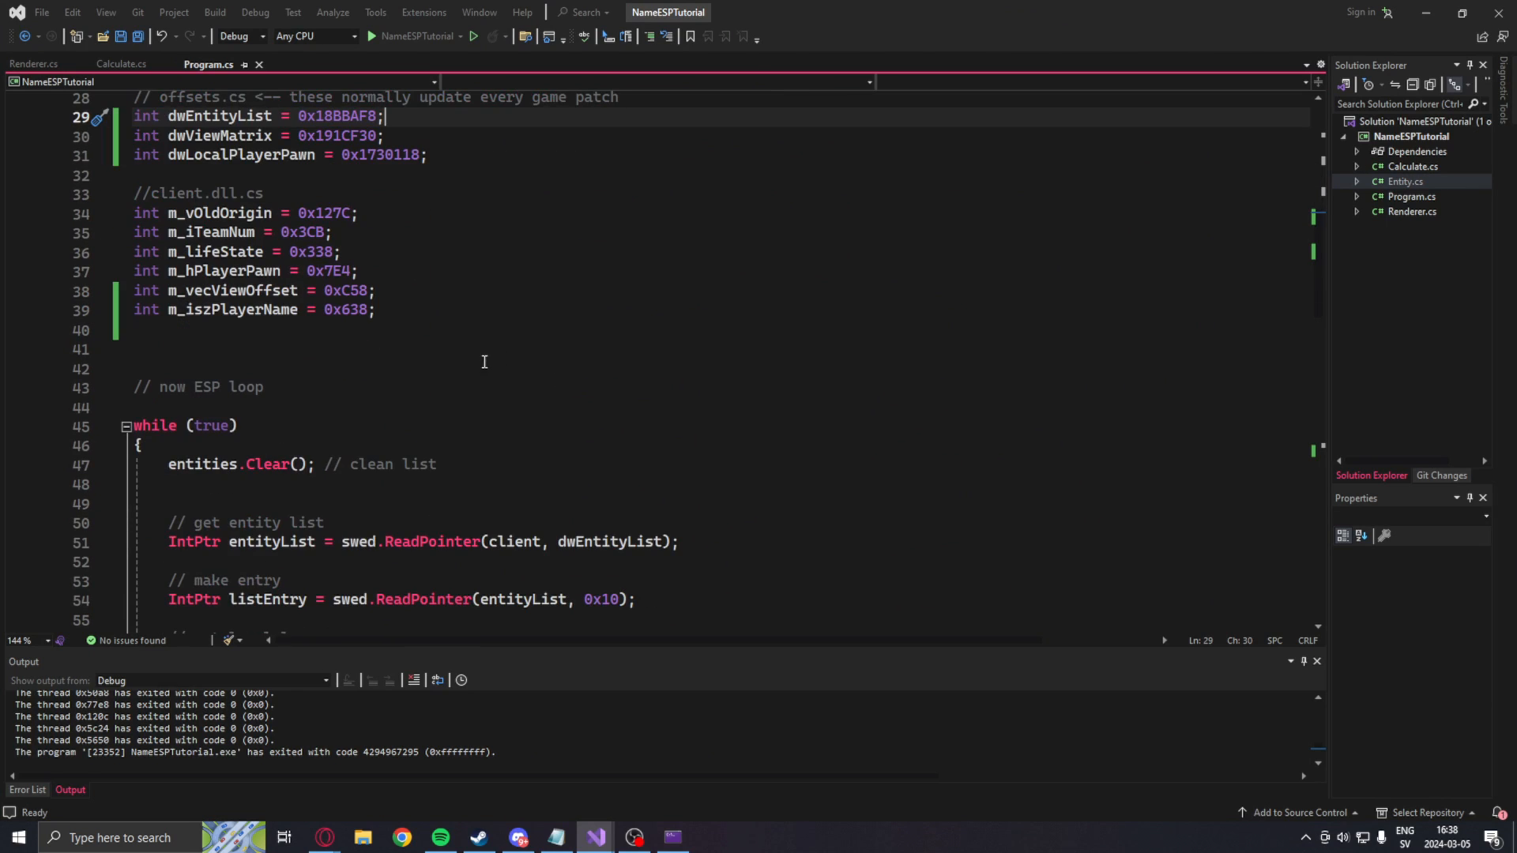
scroll(down, 3)
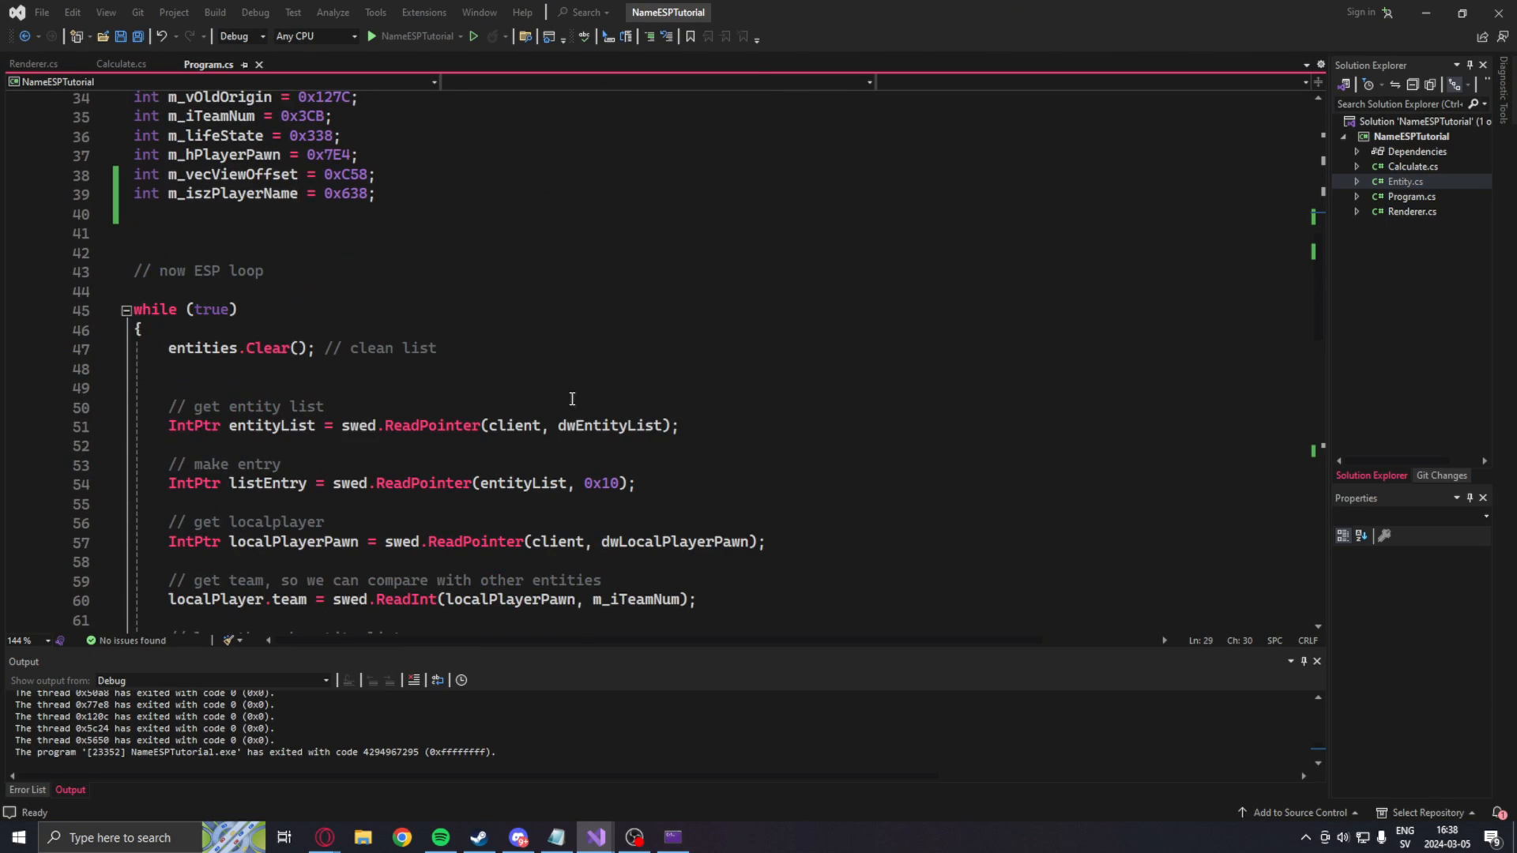
click(120, 64)
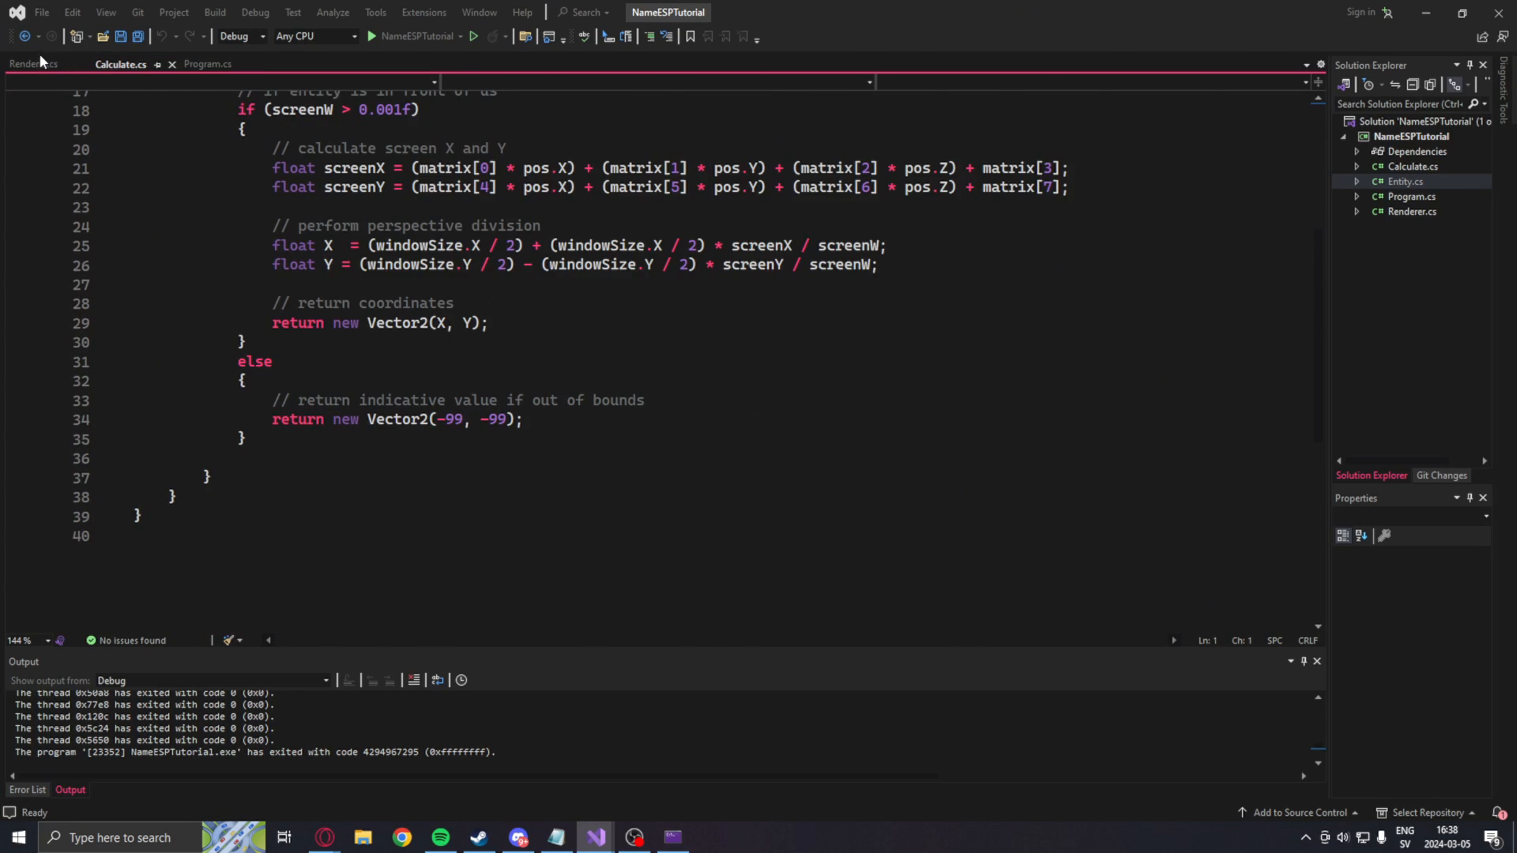
click(34, 64)
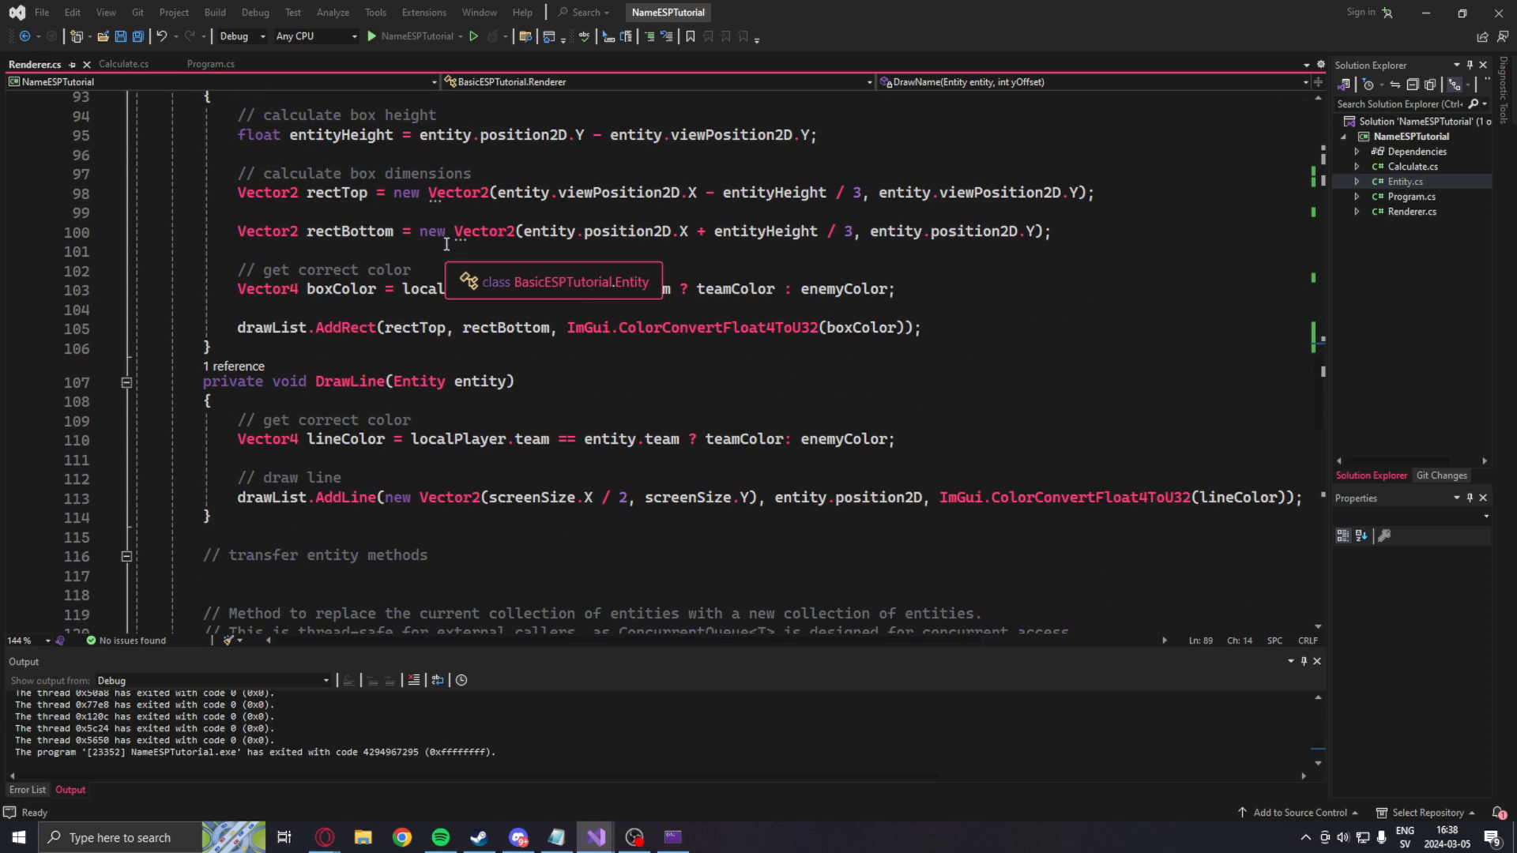
scroll(up, 3)
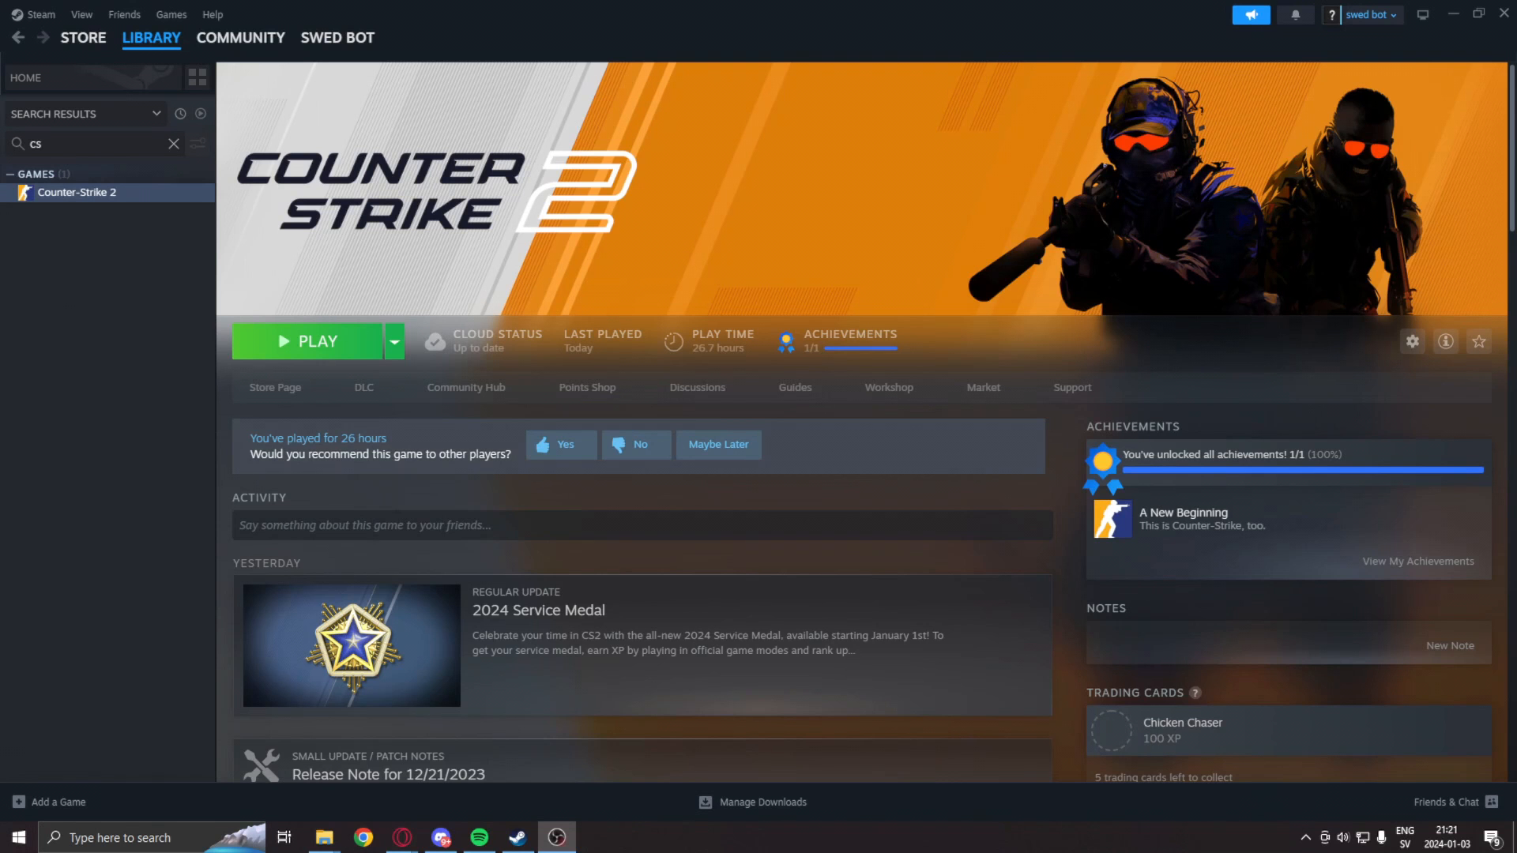
mouse_move(1042, 324)
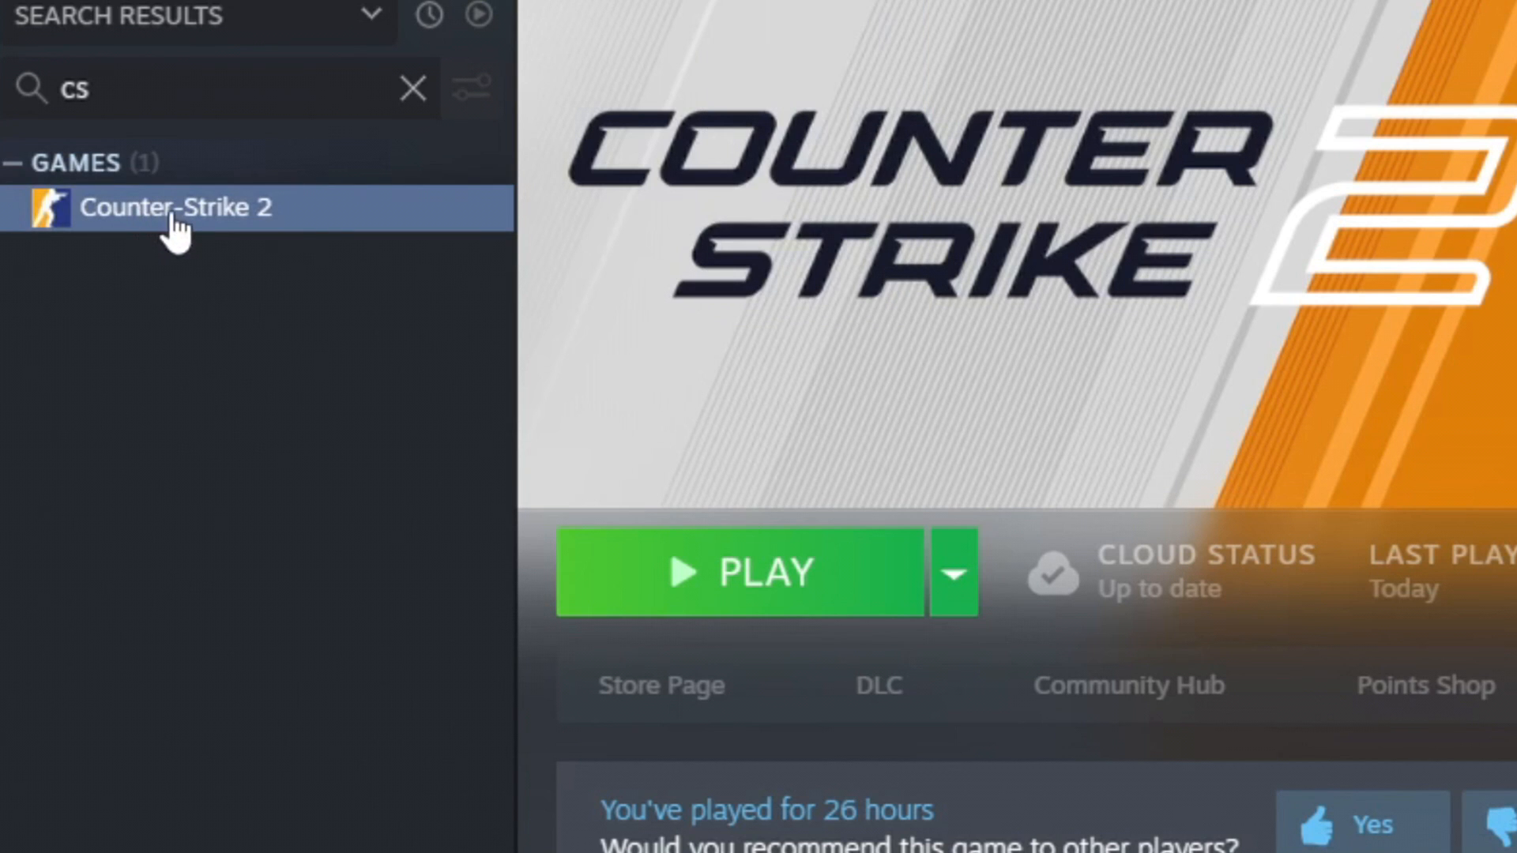
mouse_move(189, 232)
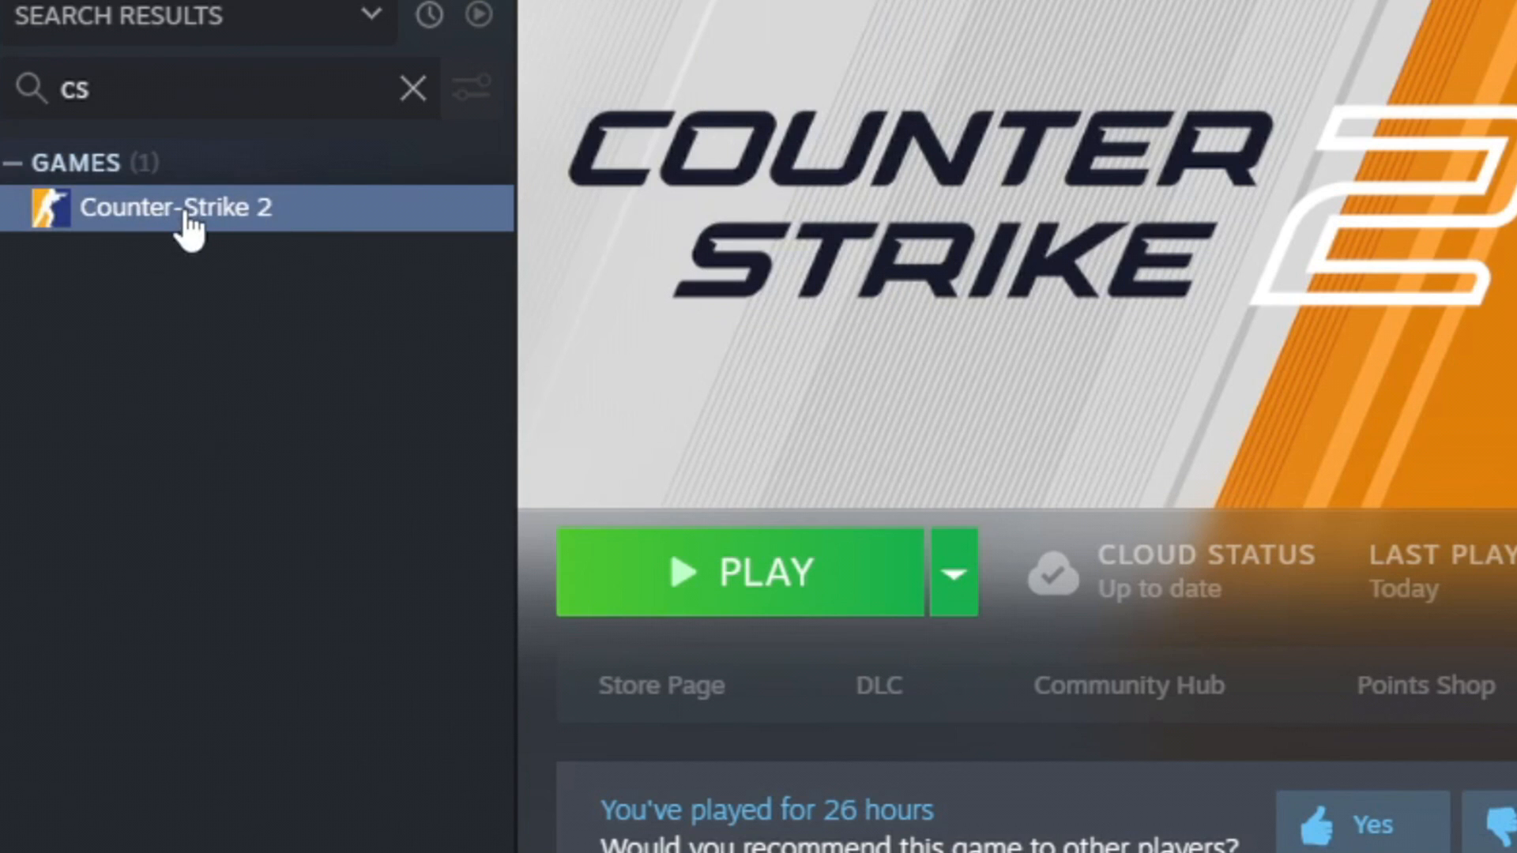
Step: Enter -insecure in Counter-Strike 2's Steam launch options
right_click(173, 207)
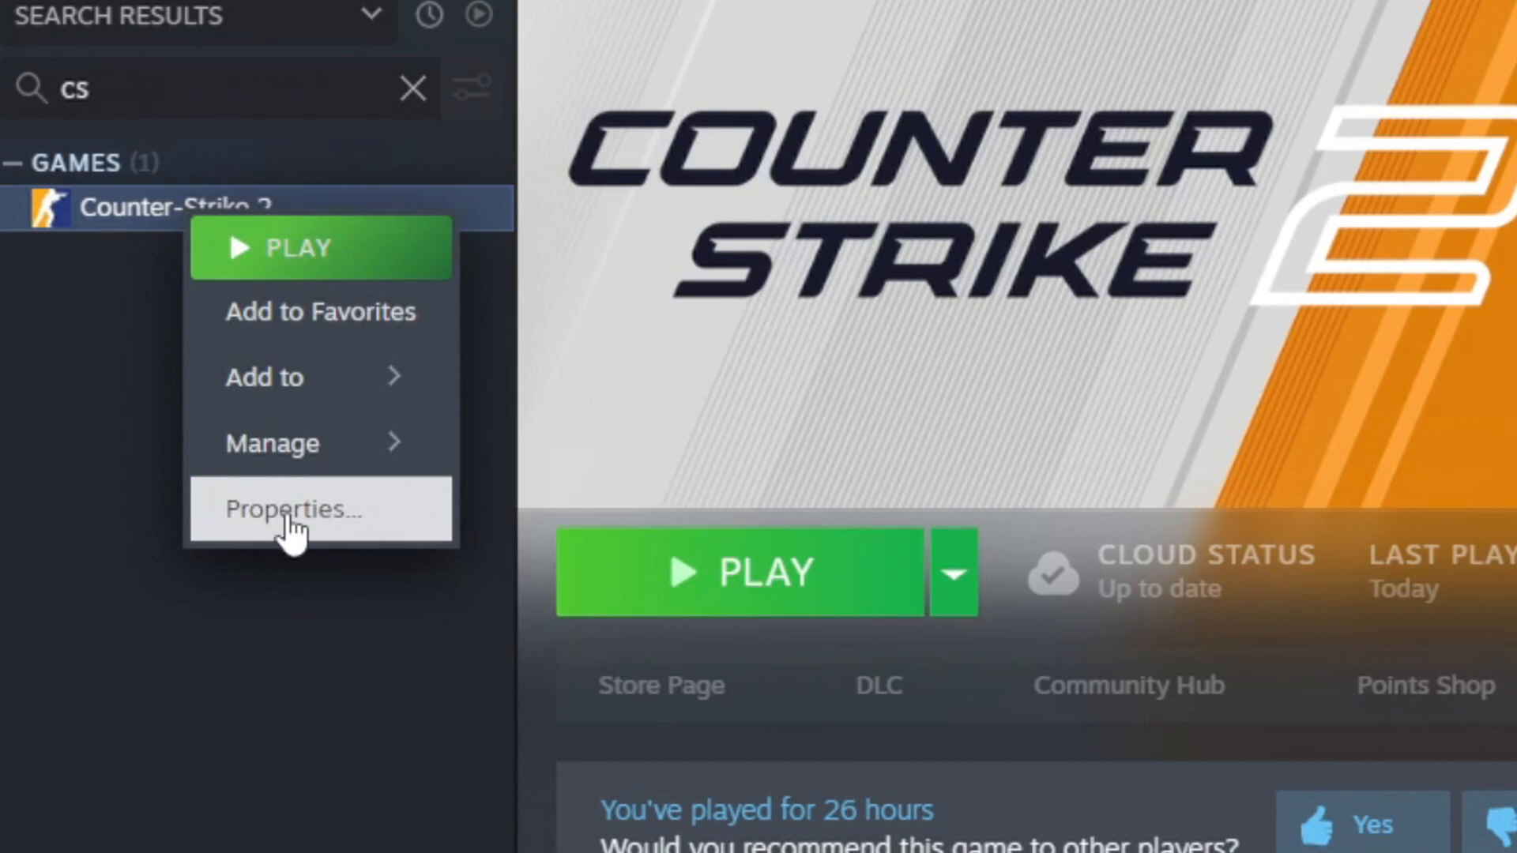
click(295, 510)
text(-ins)
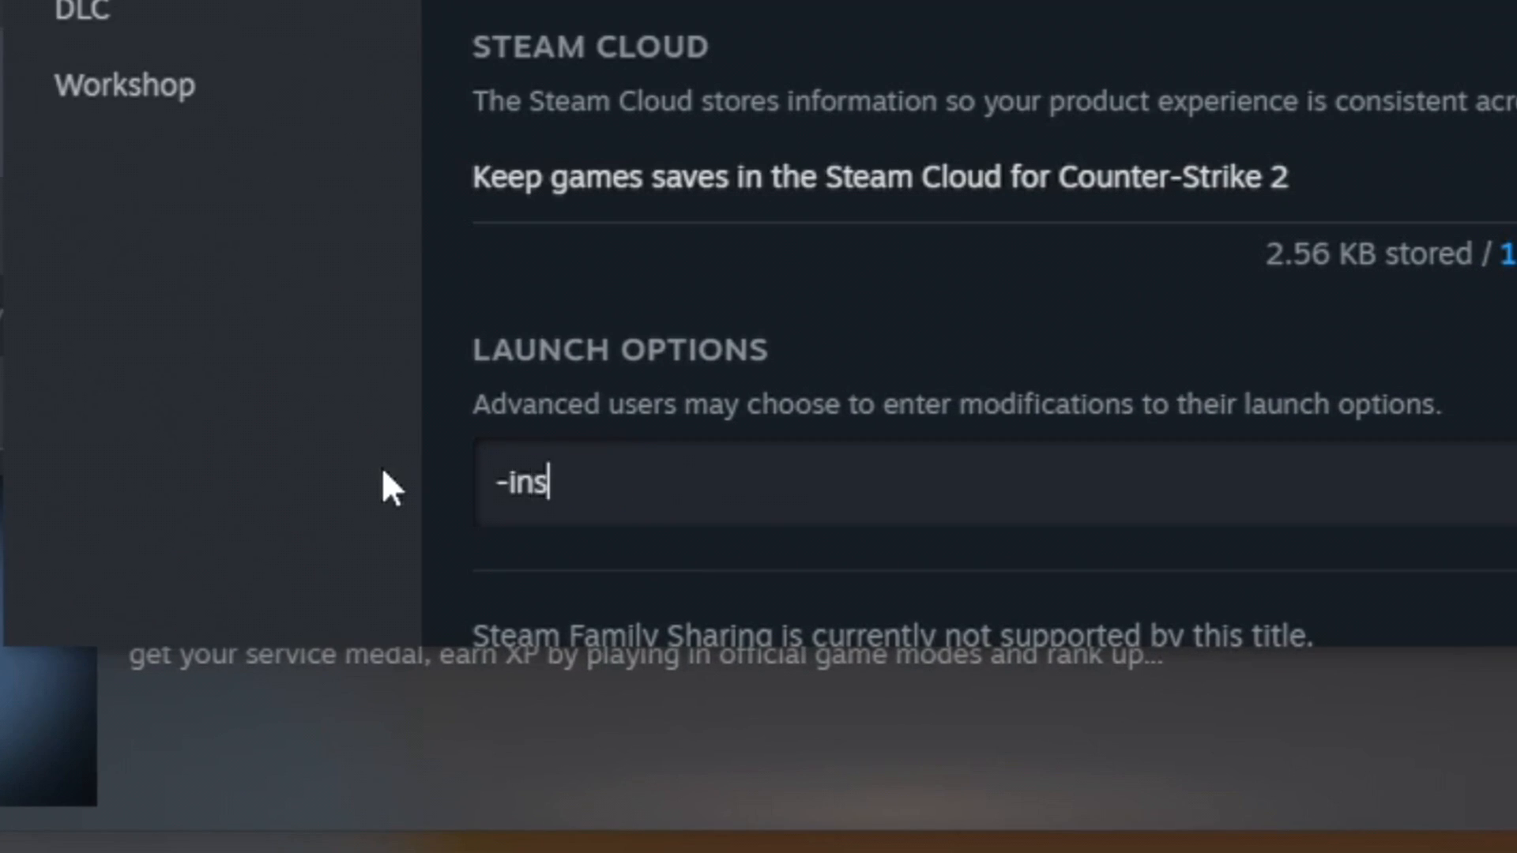
text(ecure)
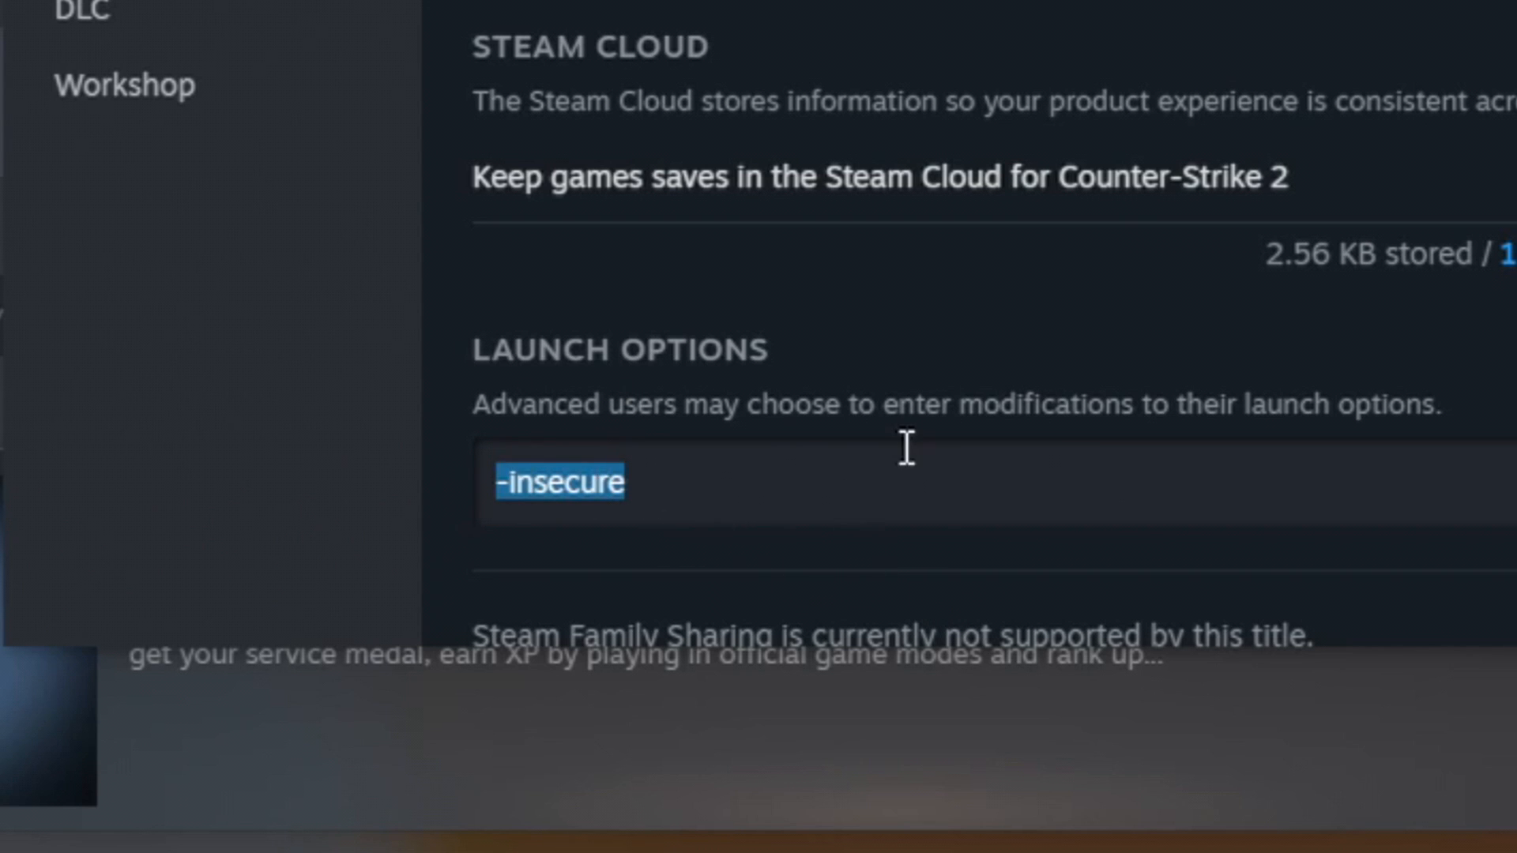
scroll(up, 3)
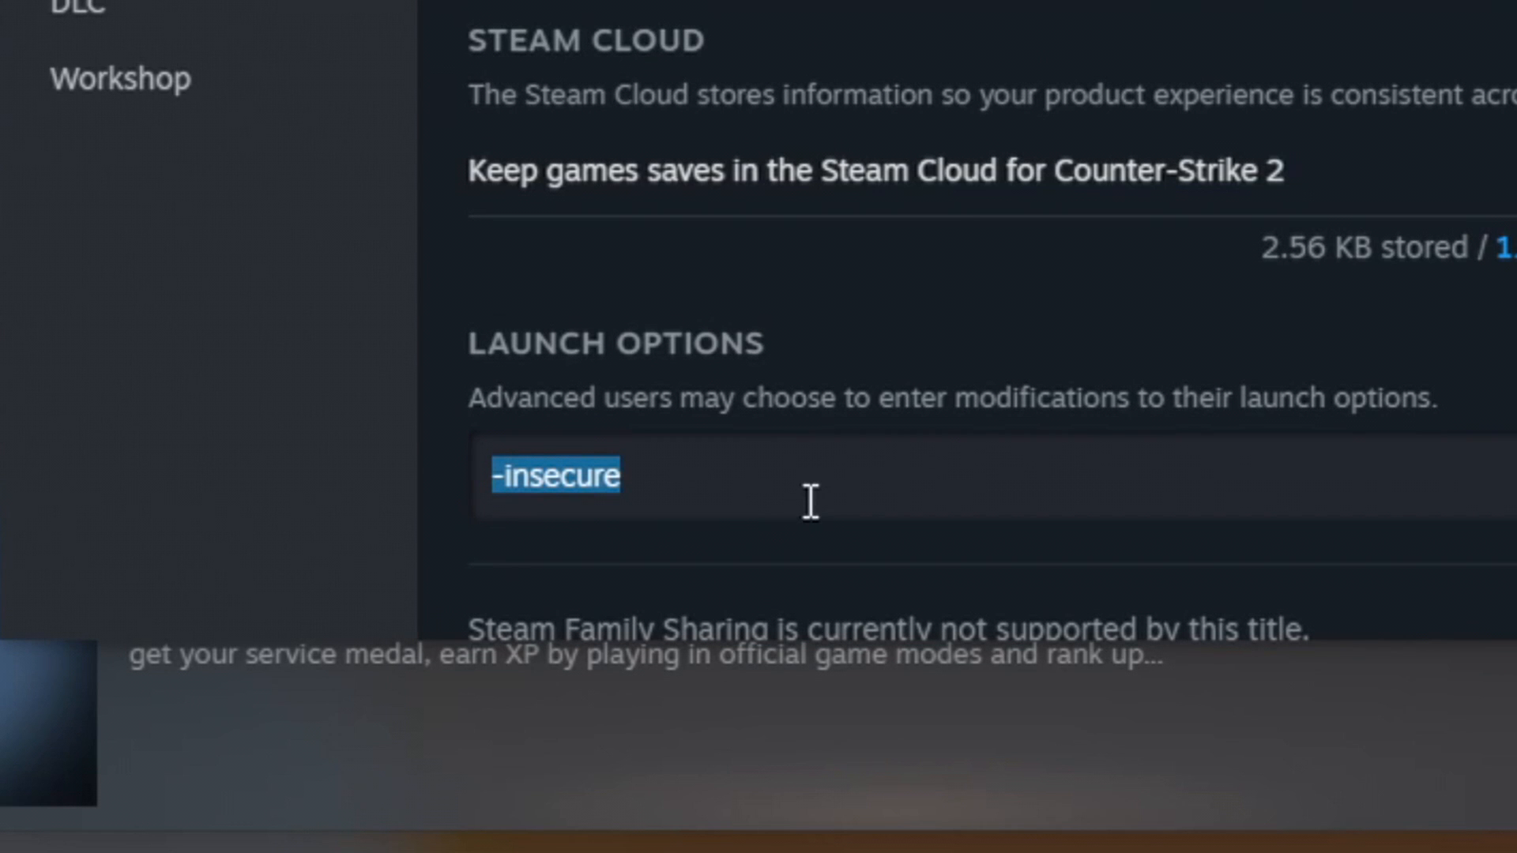
mouse_move(680, 478)
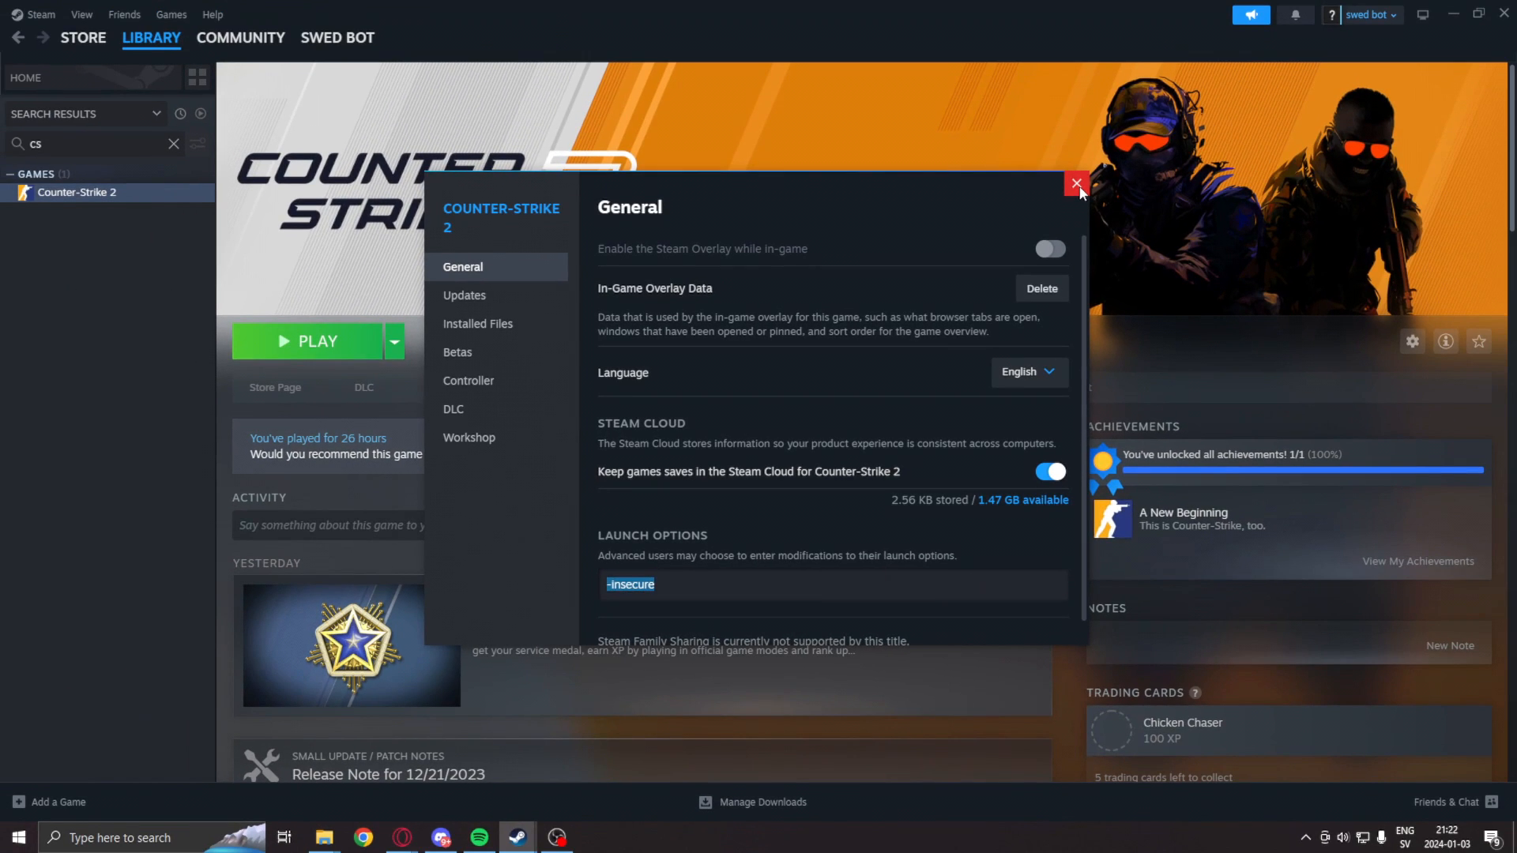
Step: Launch Counter-Strike 2, accept the insecure-mode VAC warning, and start a Dust II practice match
click(1076, 184)
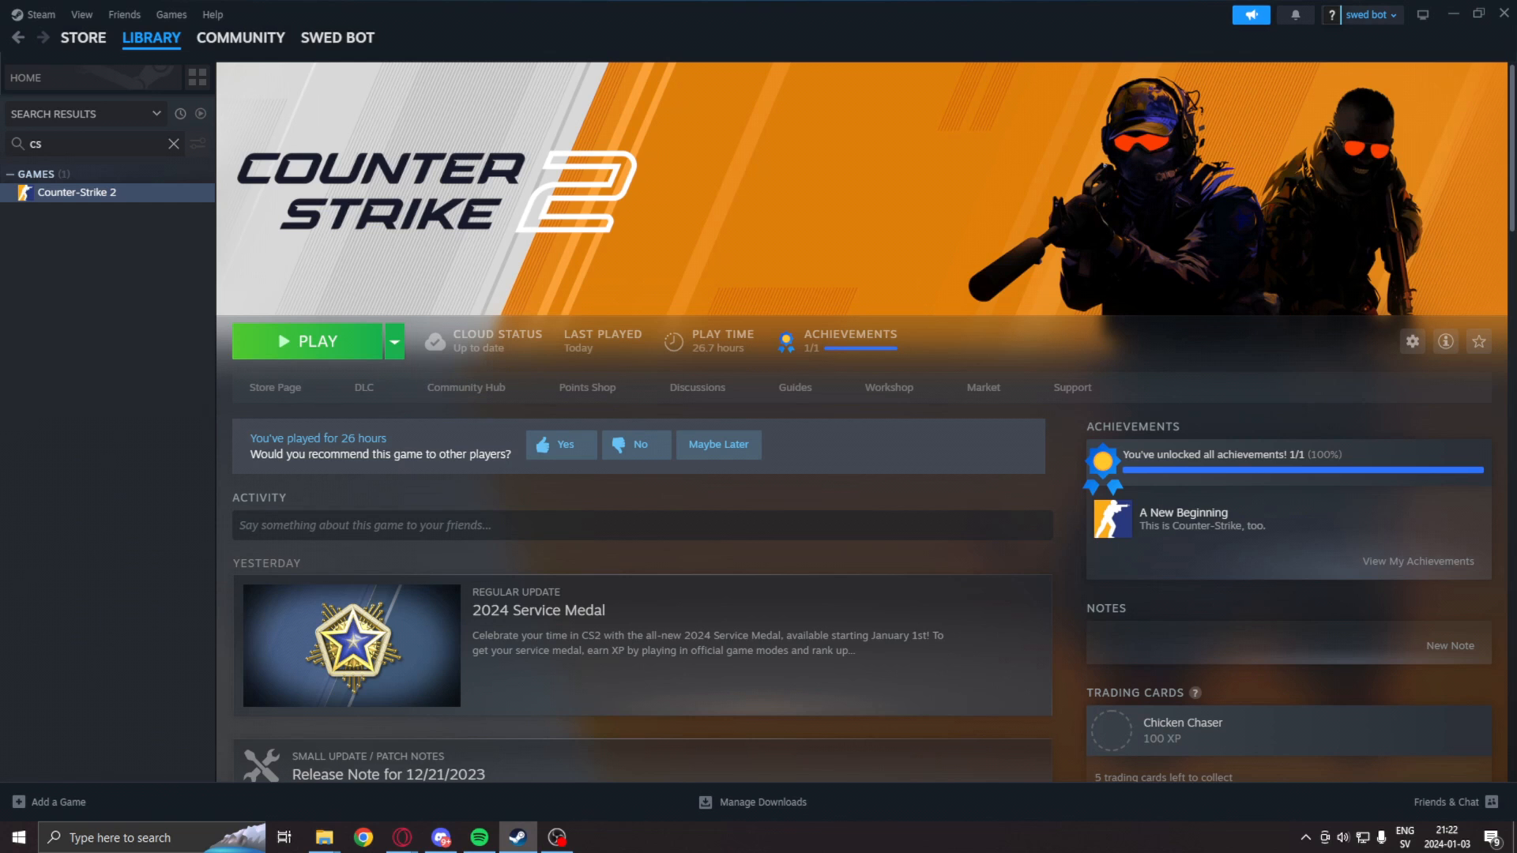
mouse_move(267, 349)
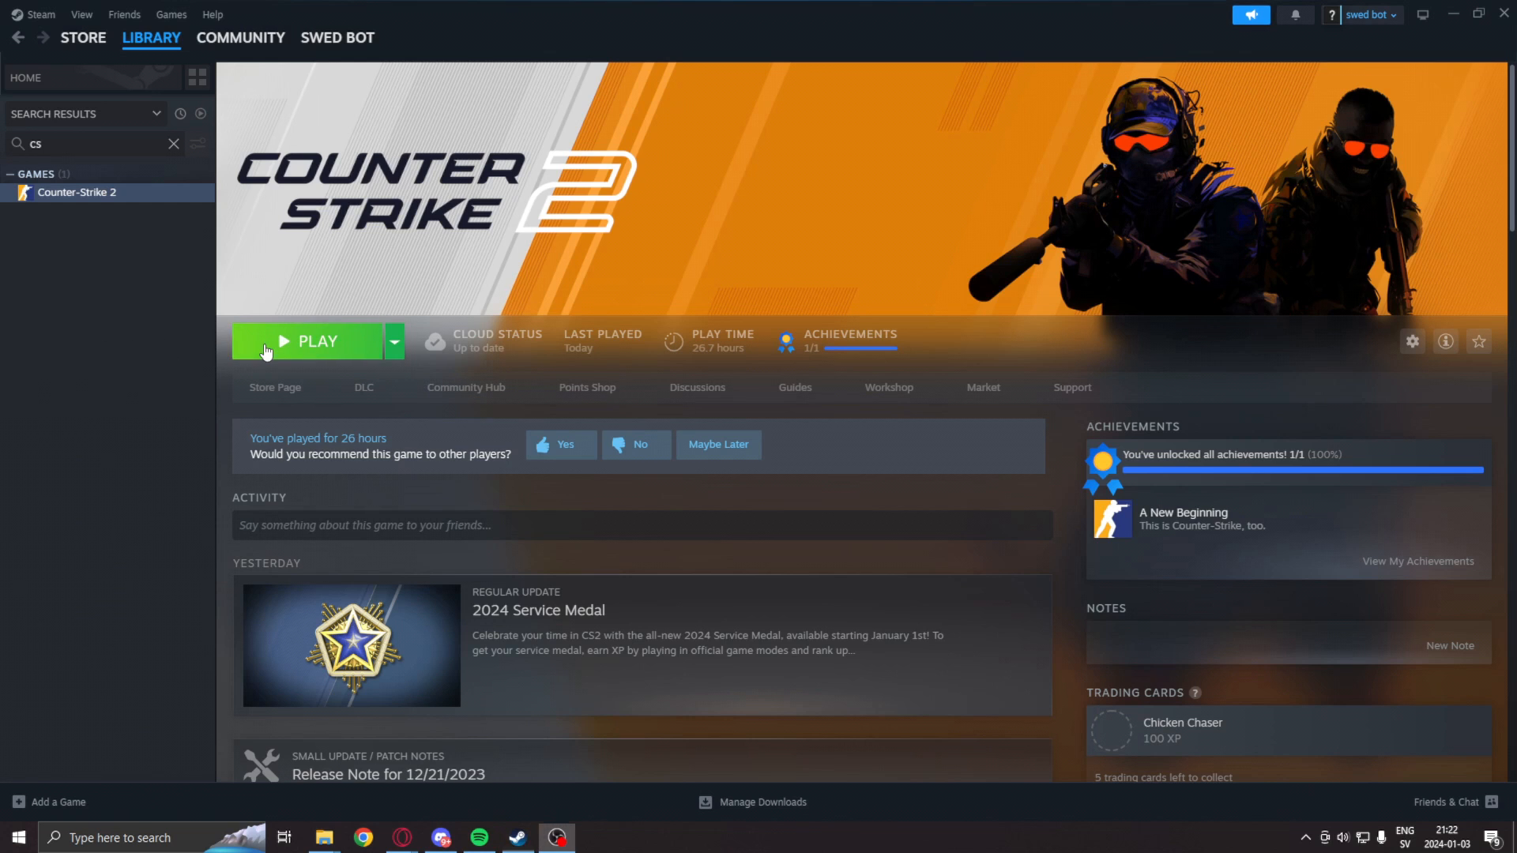
click(310, 341)
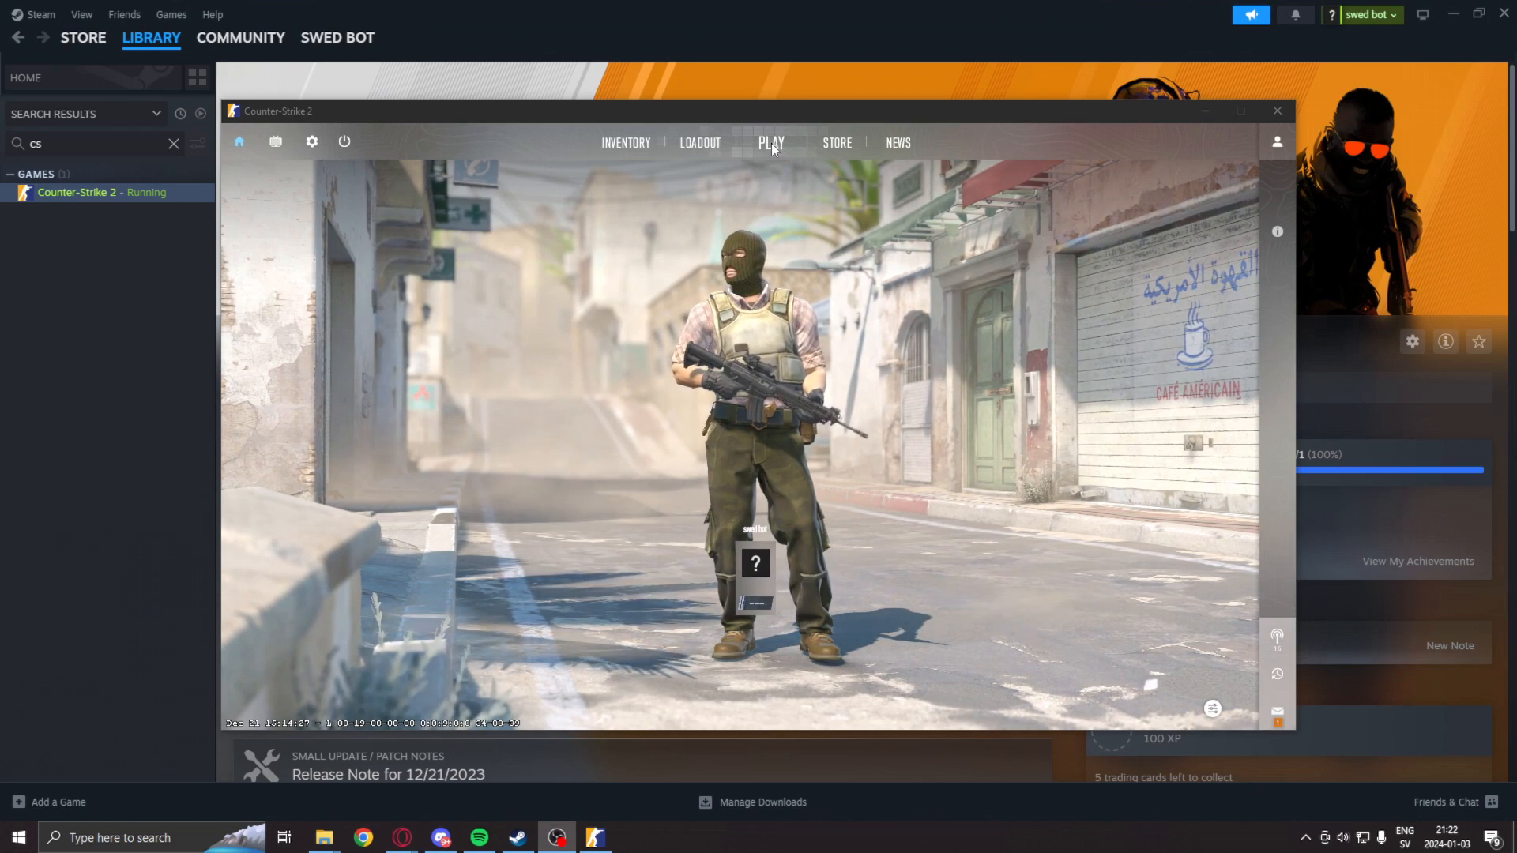
click(771, 142)
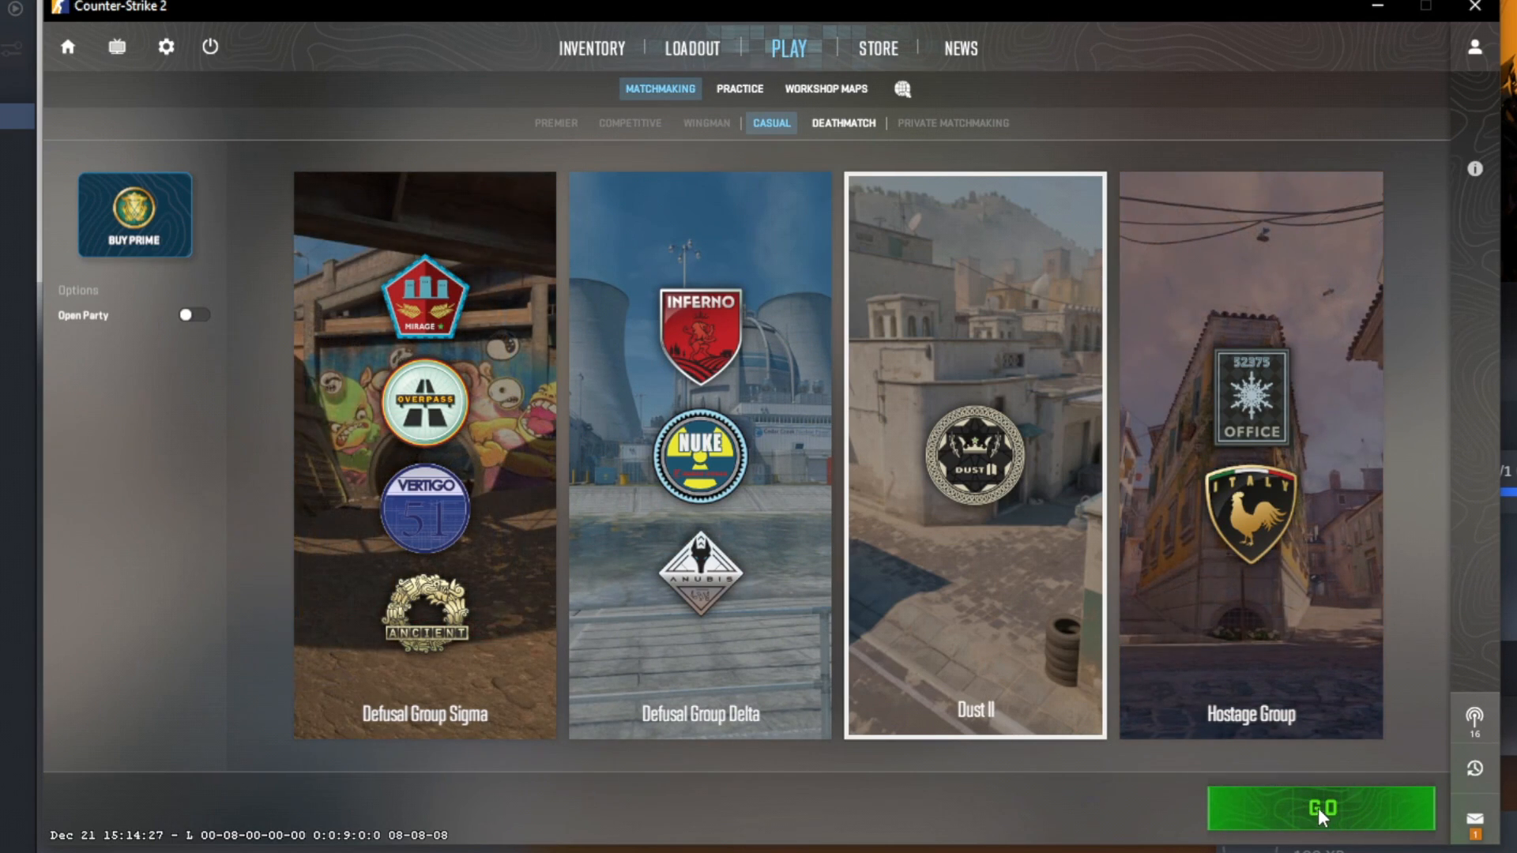
click(1319, 807)
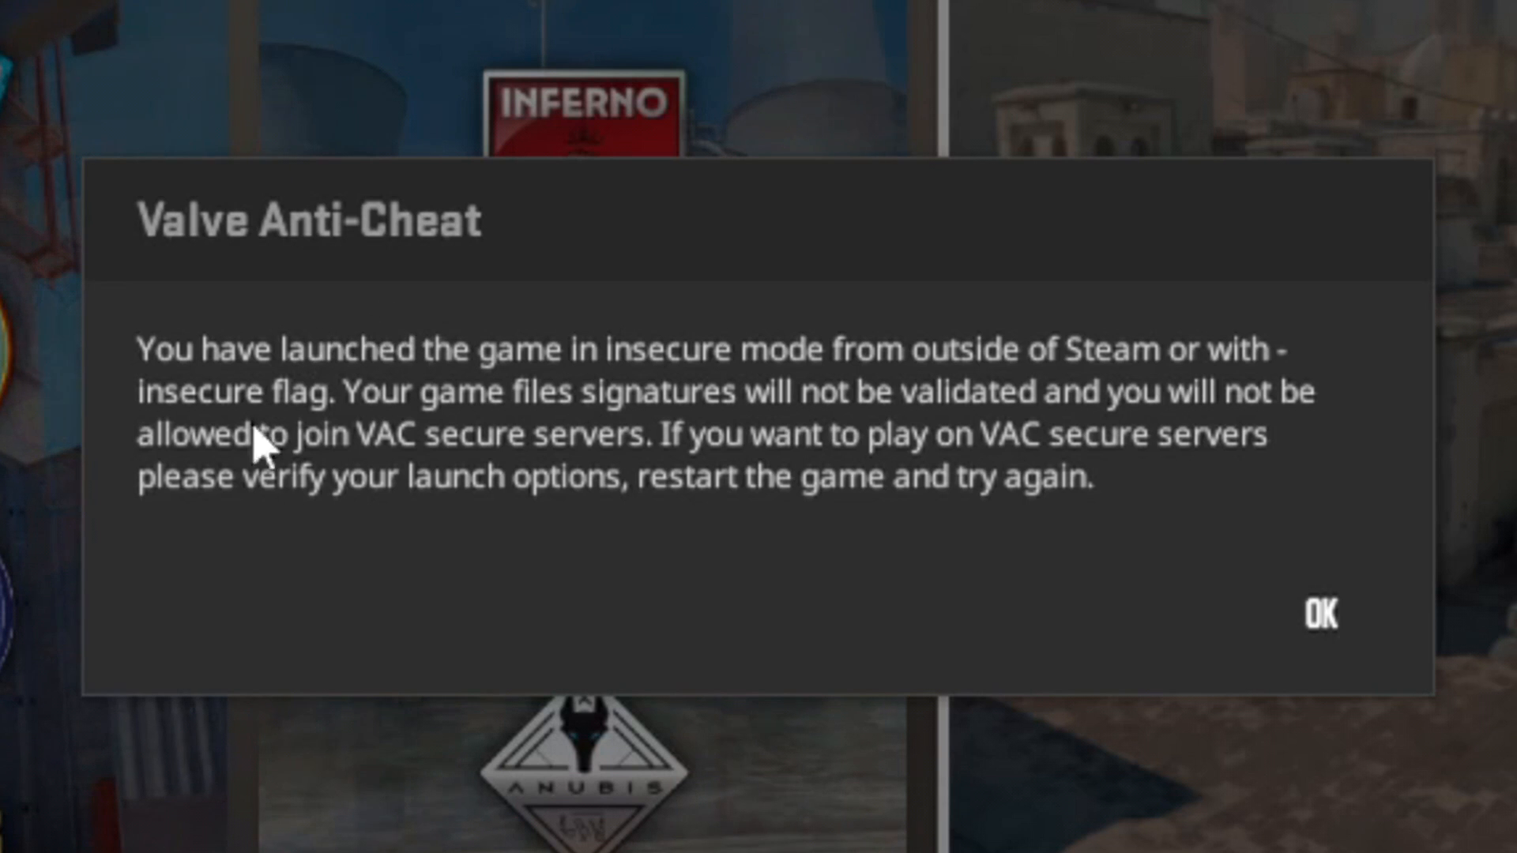
mouse_move(174, 474)
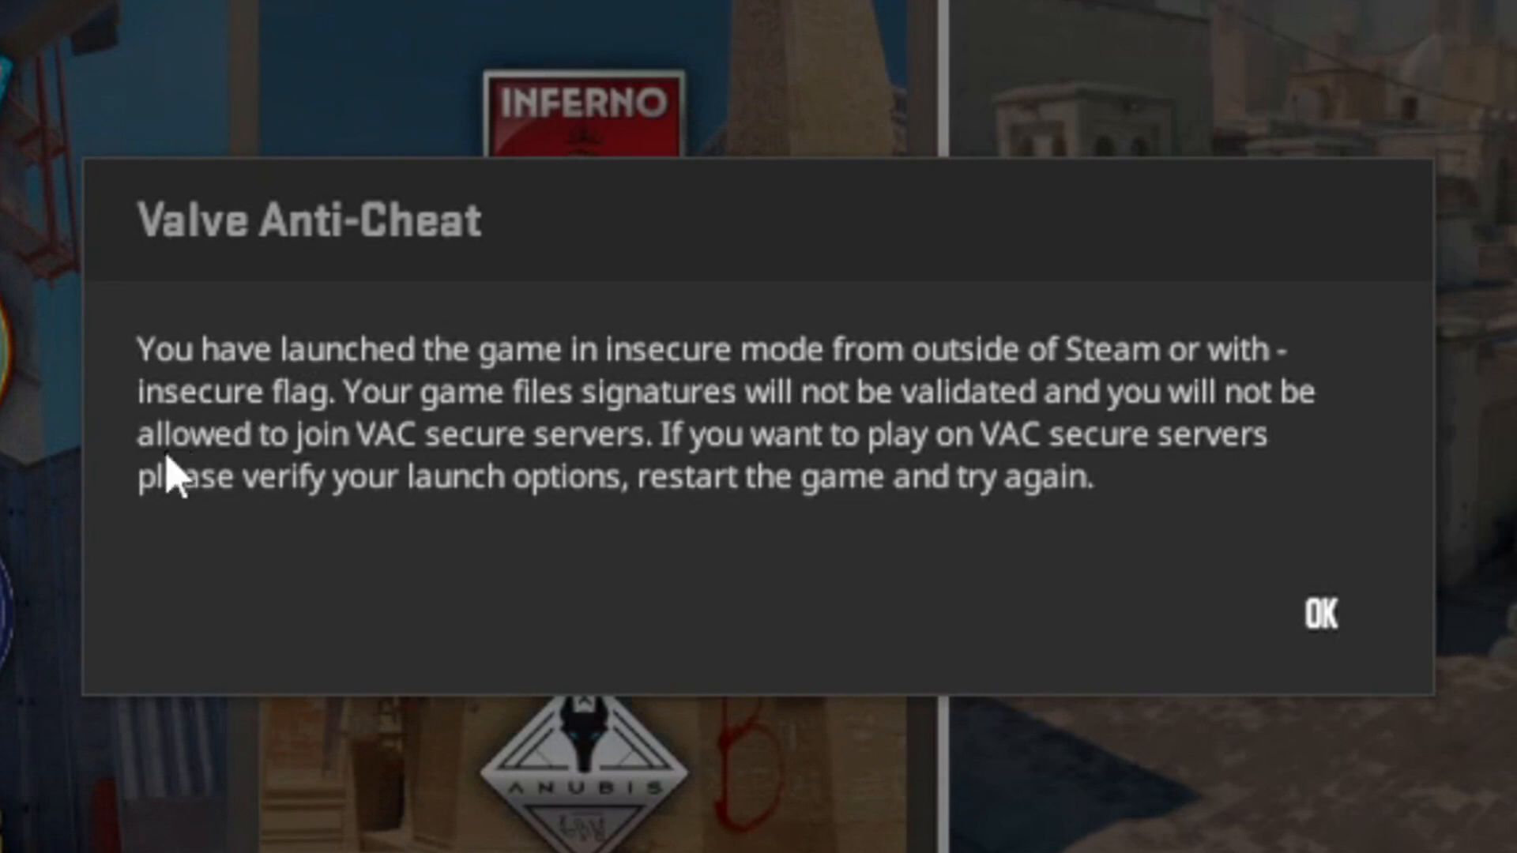
mouse_move(1369, 692)
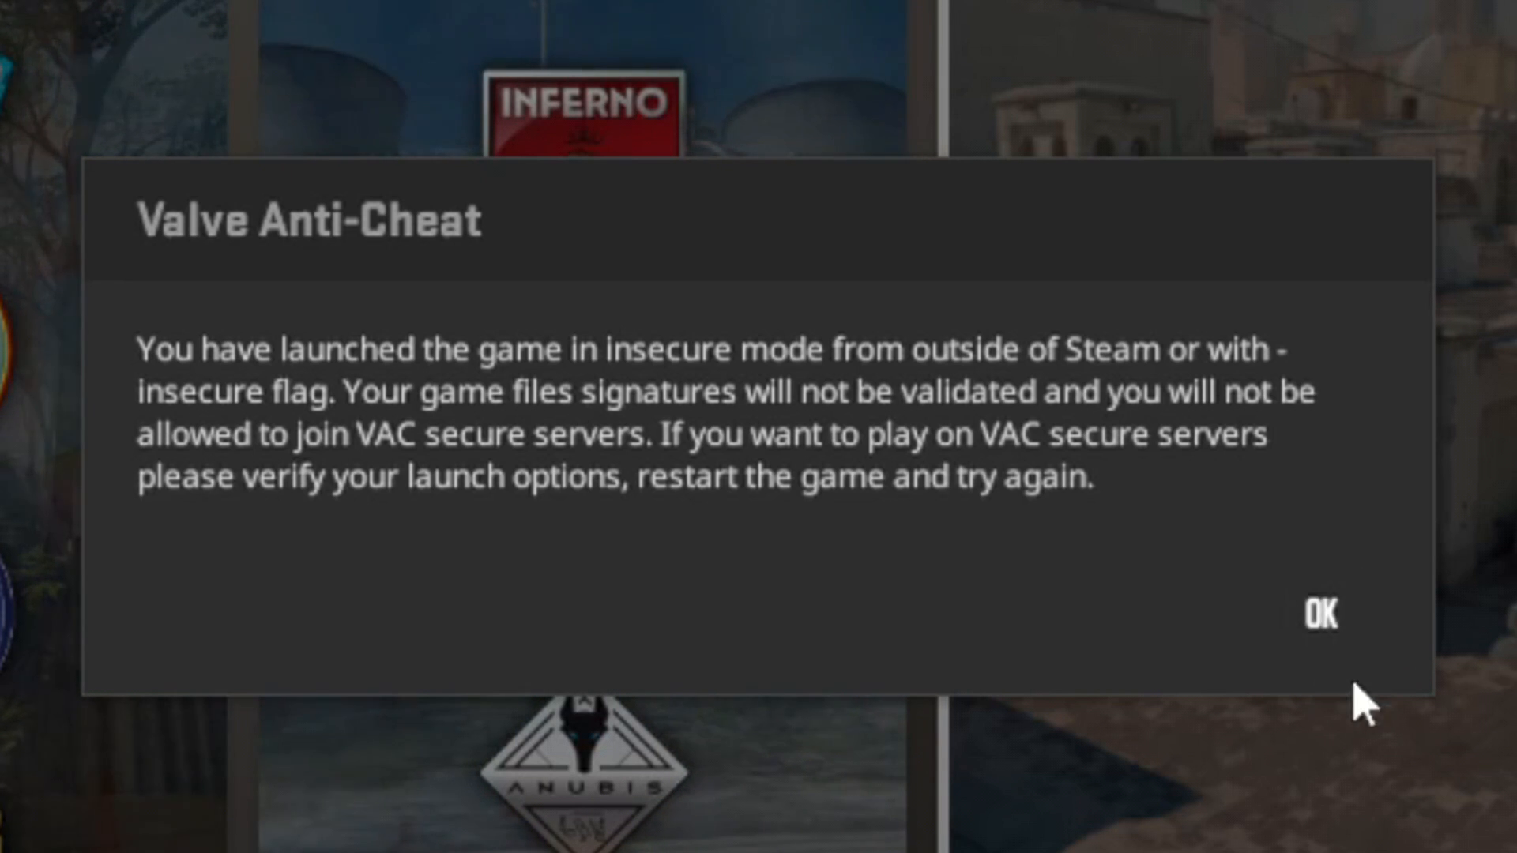
click(1318, 613)
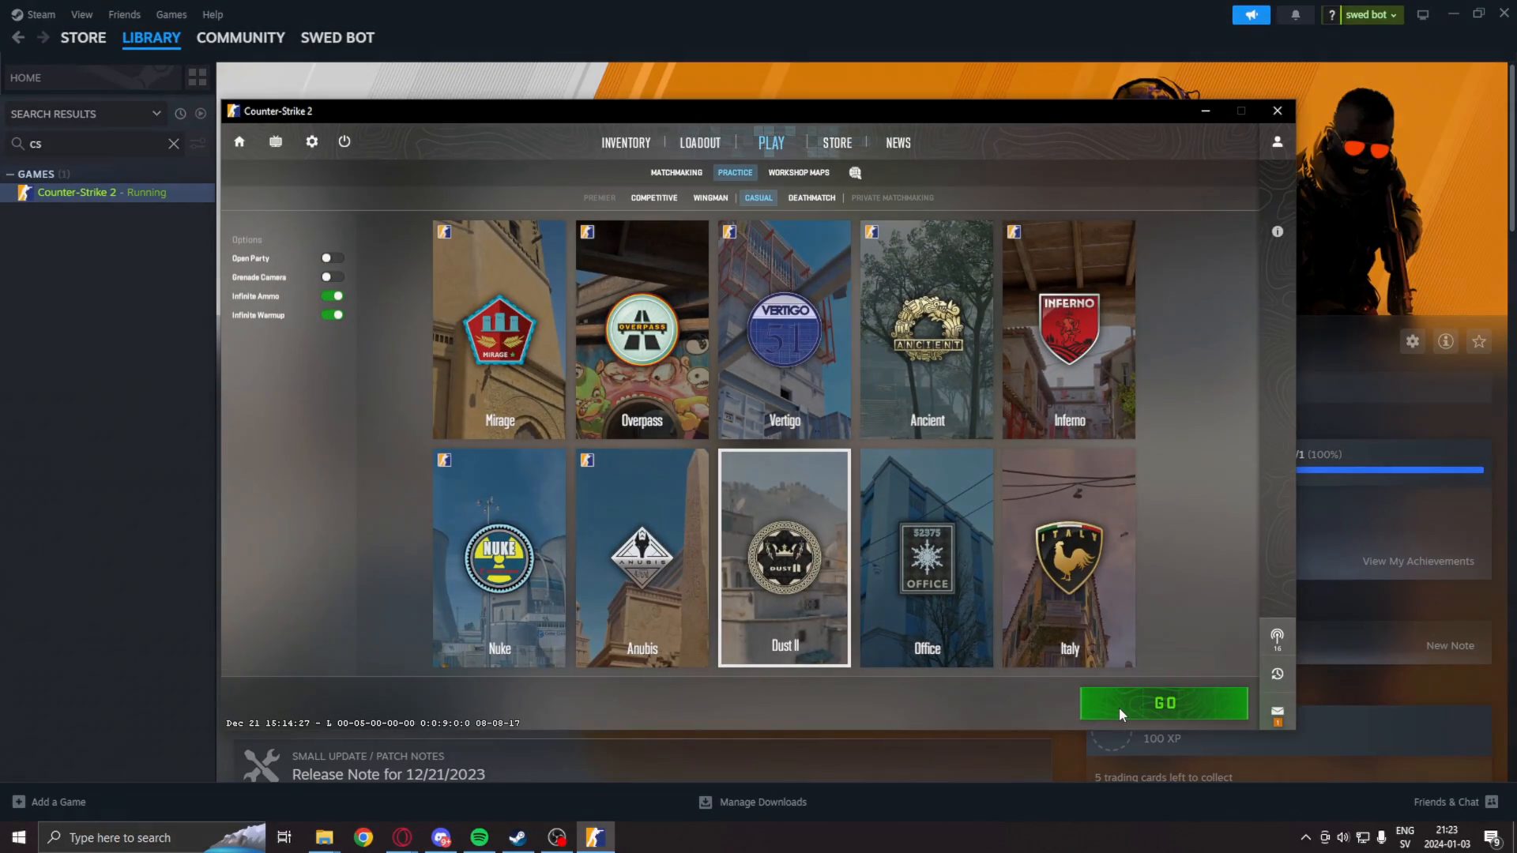
click(1163, 703)
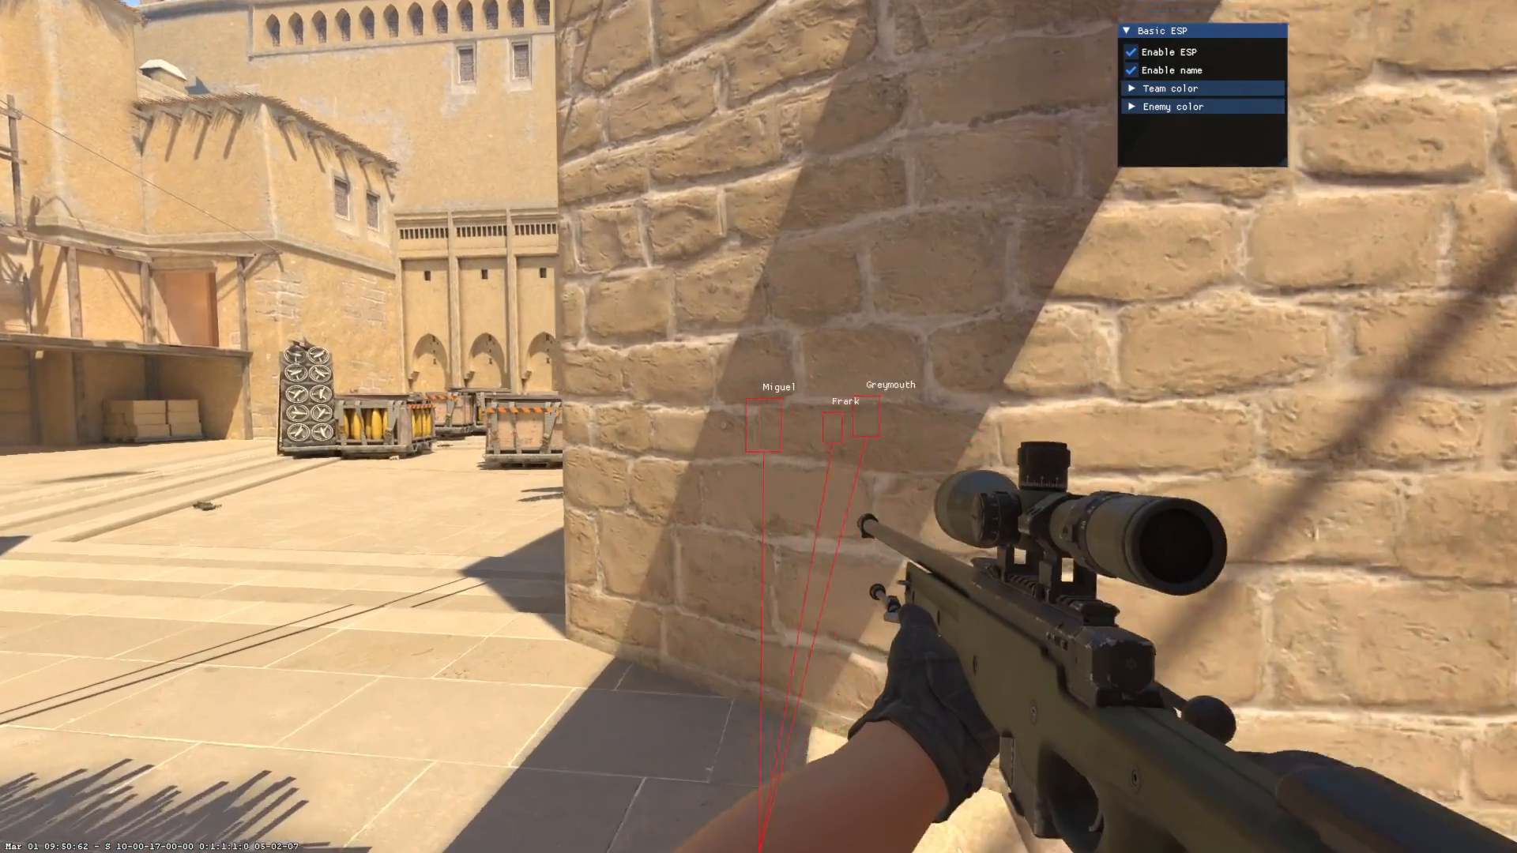
Step: Scope in on players to confirm white names above ESP boxes, then toggle Enable name
right_click(759, 427)
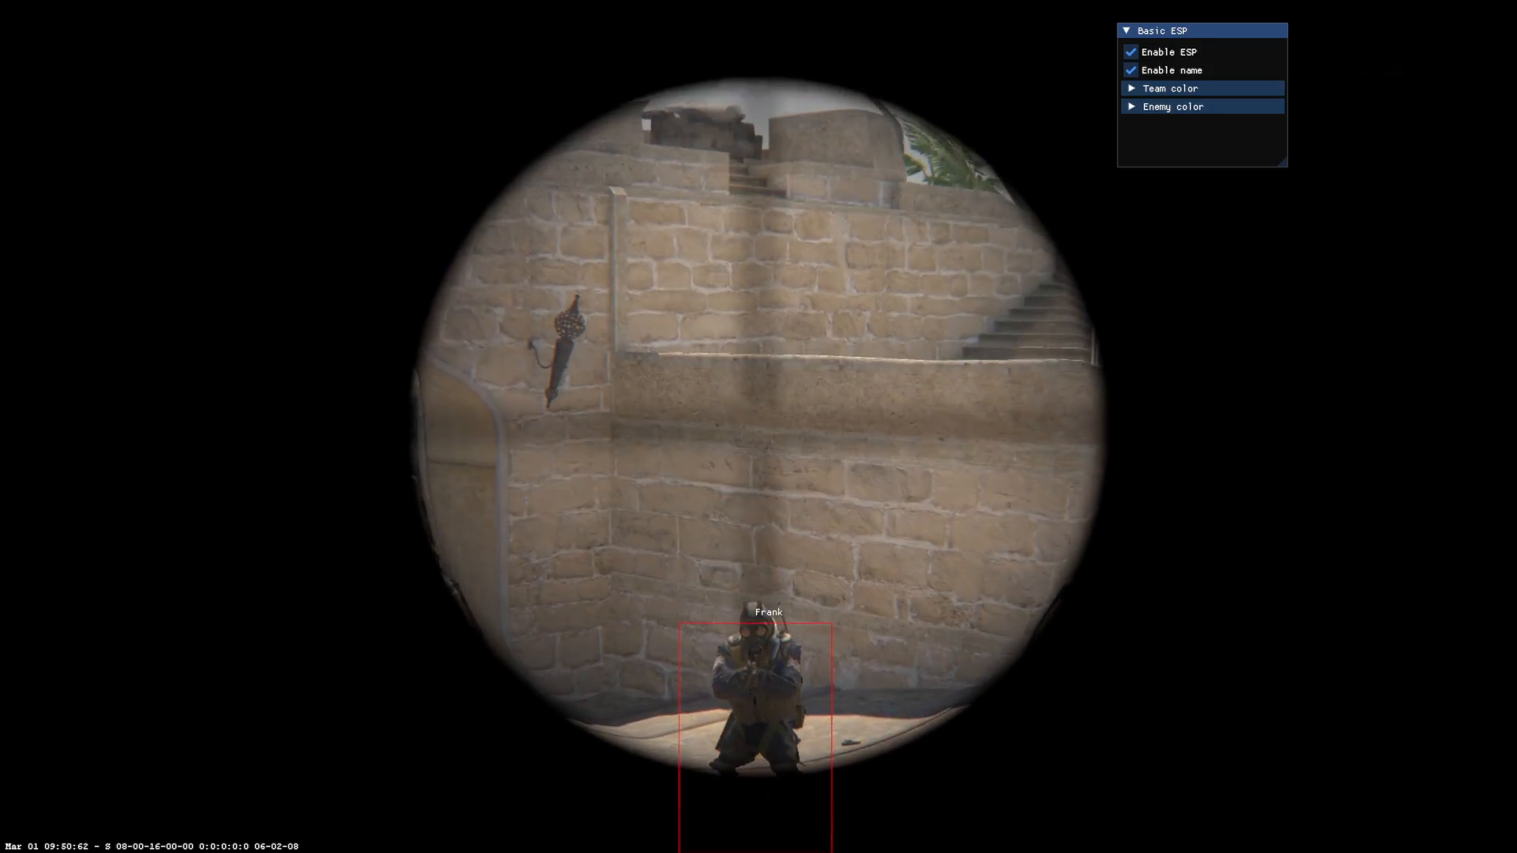
click(758, 427)
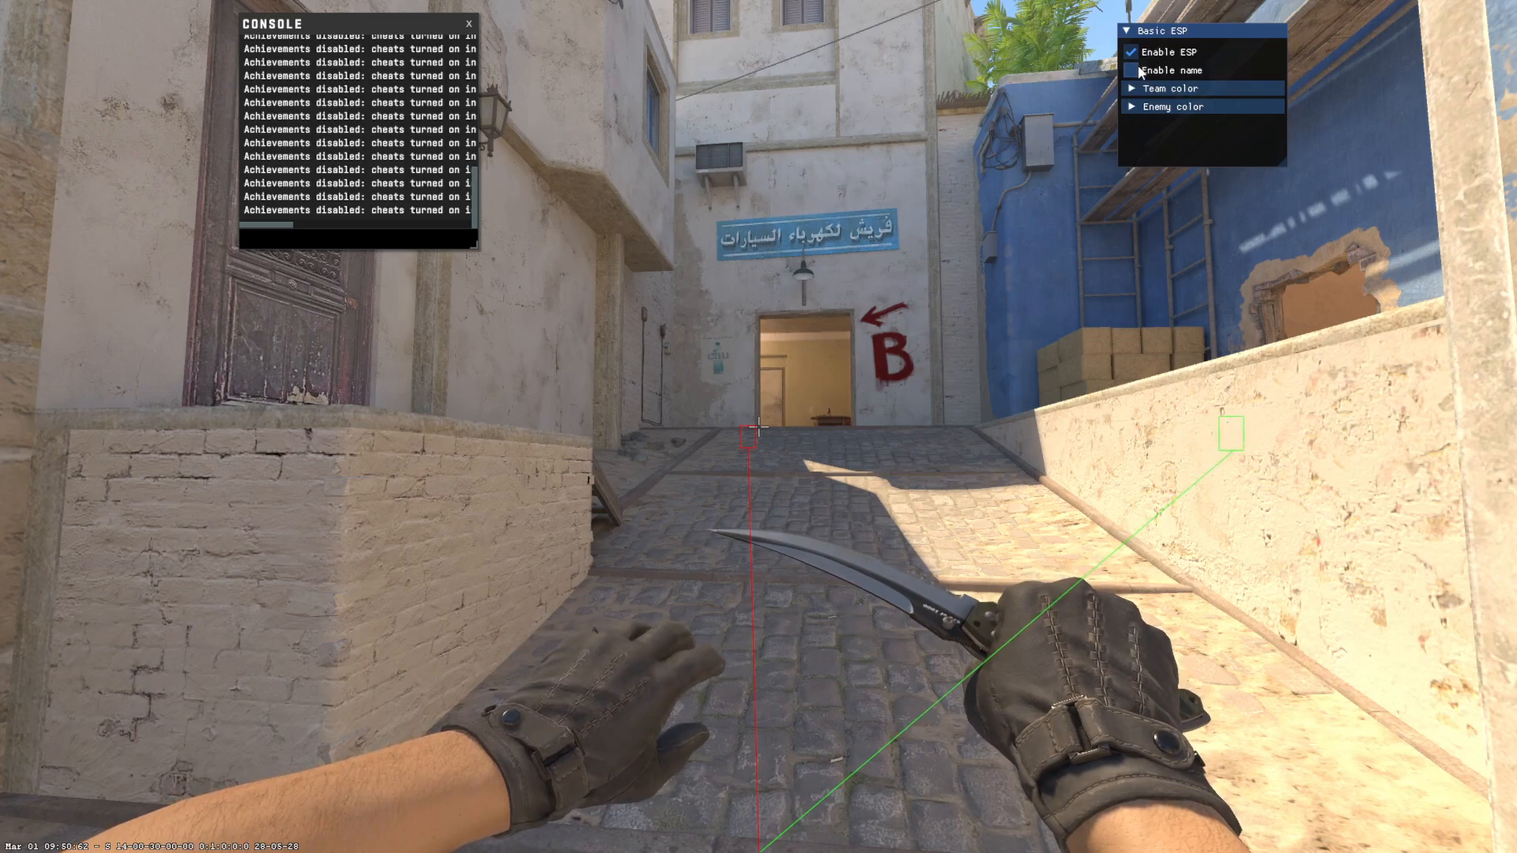
click(1129, 69)
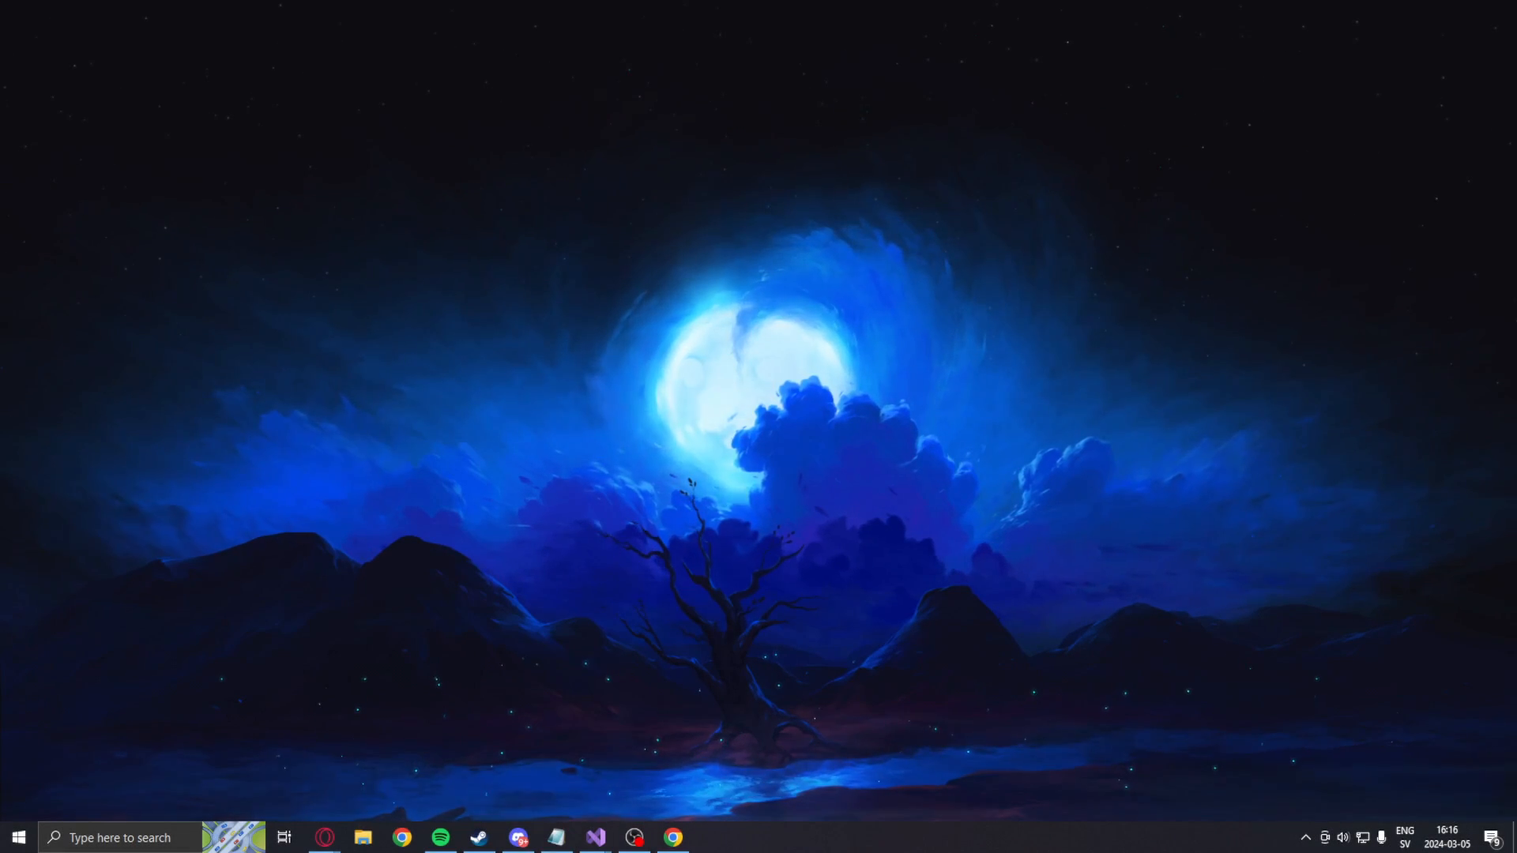
Step: Add 'int m_iszPlayerName = 0x638;' below the client offsets in Program.cs and save
click(594, 837)
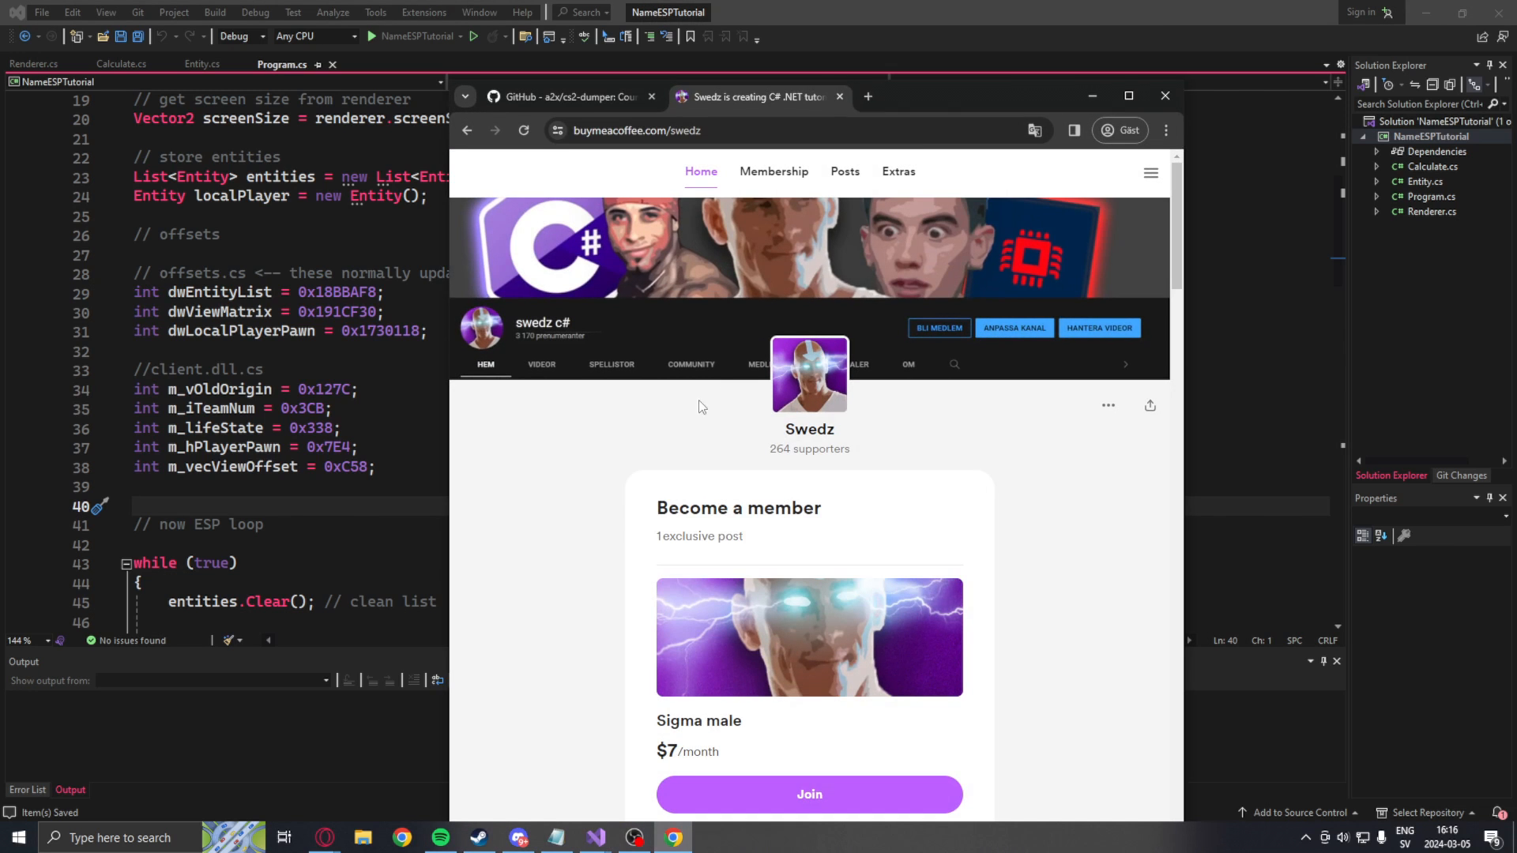
click(896, 172)
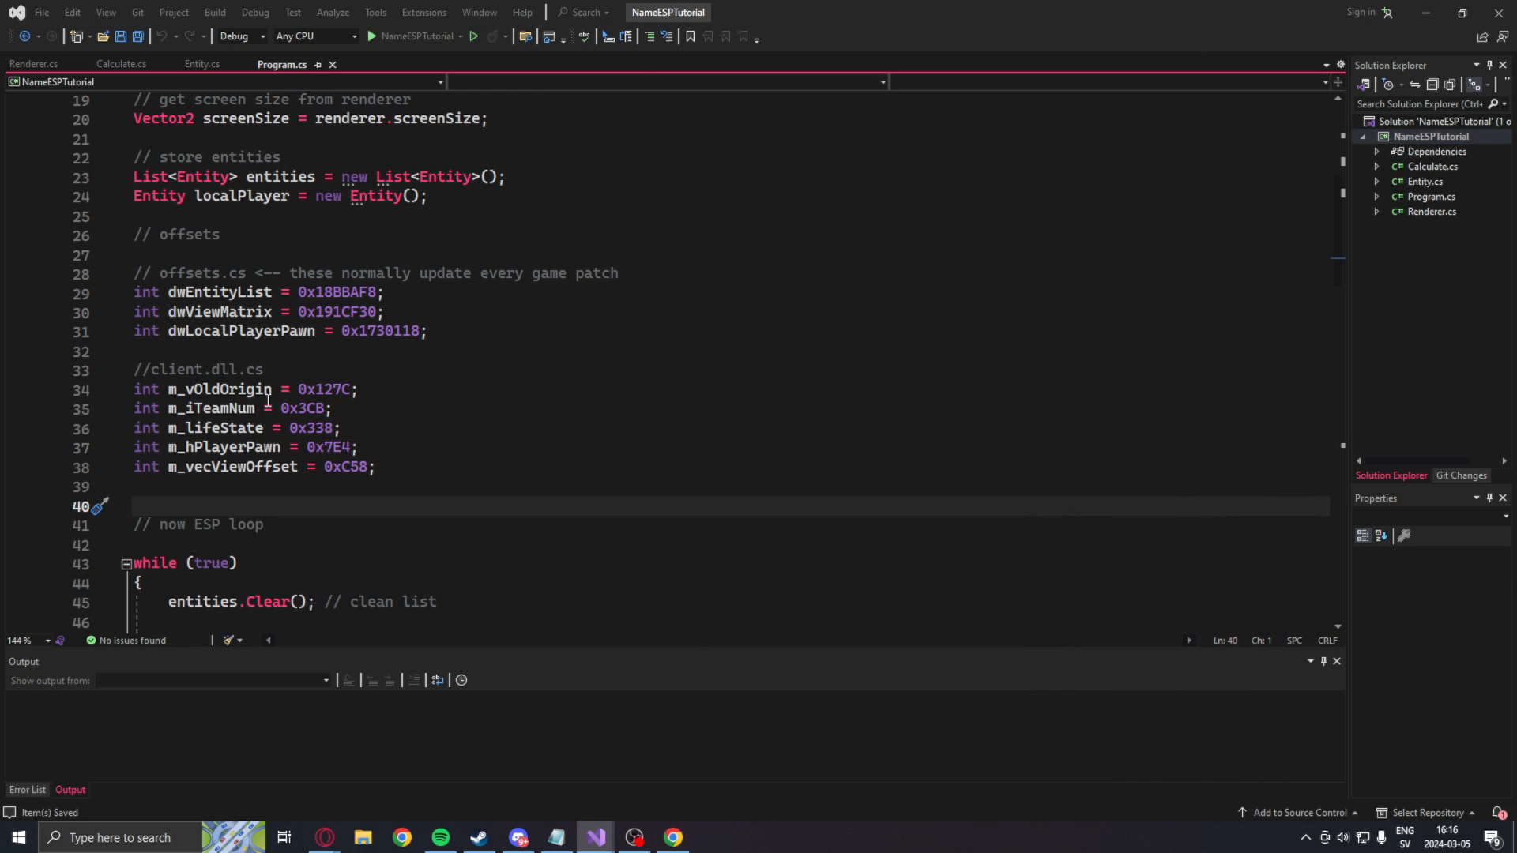
double_click(219, 389)
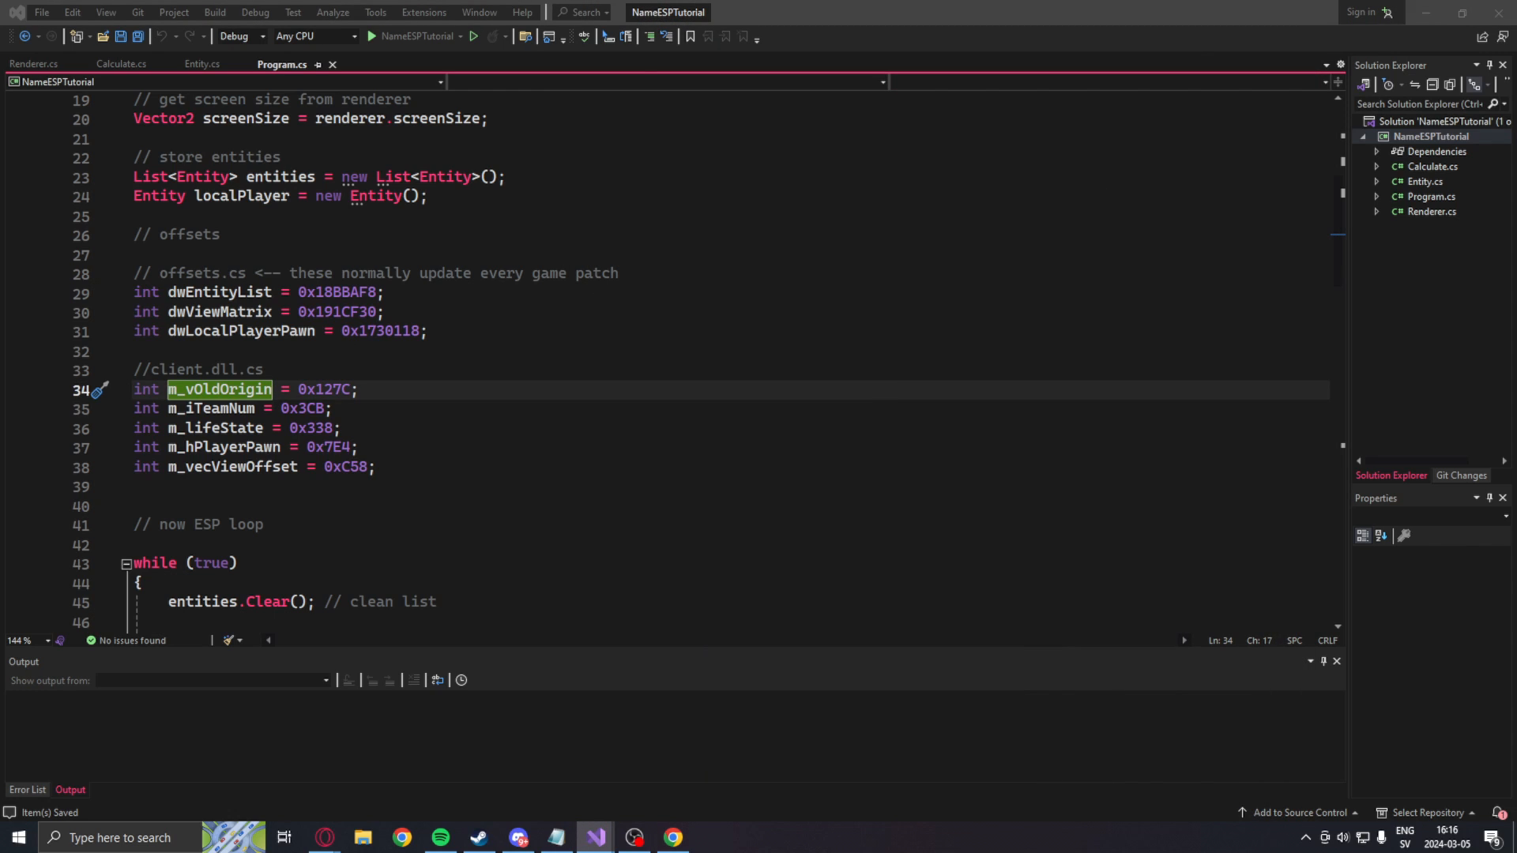
click(378, 466)
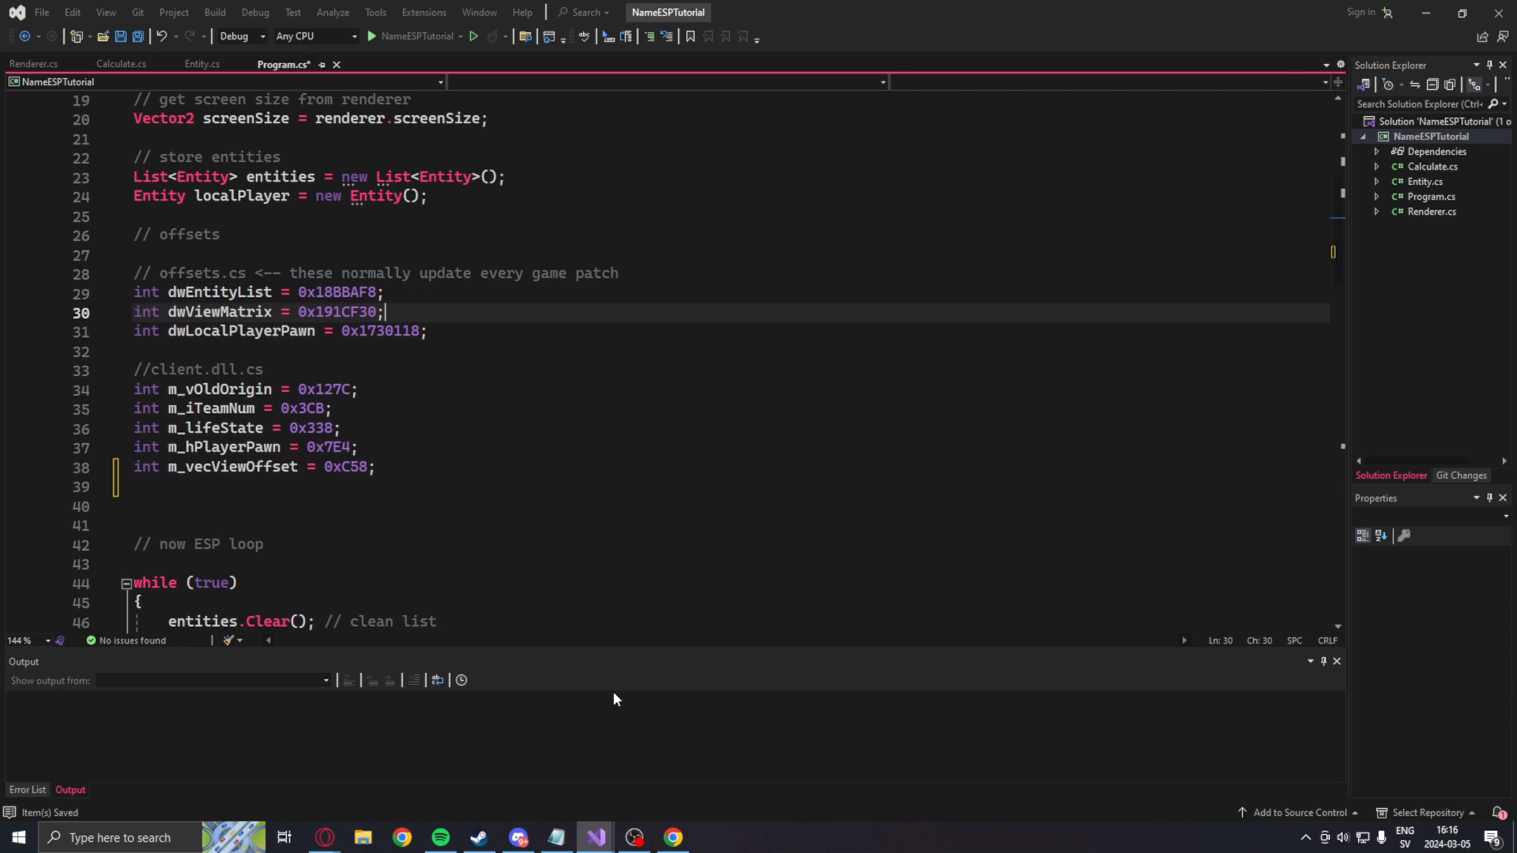
click(672, 837)
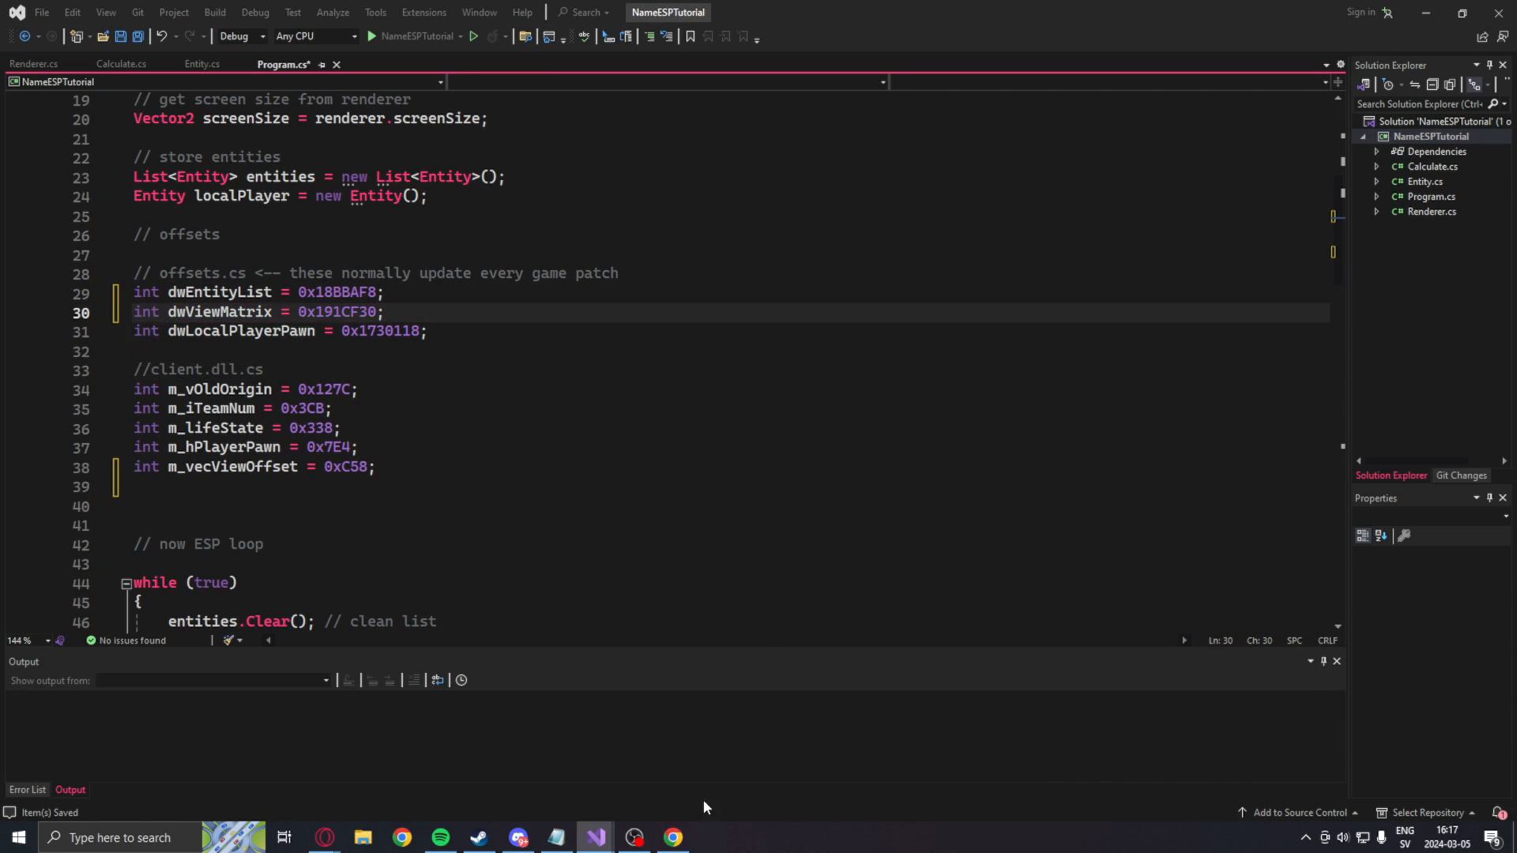
click(378, 331)
text(int m_iszPlayerName = 0x638;)
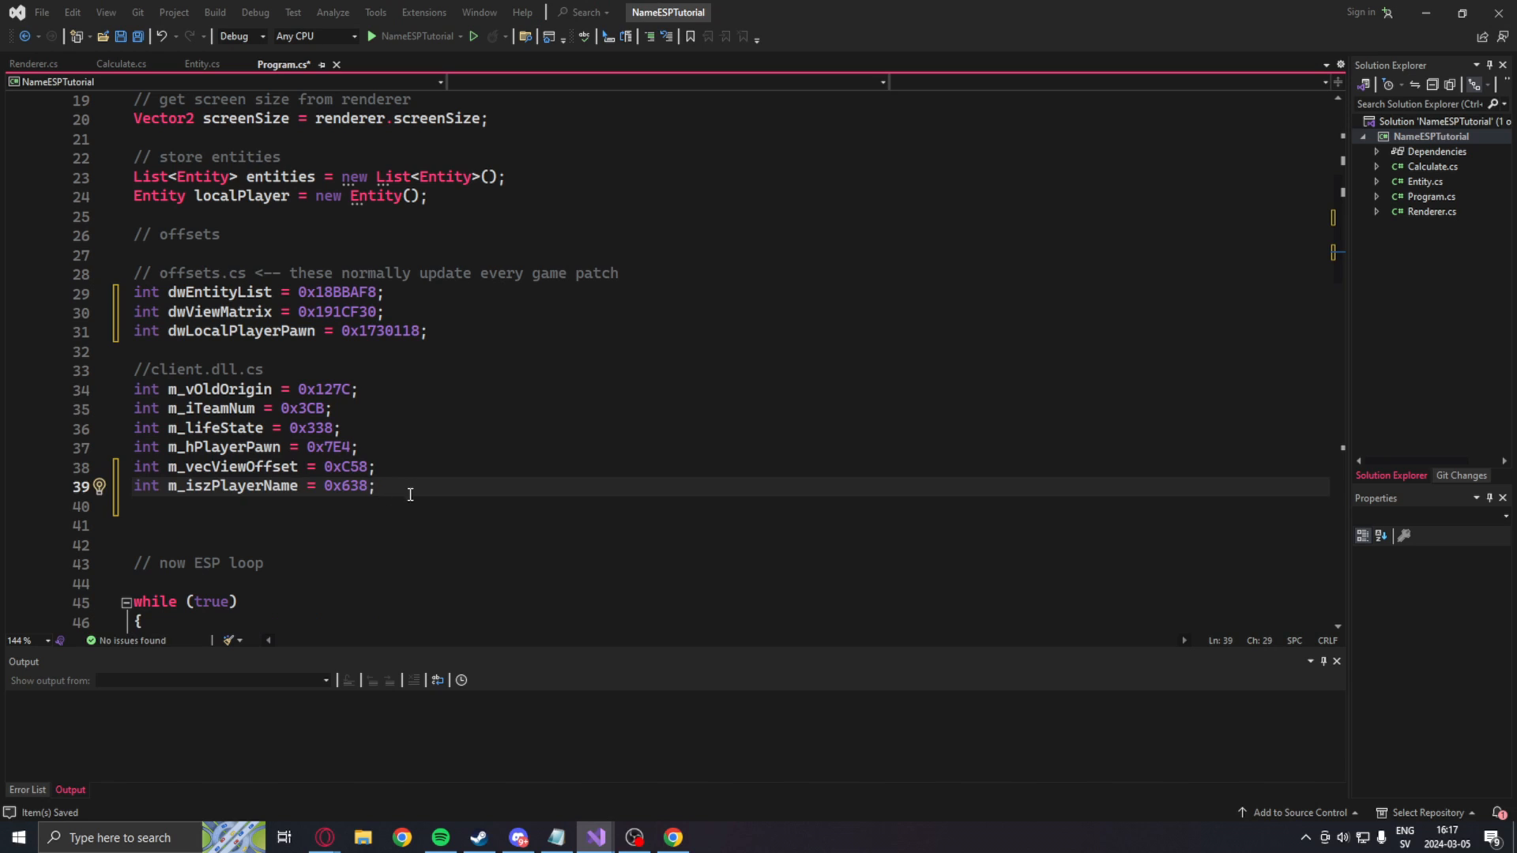
key(ctrl+s)
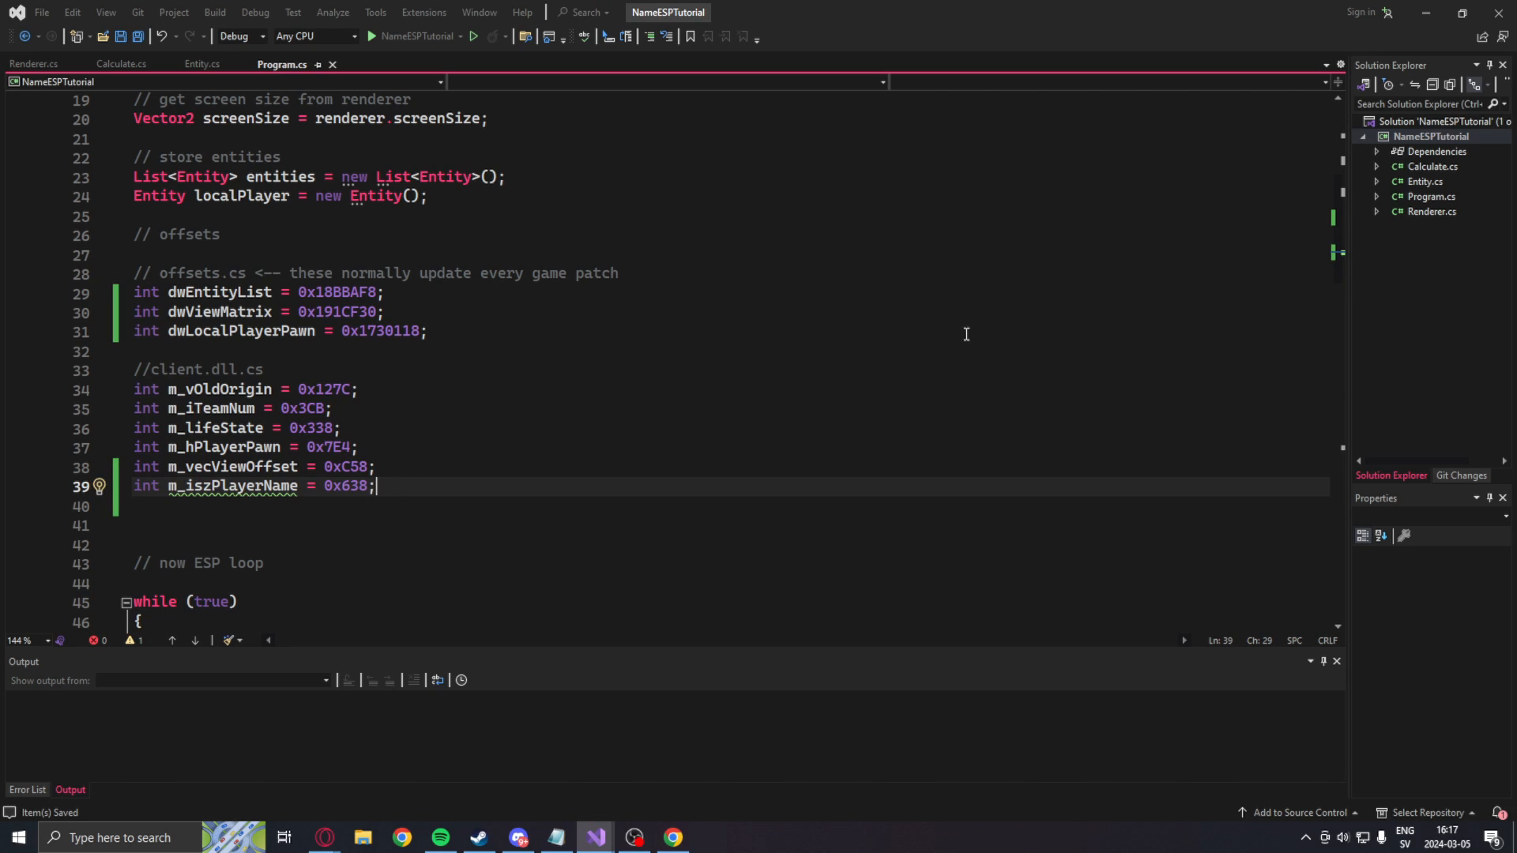
click(201, 64)
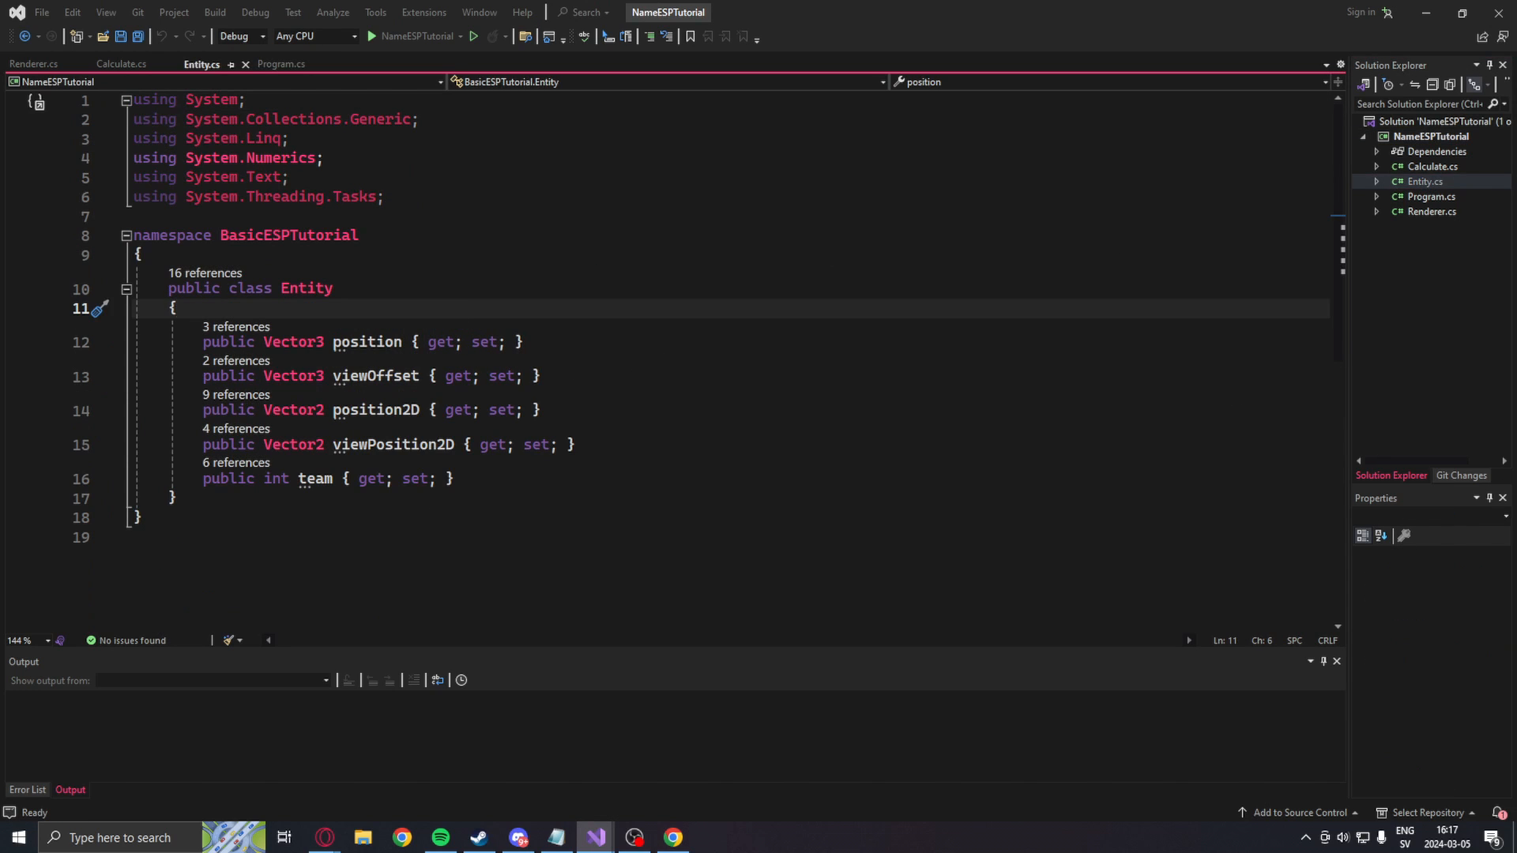
Step: Add a 'public string name { get; set; }' property to the Entity class
text(public Entity() { })
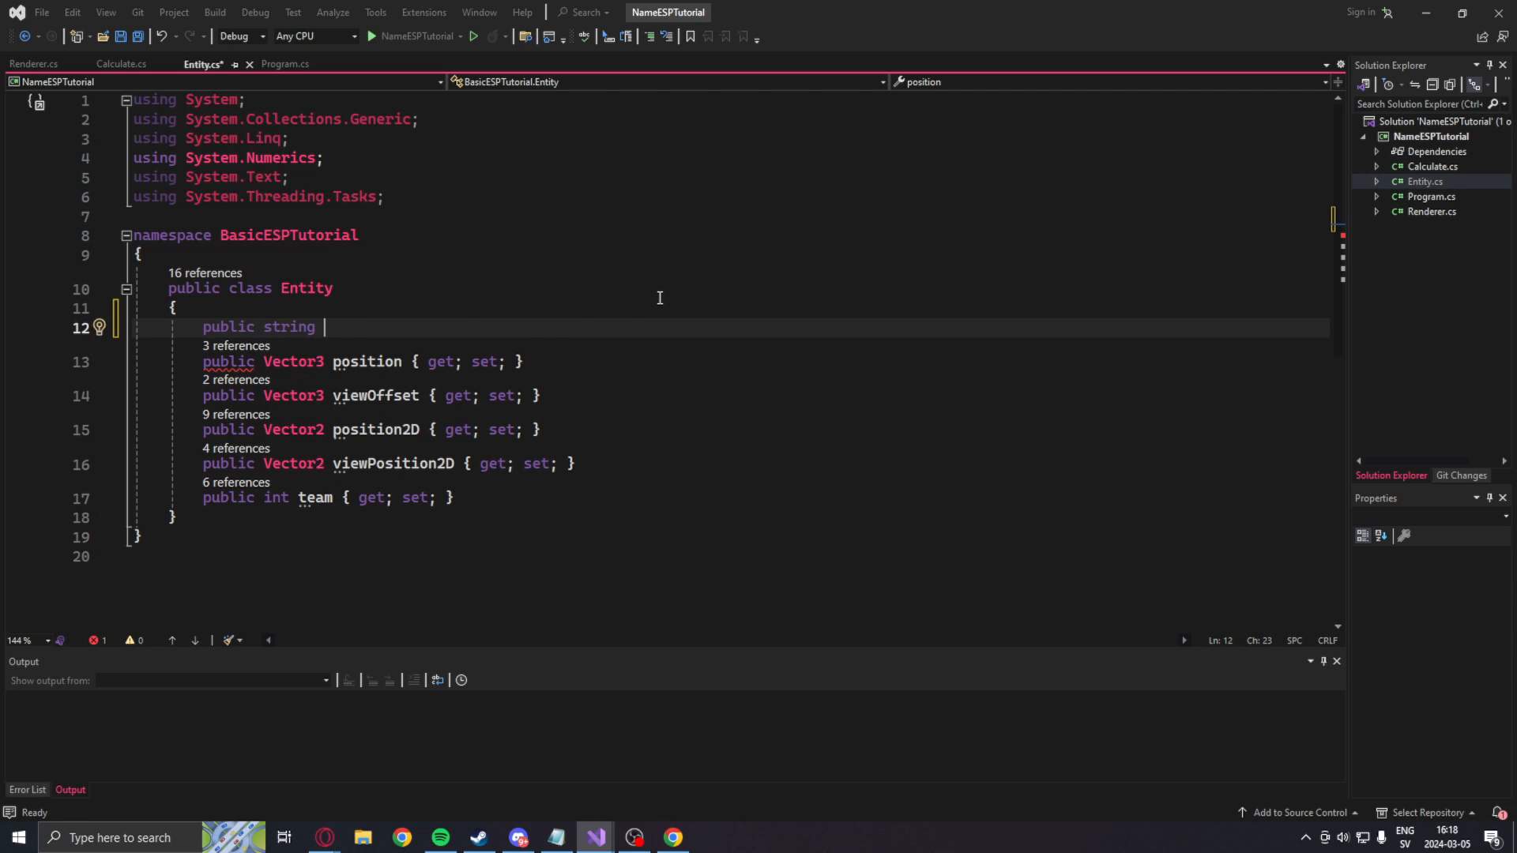
text(name { get; set; })
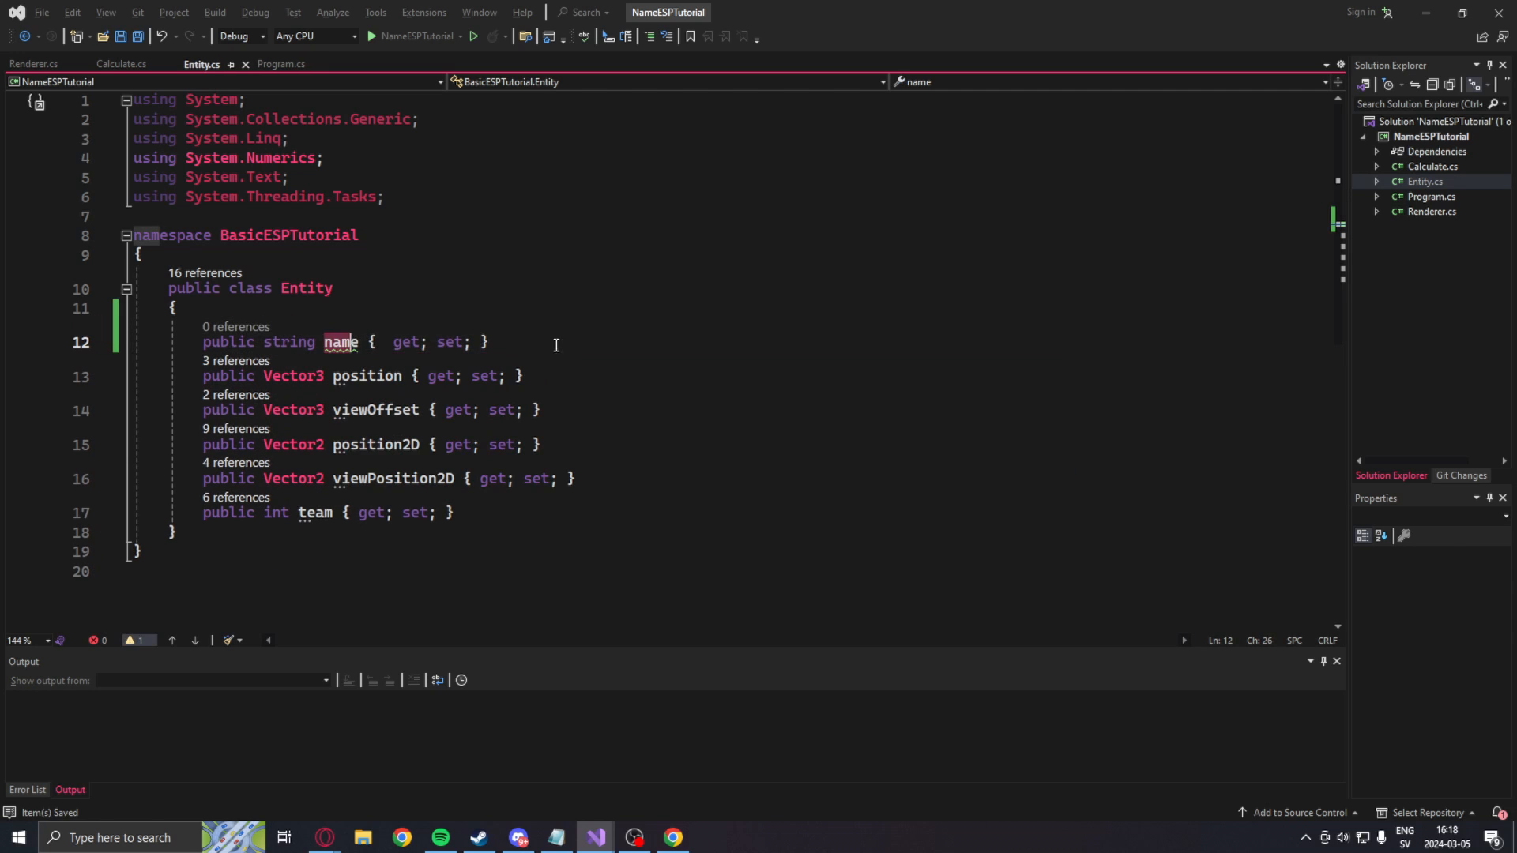
click(281, 64)
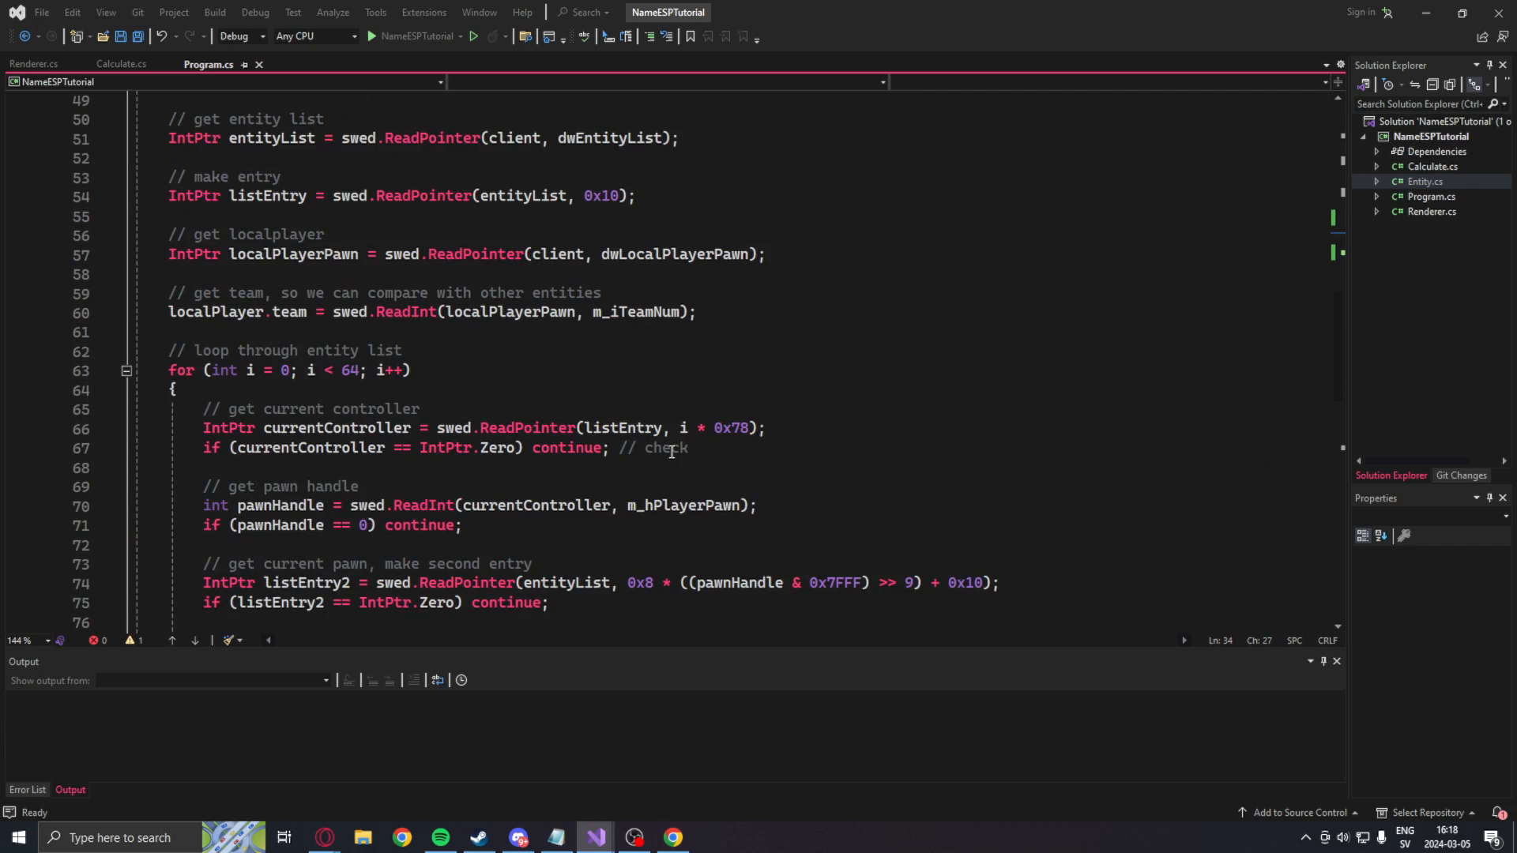
Step: In Program.cs, set entity.name from the m_iszPlayerName string, split at the null character
scroll(down, 3)
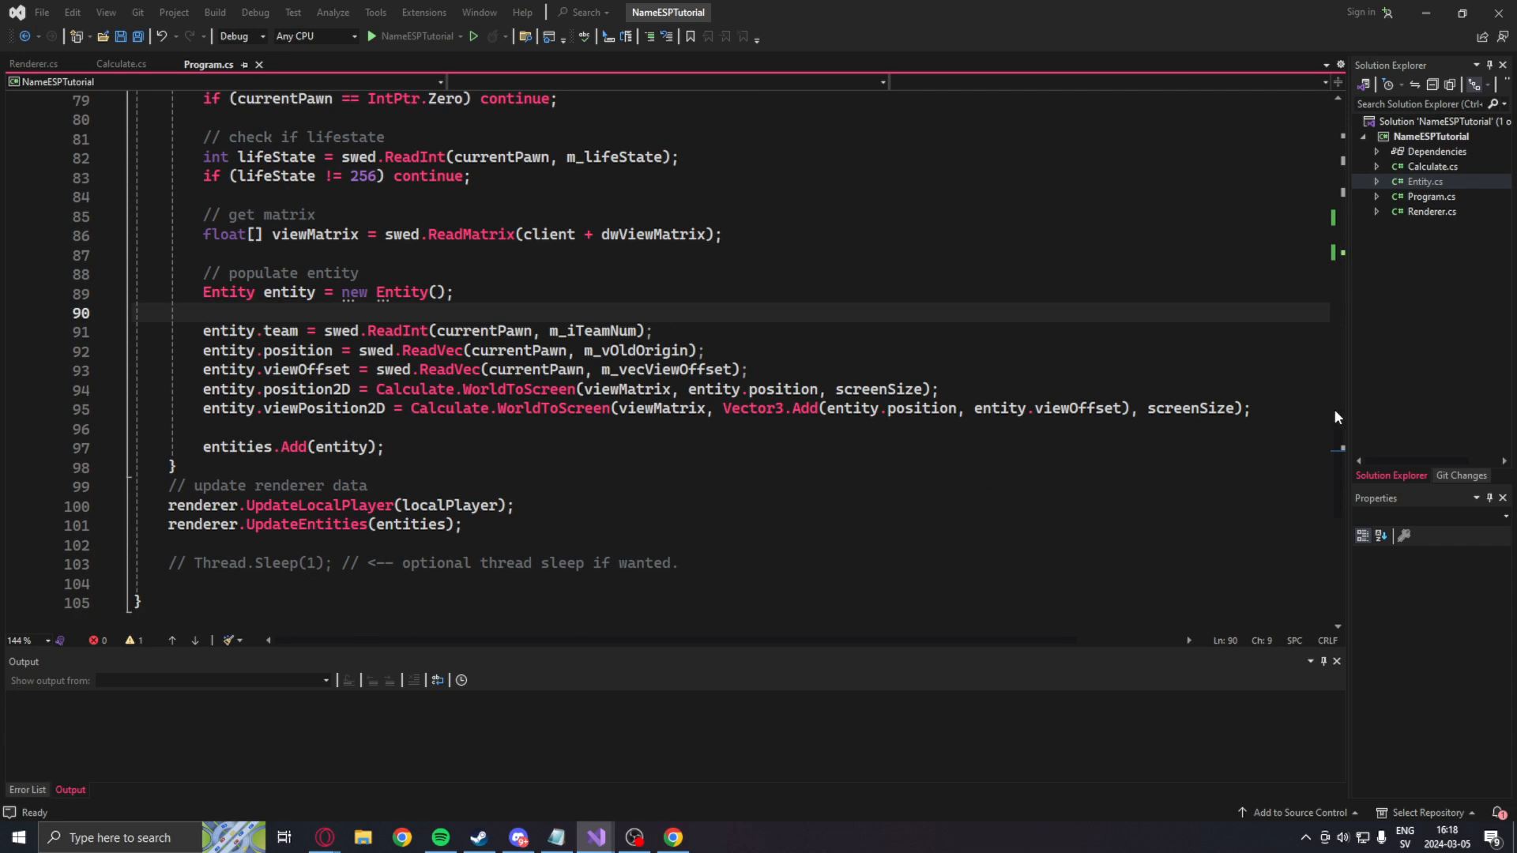
key(enter)
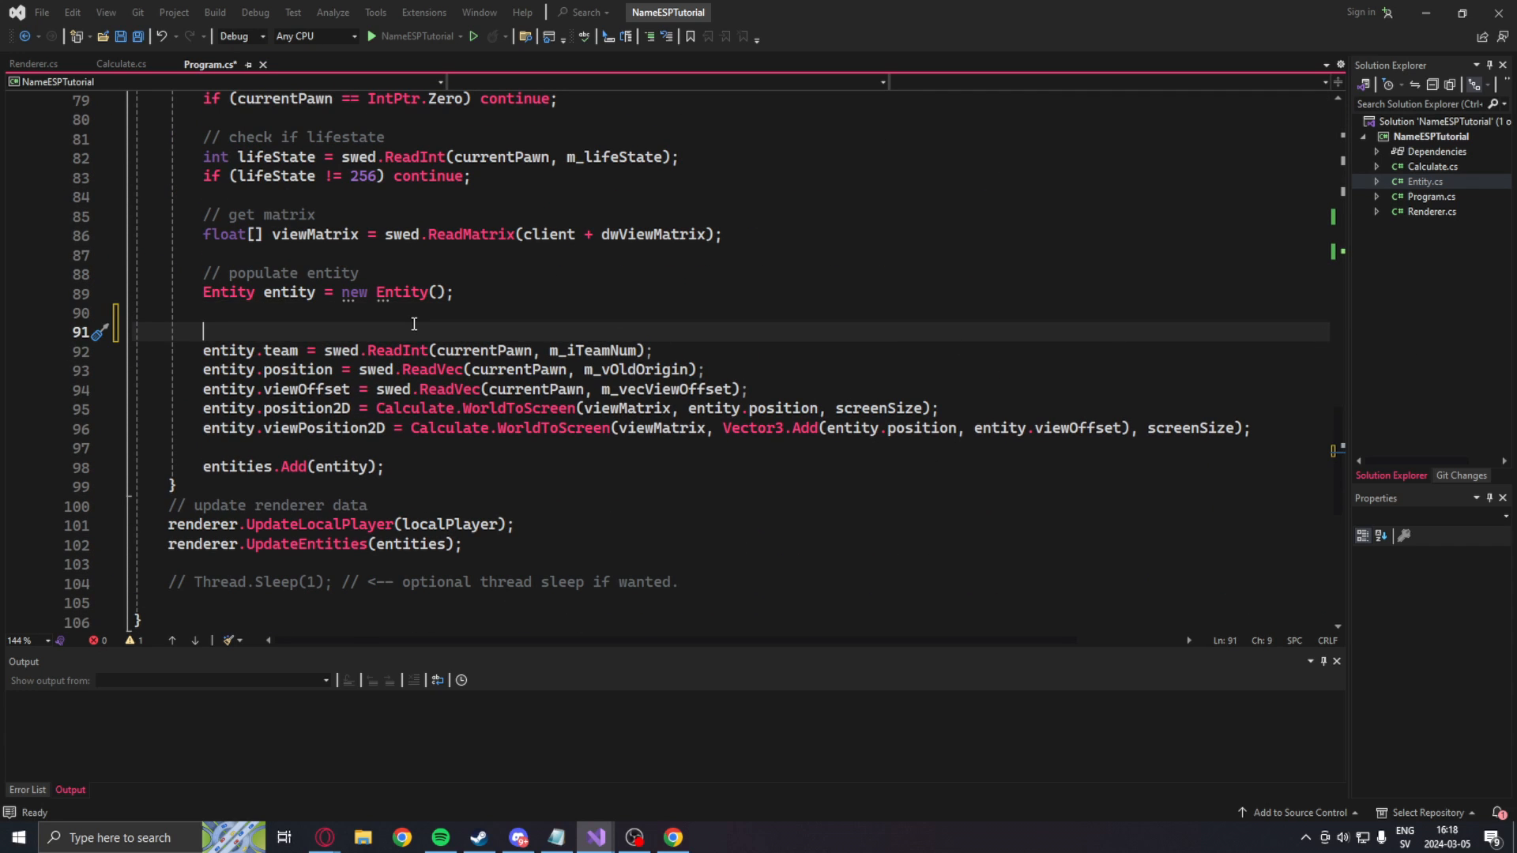
text(entity.Equals(swed.ReadPointer(listEntry2,)
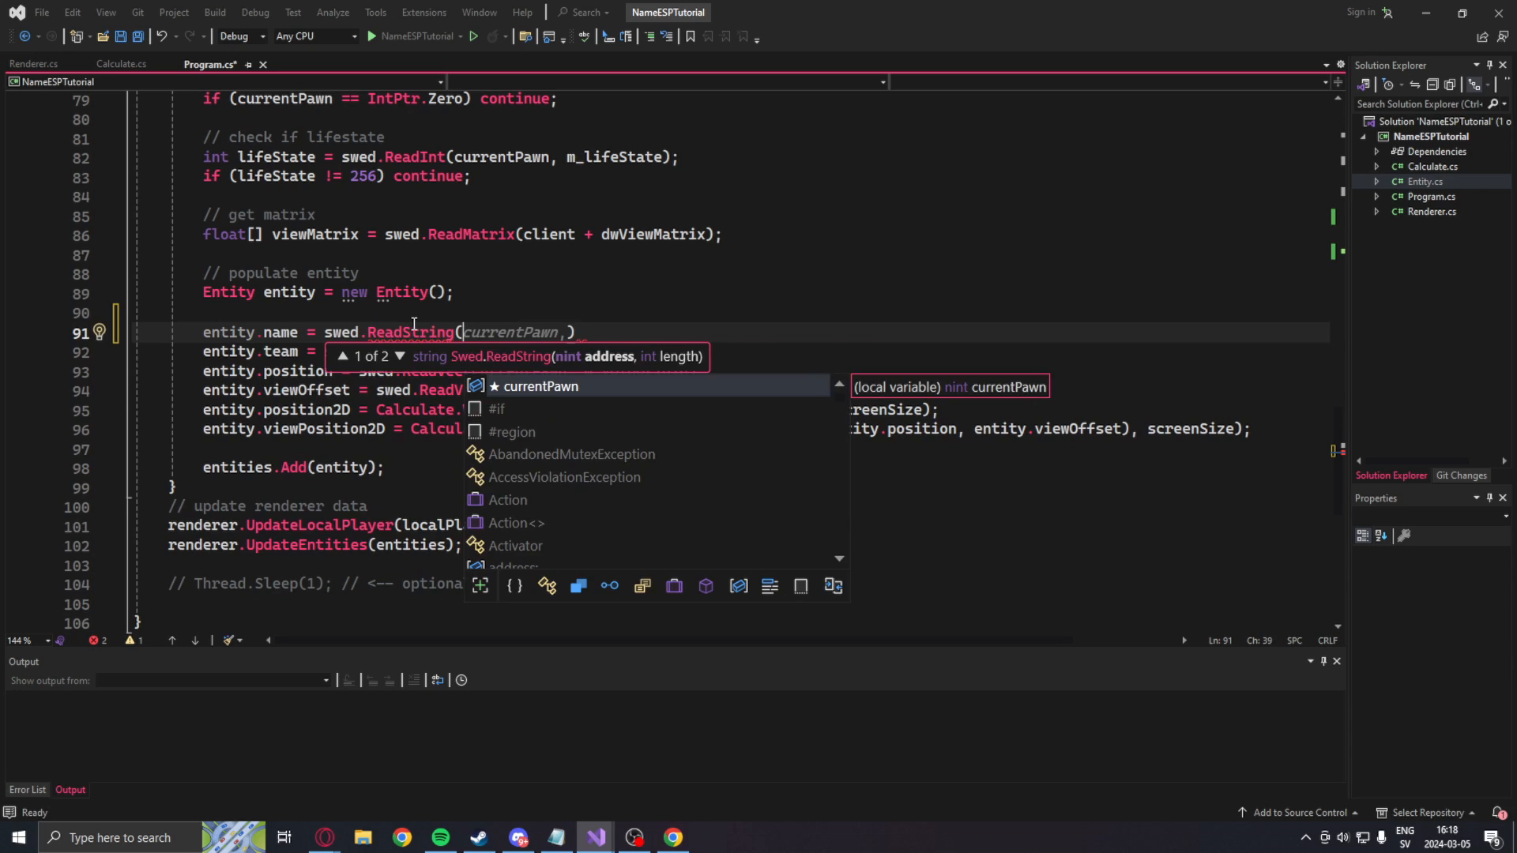
text(currentController, m_hPlayerPawn);)
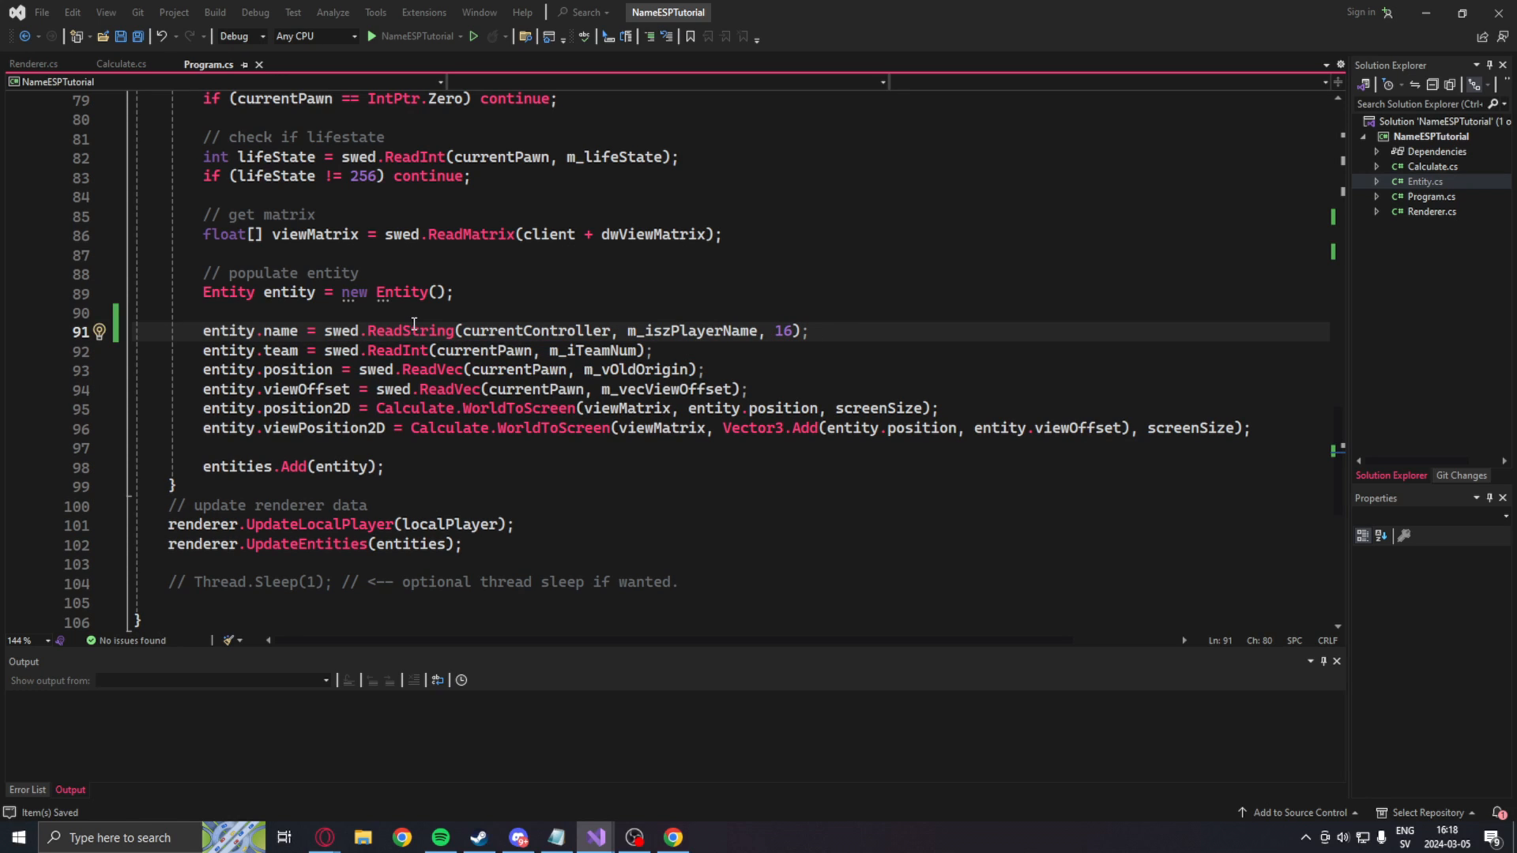
text(// read stri)
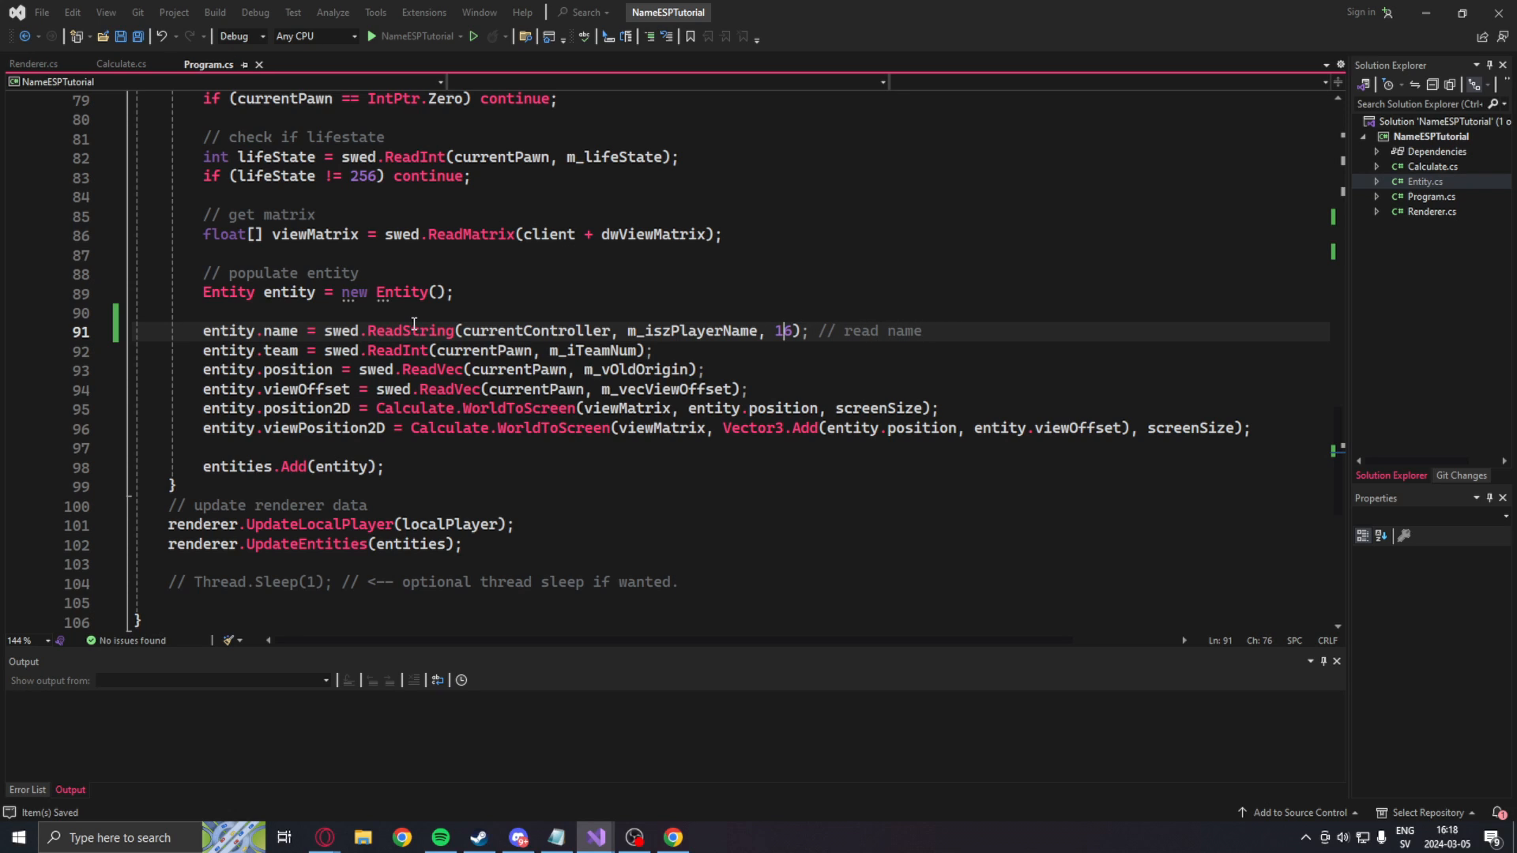
text(.Split("\)
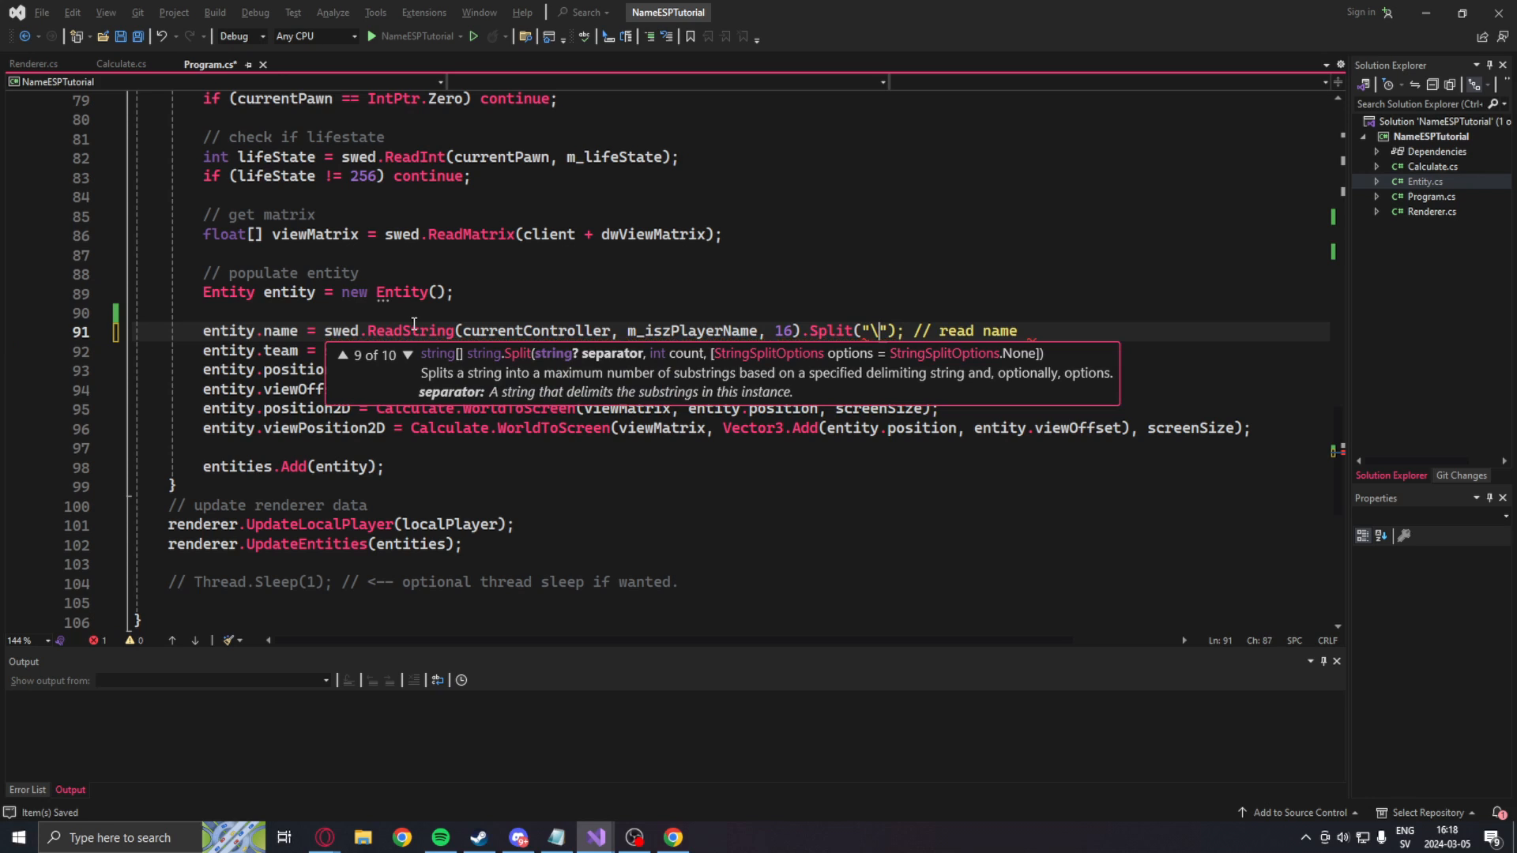
text(0)
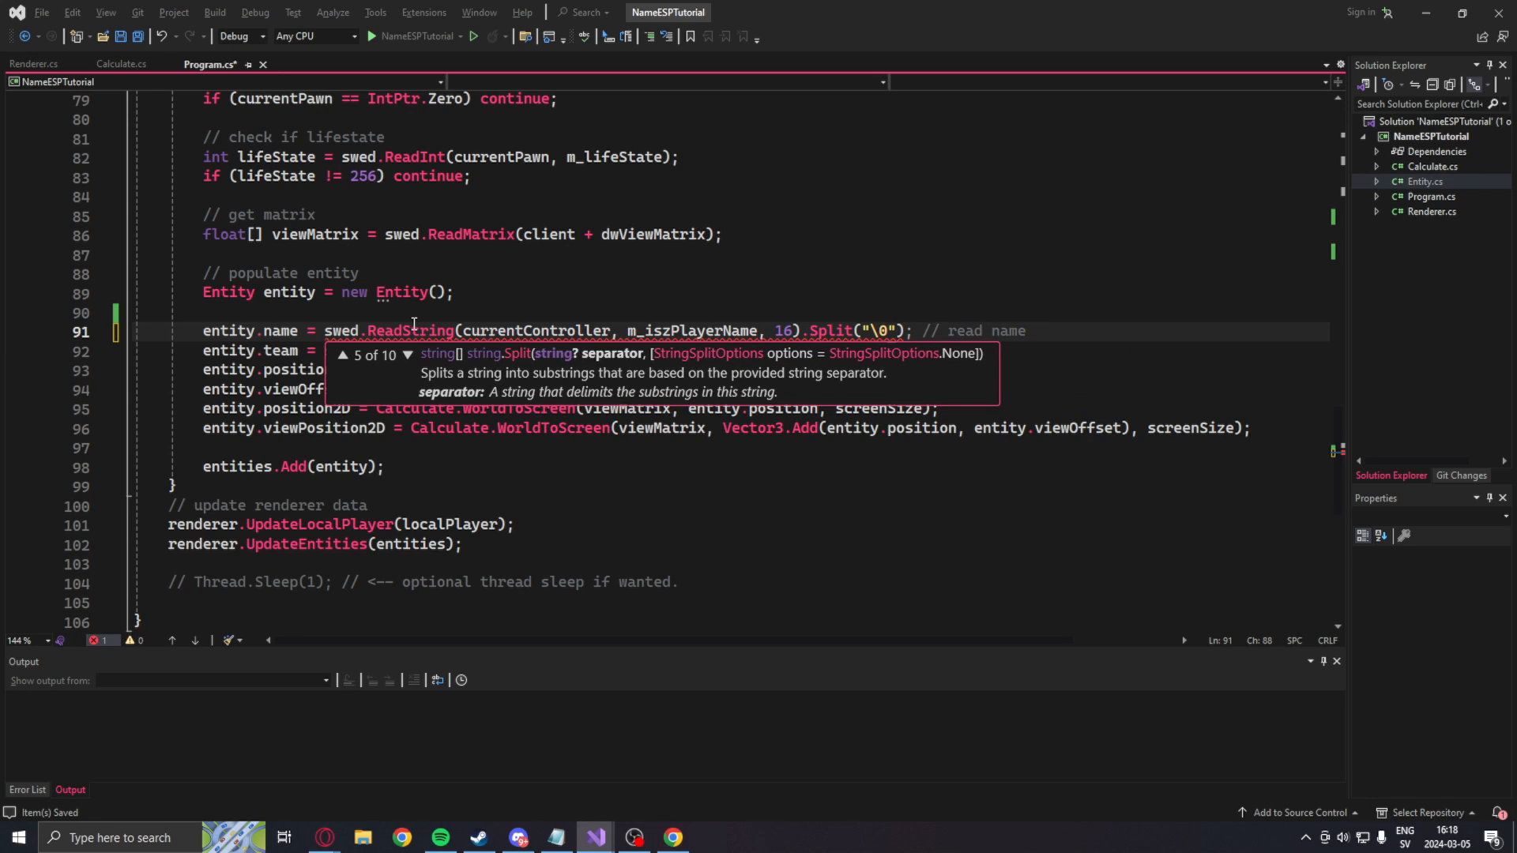
key(escape)
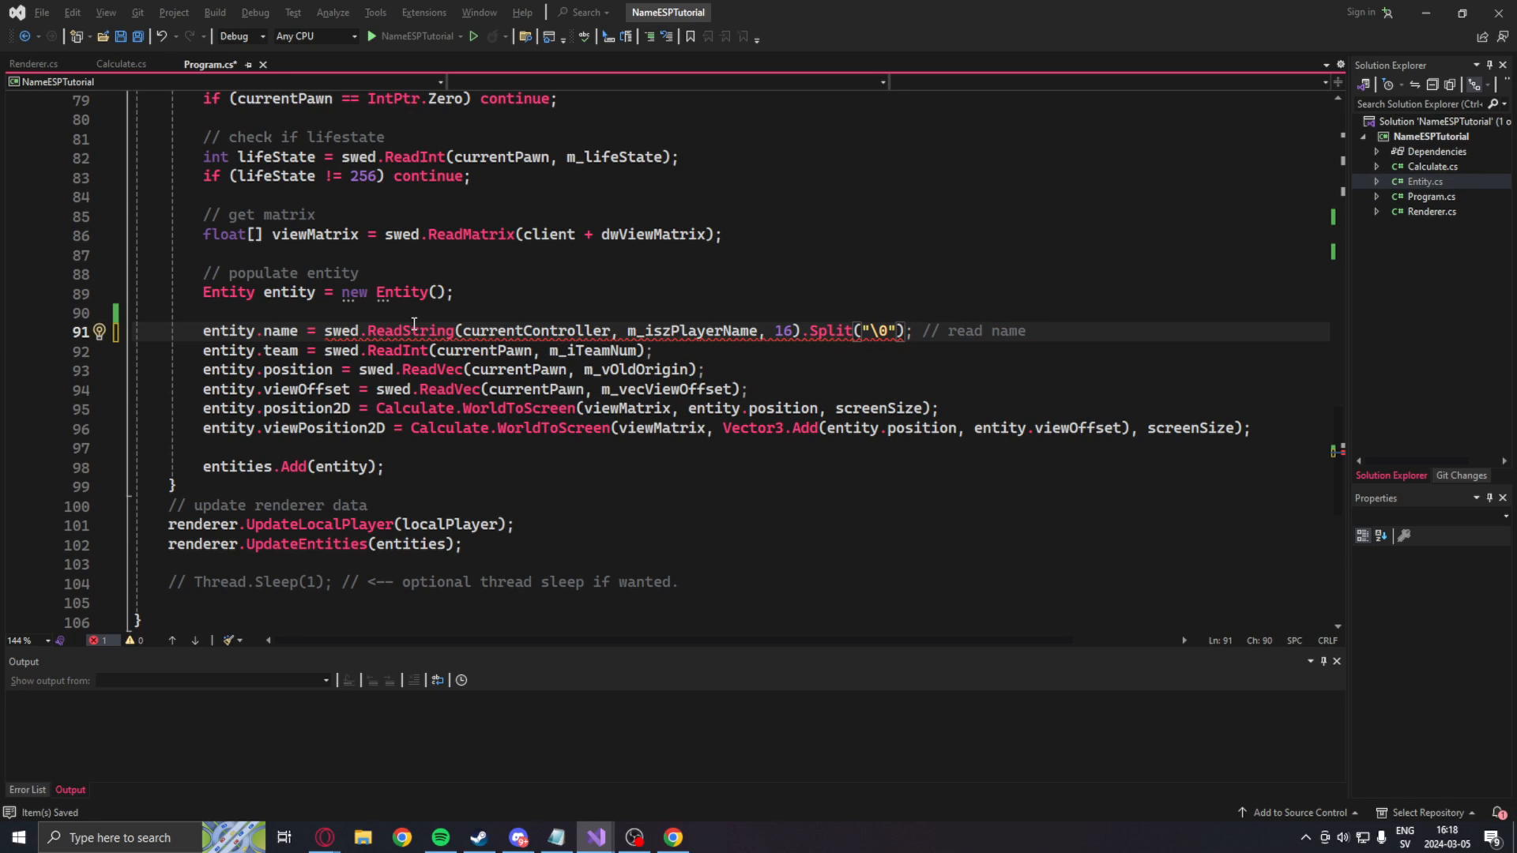
text([0])
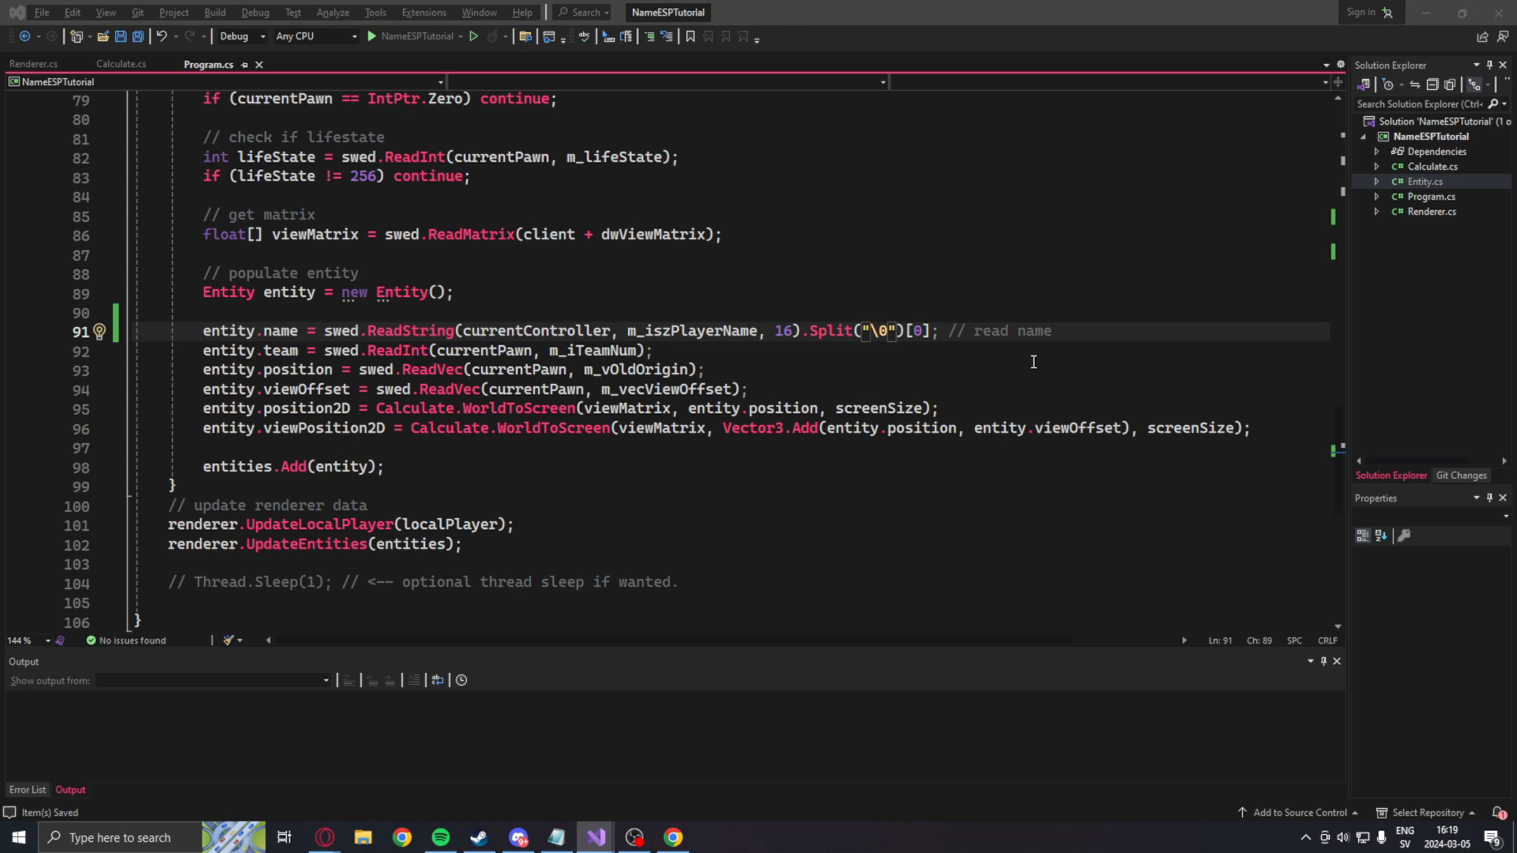
click(34, 64)
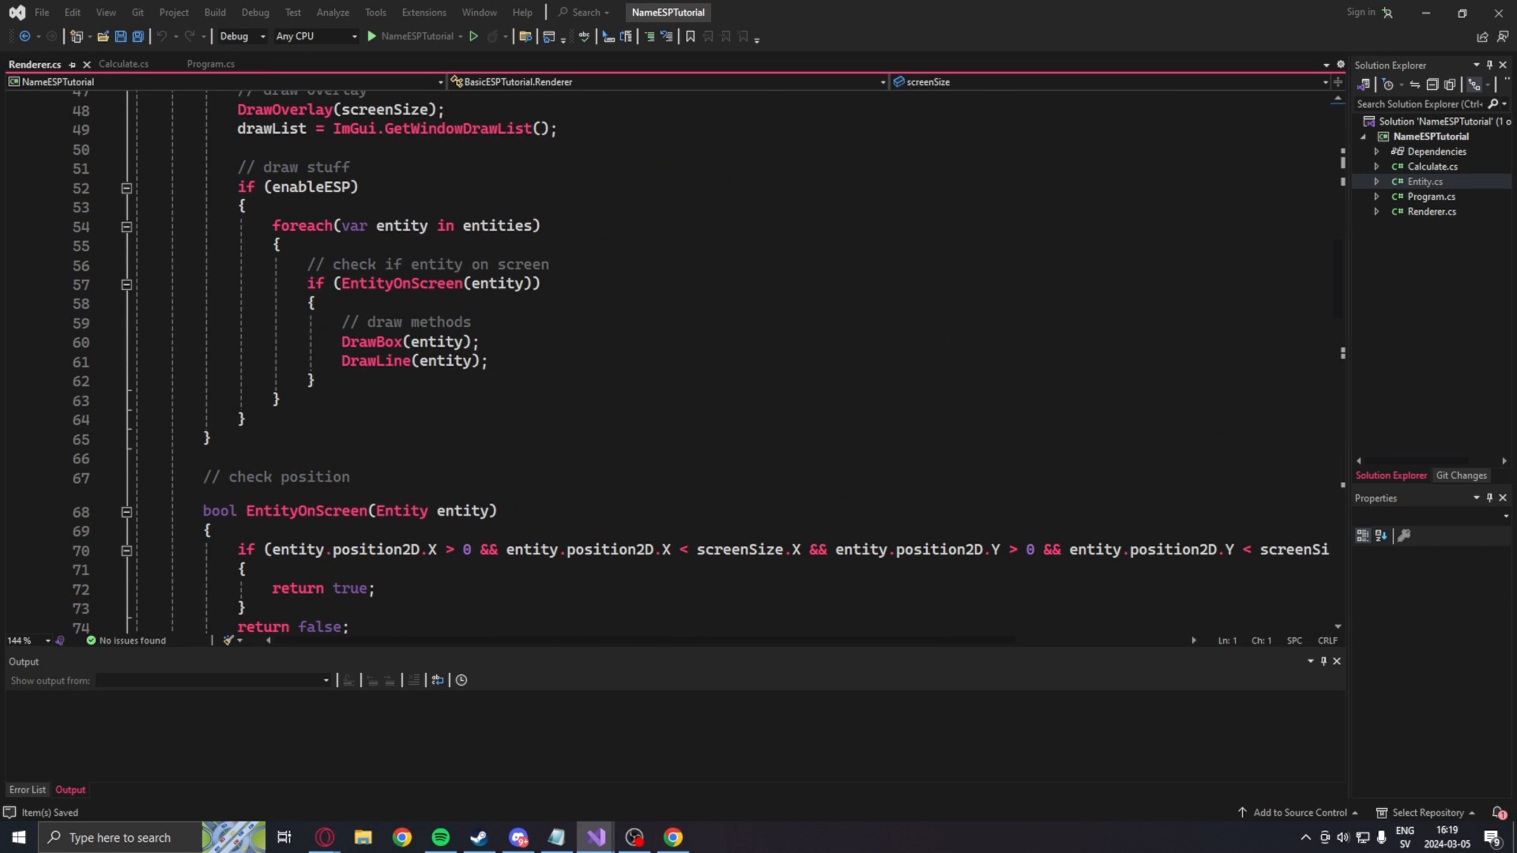
Step: Add enableName = true, a white nameColor Vector4(1,1,1,1), and an 'Enable name' checkbox to Renderer.cs
scroll(up, 3)
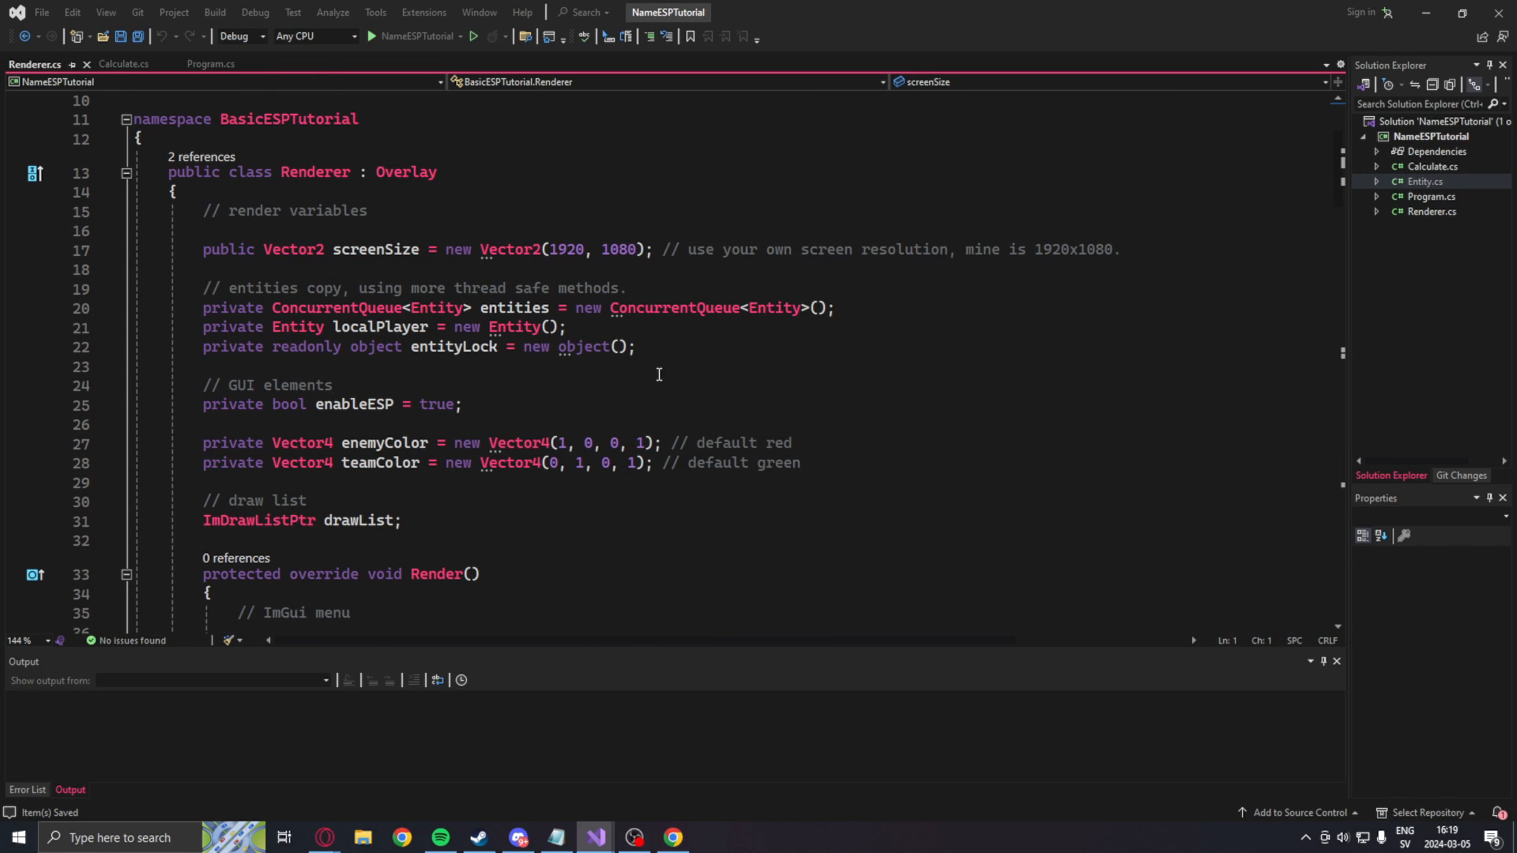
text(public bo)
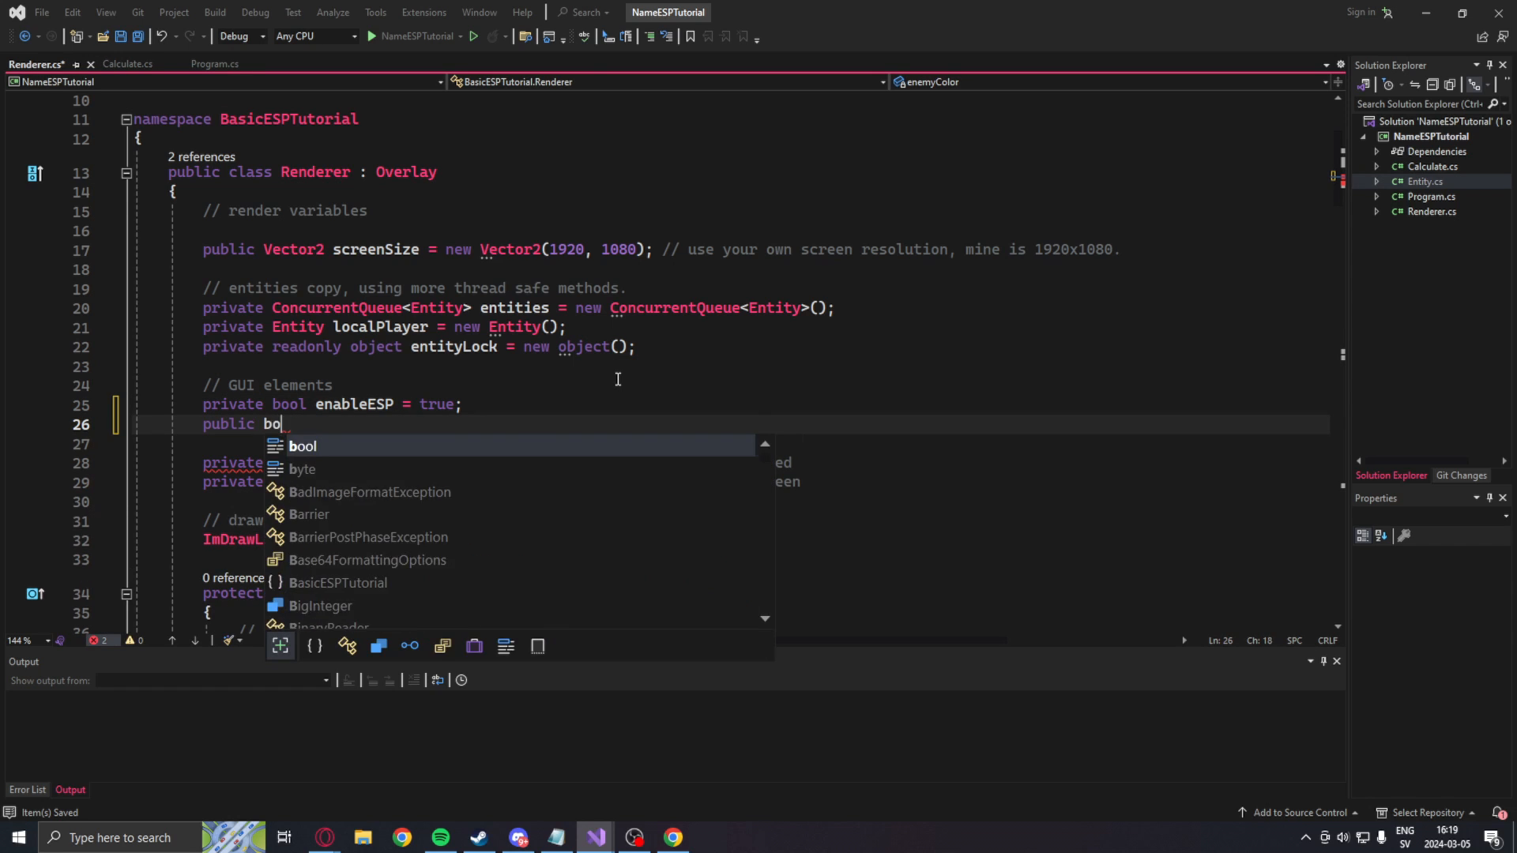
text(ol enableName = true;)
click(730, 501)
text(private Vector4)
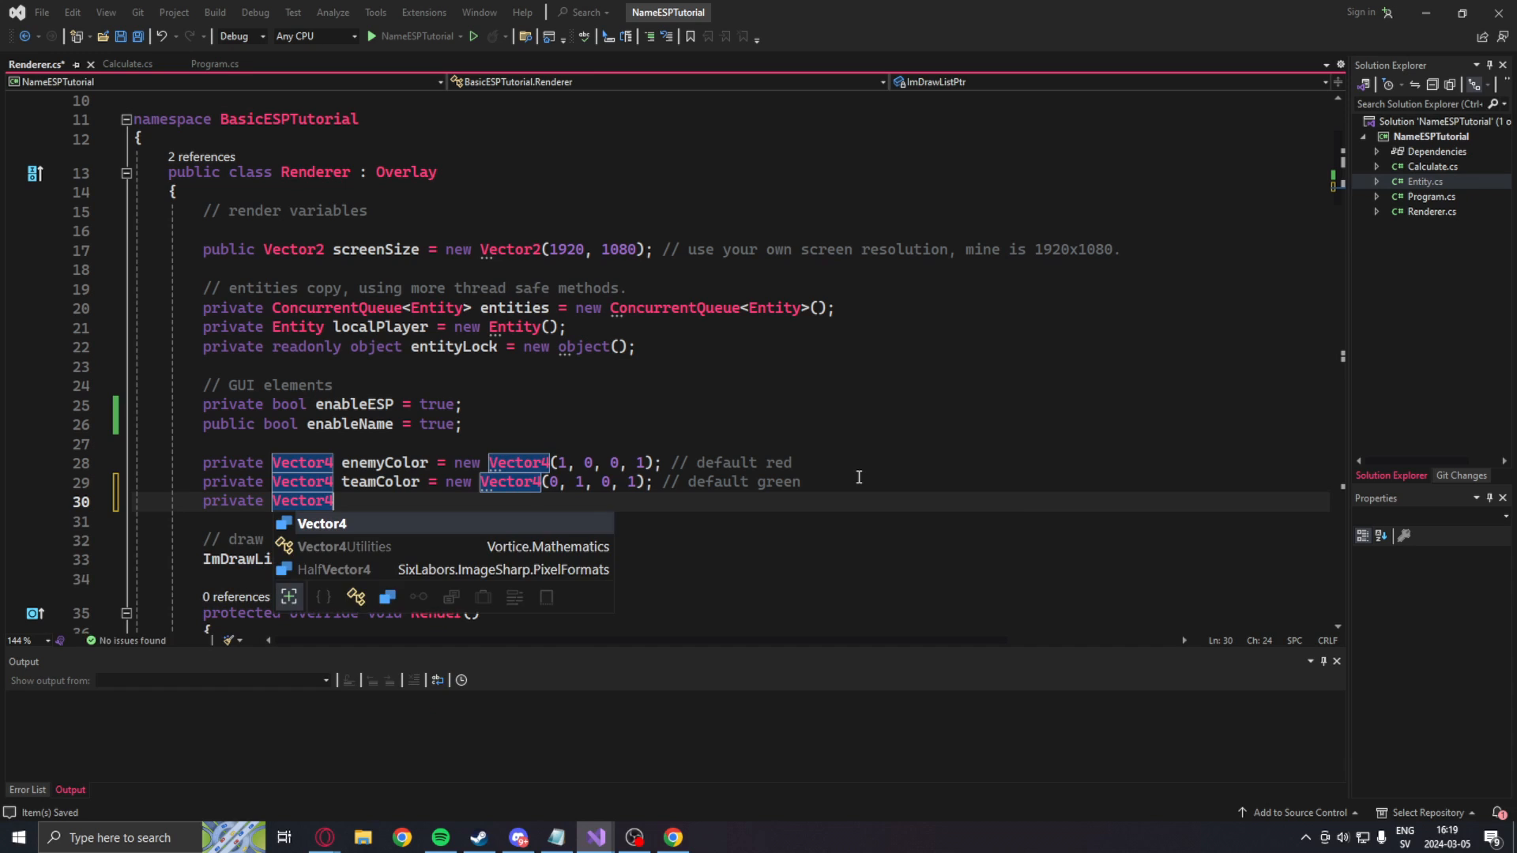
text(nameColor = new Vector4(1, 1, 1, 1);)
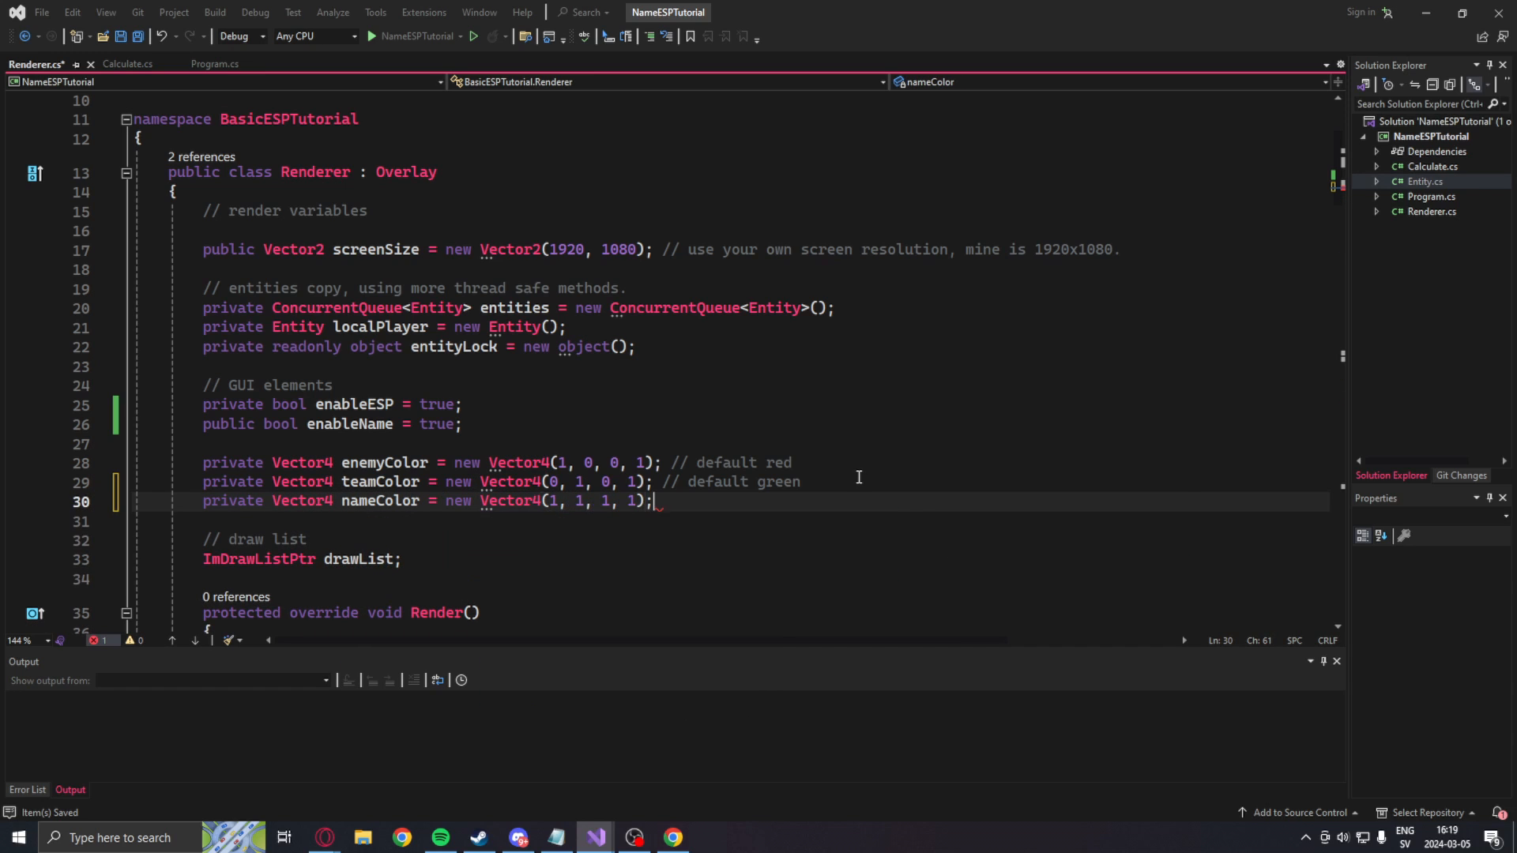
text(// white)
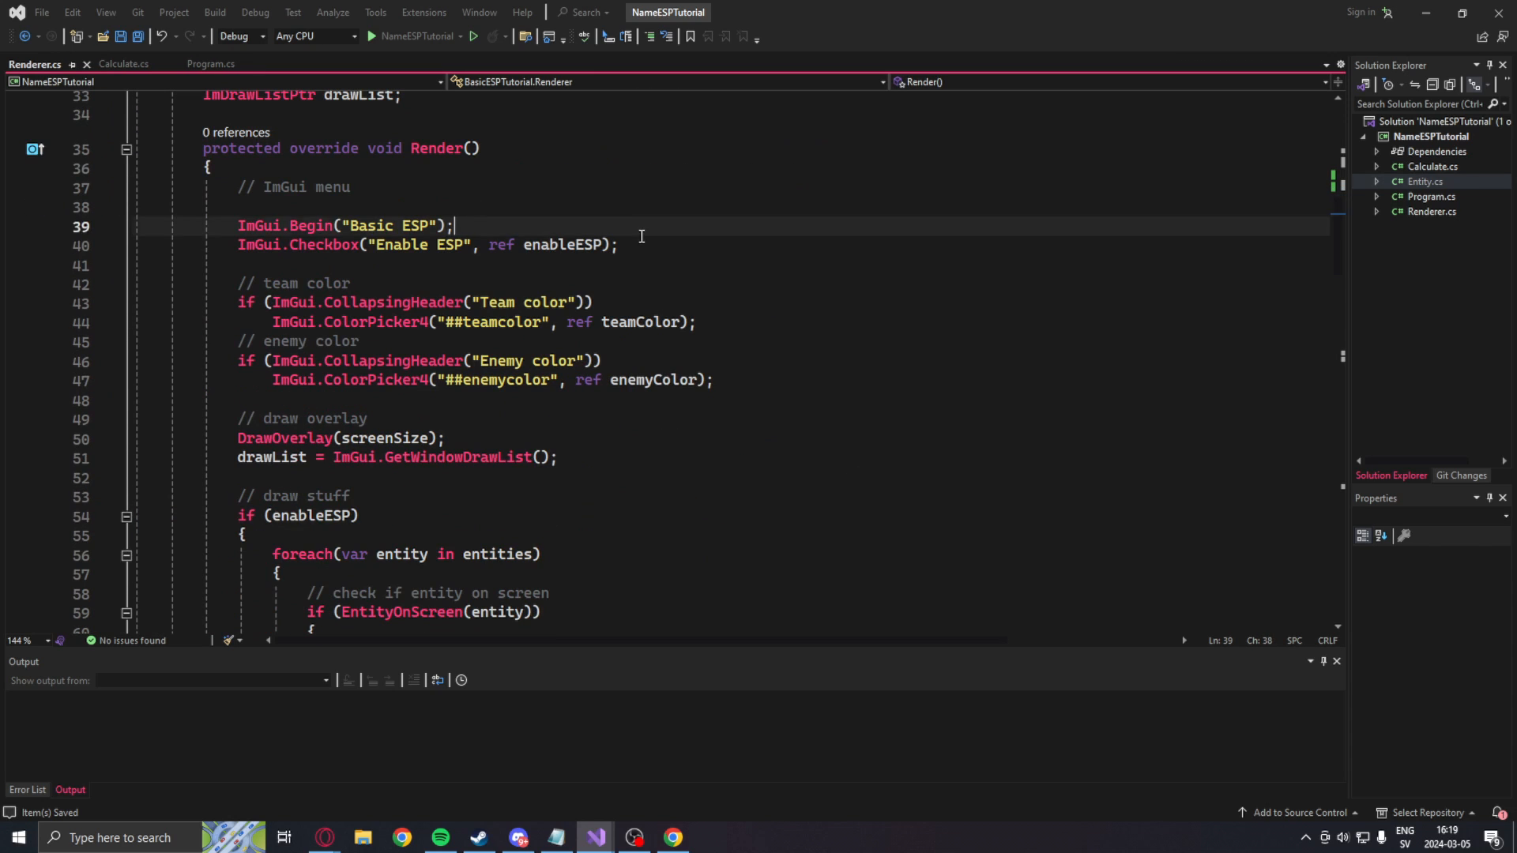
text(ImGui.Checkbox("Enable name", ref enableName);)
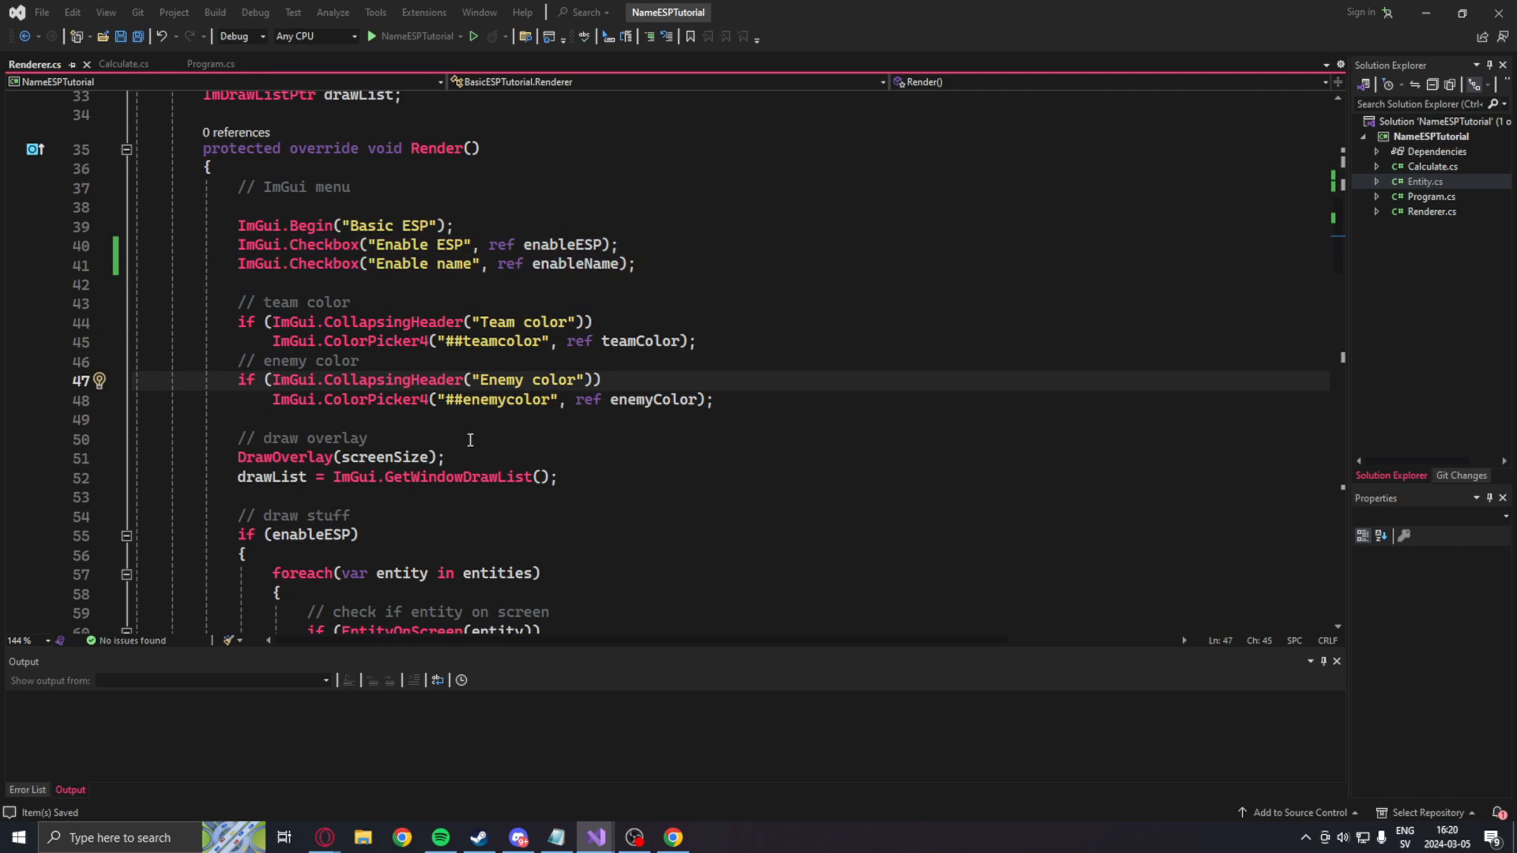
scroll(down, 3)
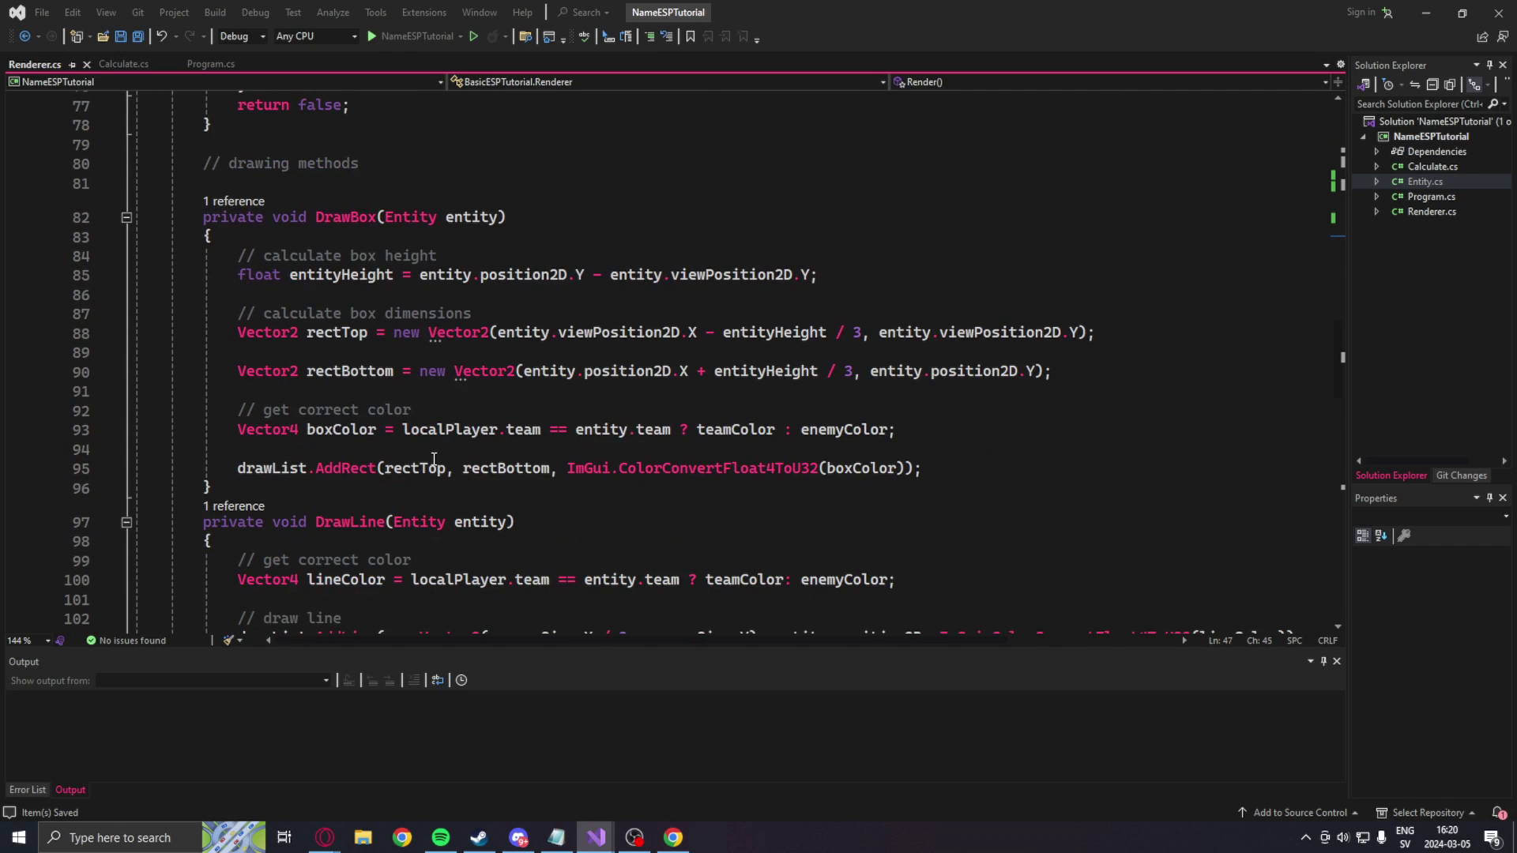
Step: Create a DrawName(Entity entity) method computing a text location 20 pixels above the head
text(private void DrawNa)
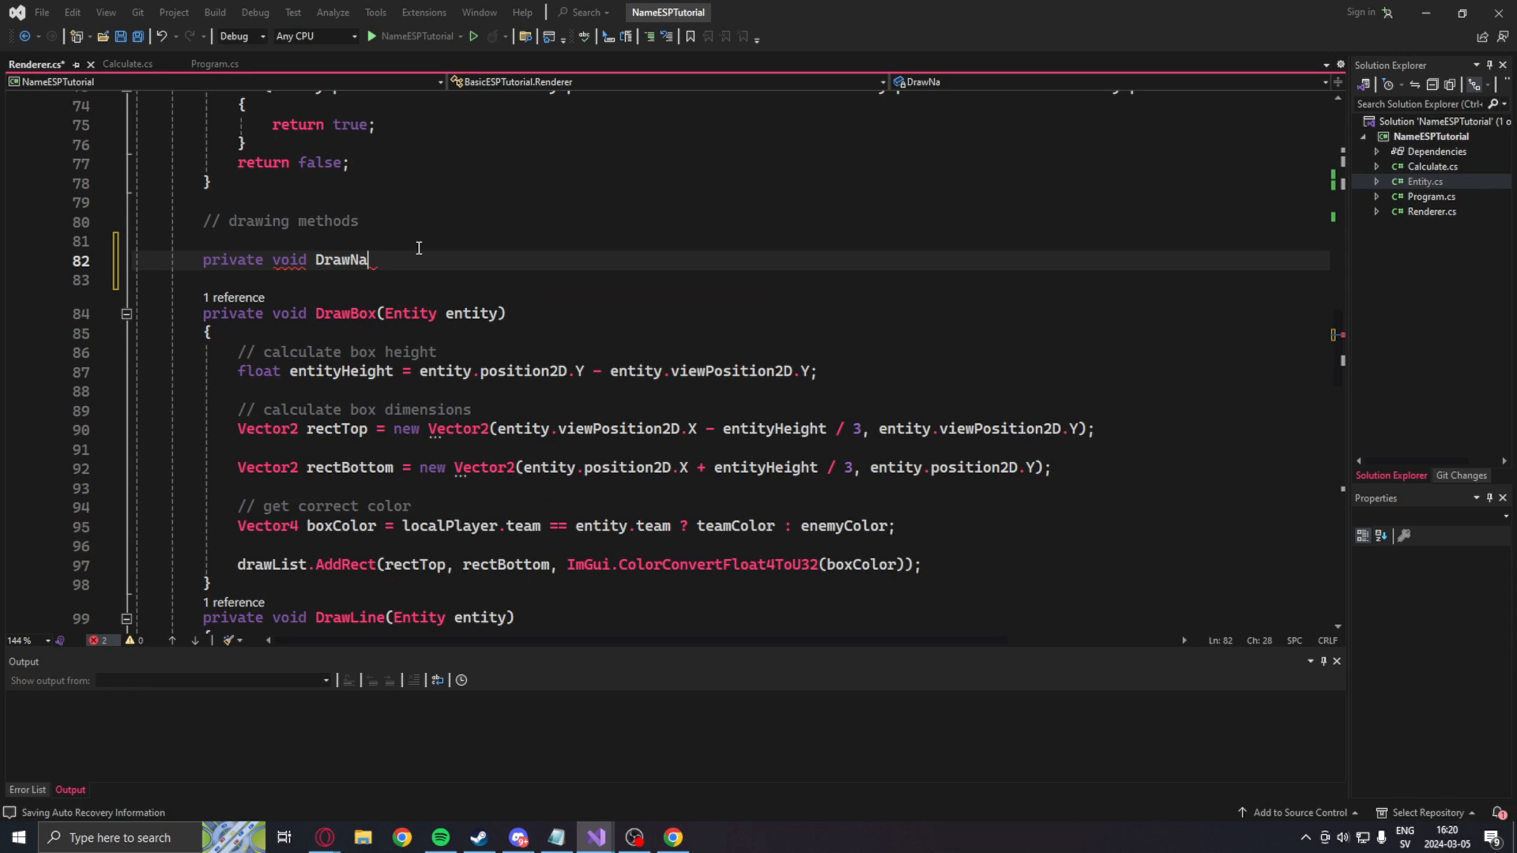
text(me(Entity entity) { })
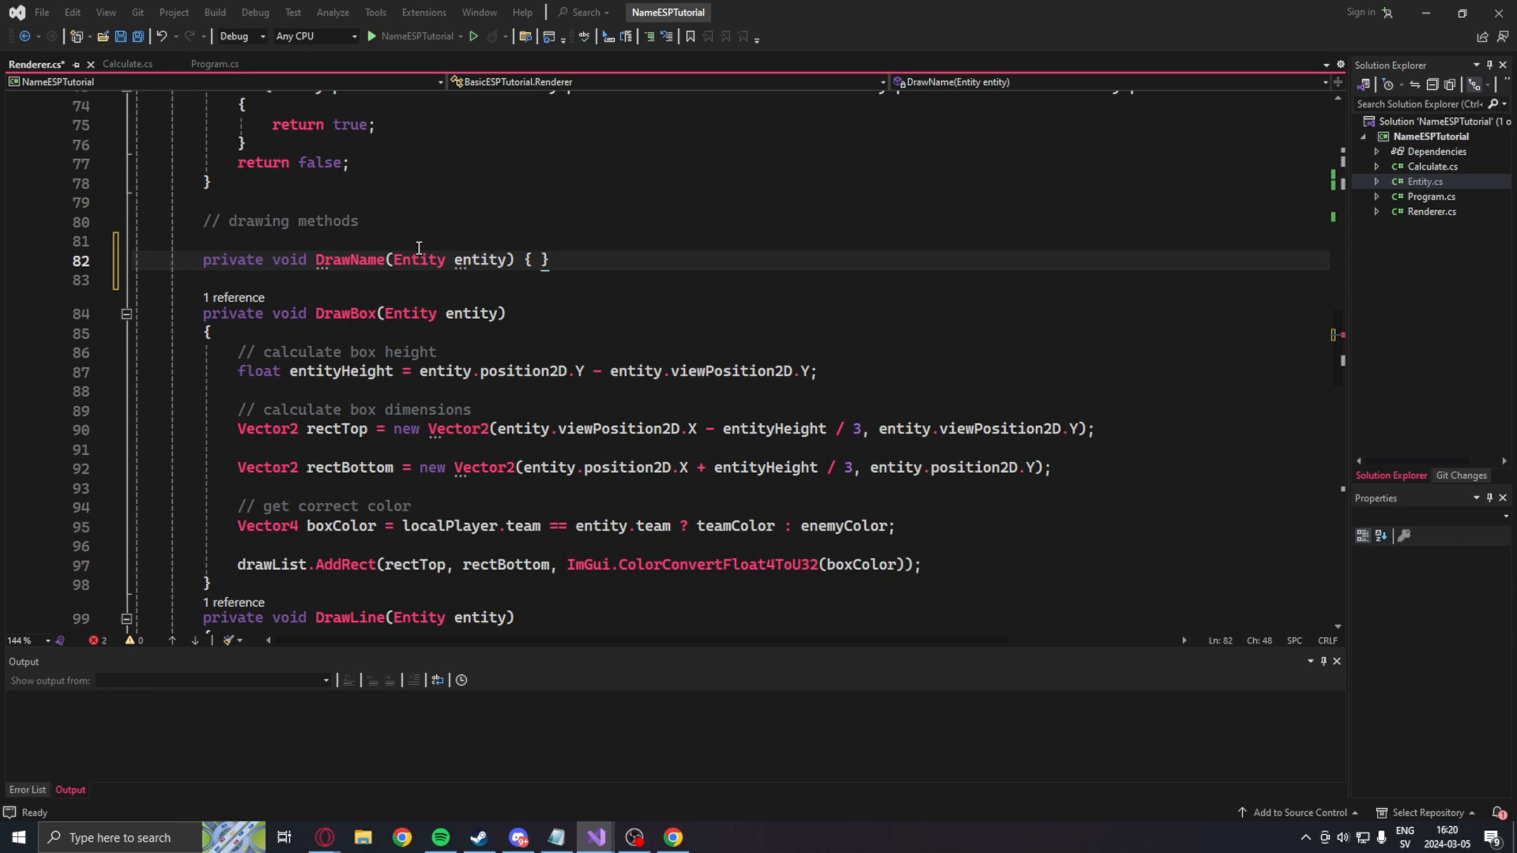
text(Vector2 textLocation =)
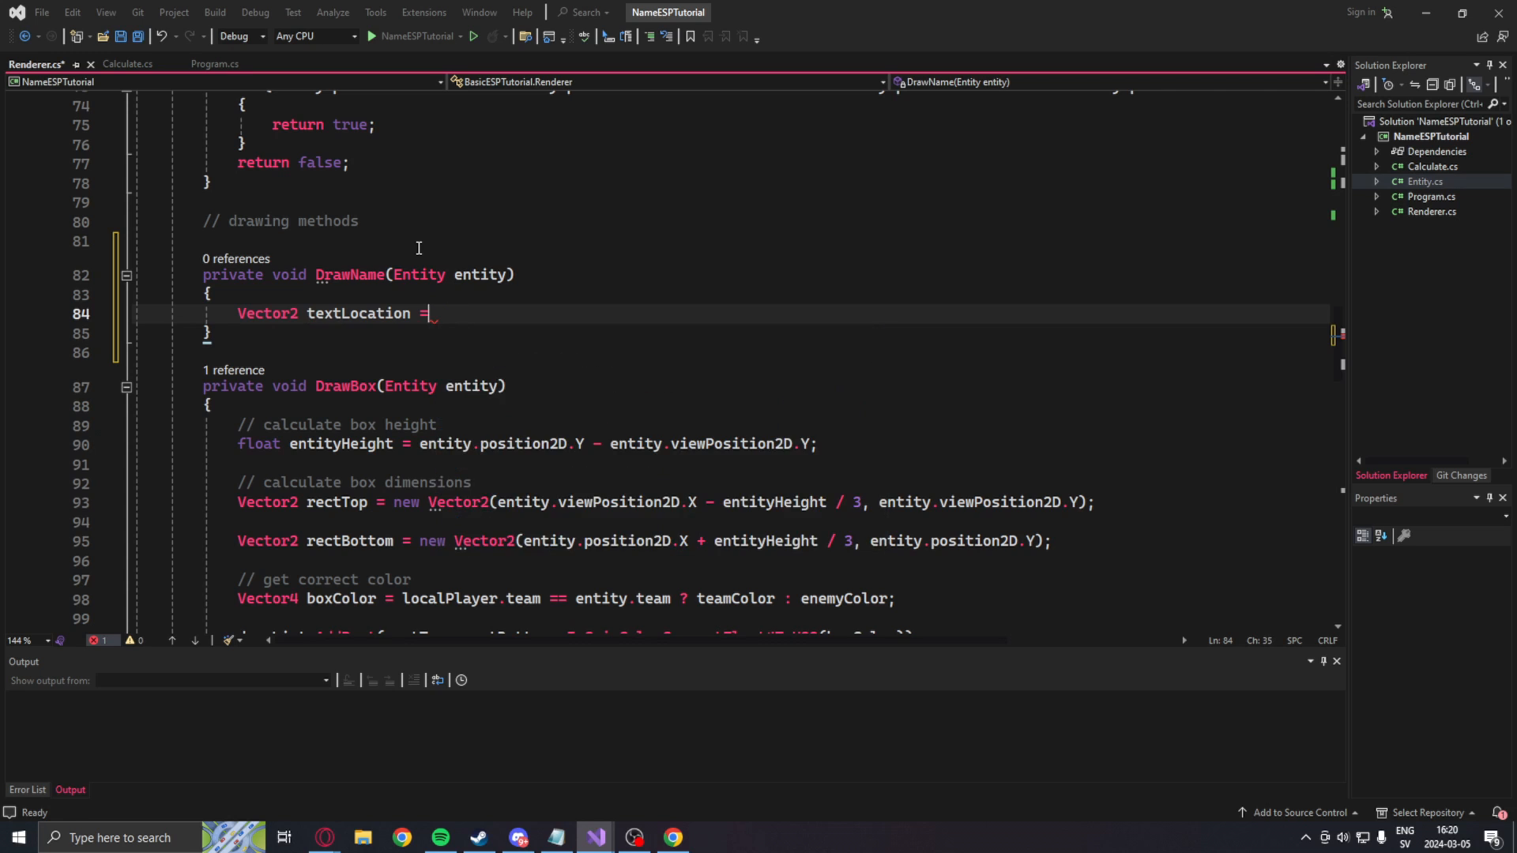
text(new Vector2()
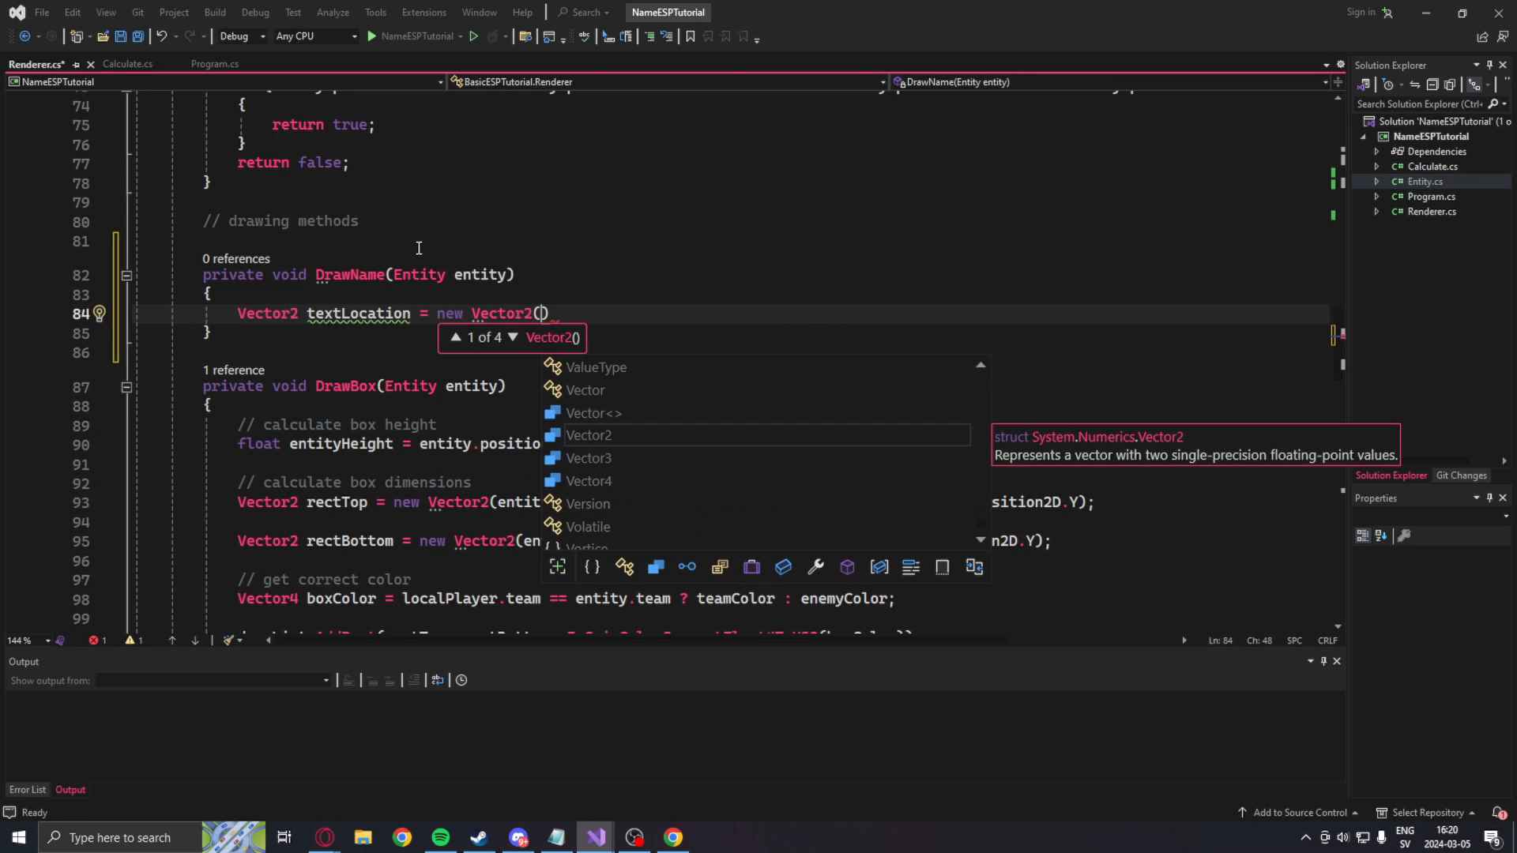
text(entity.viewPosition2D.X, entity.viewPosition2D.Y)
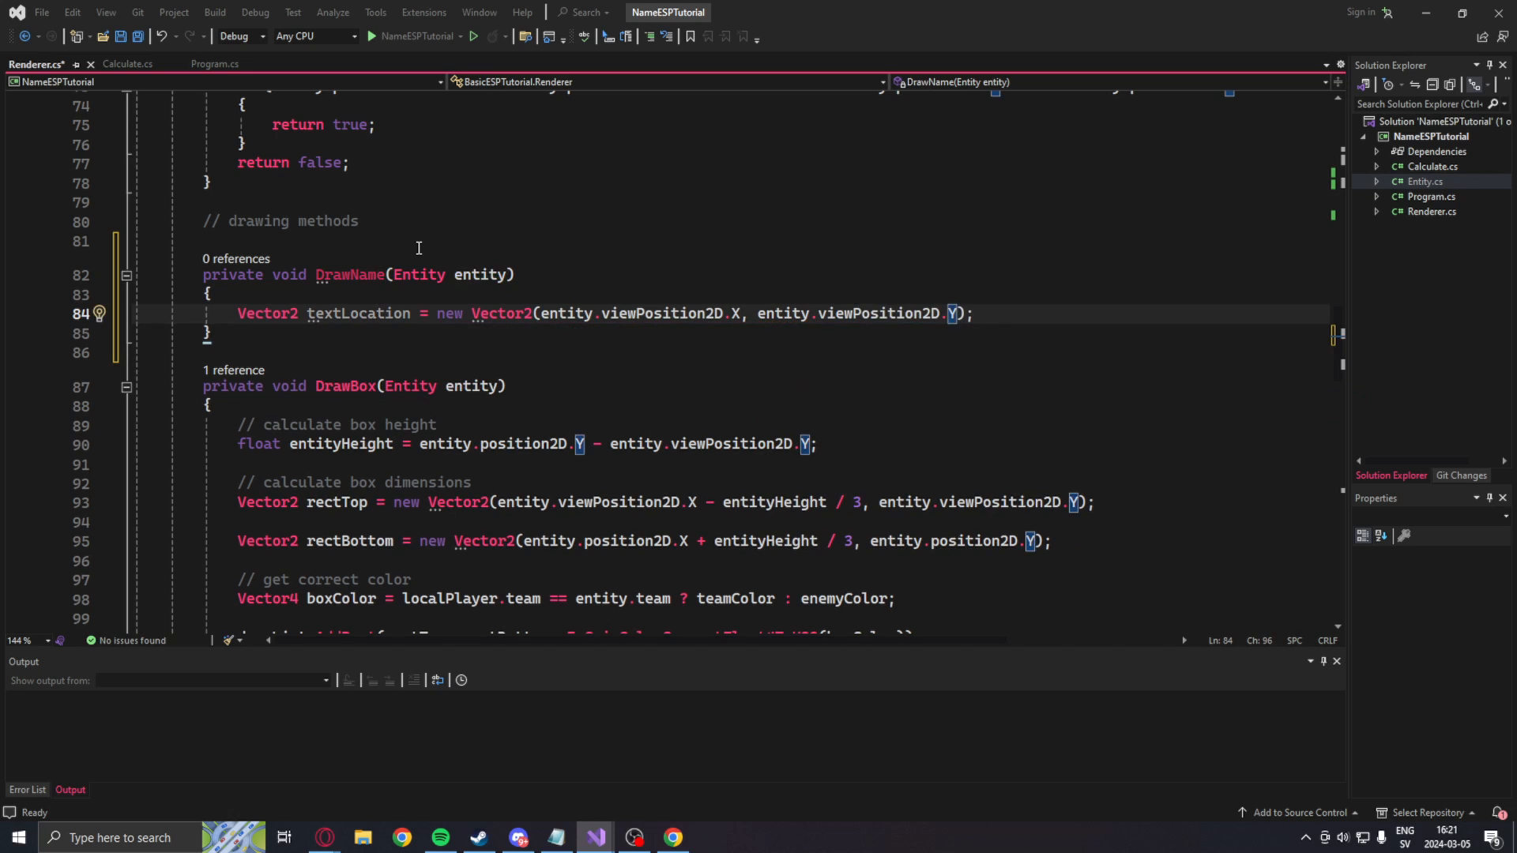
text(- 20)
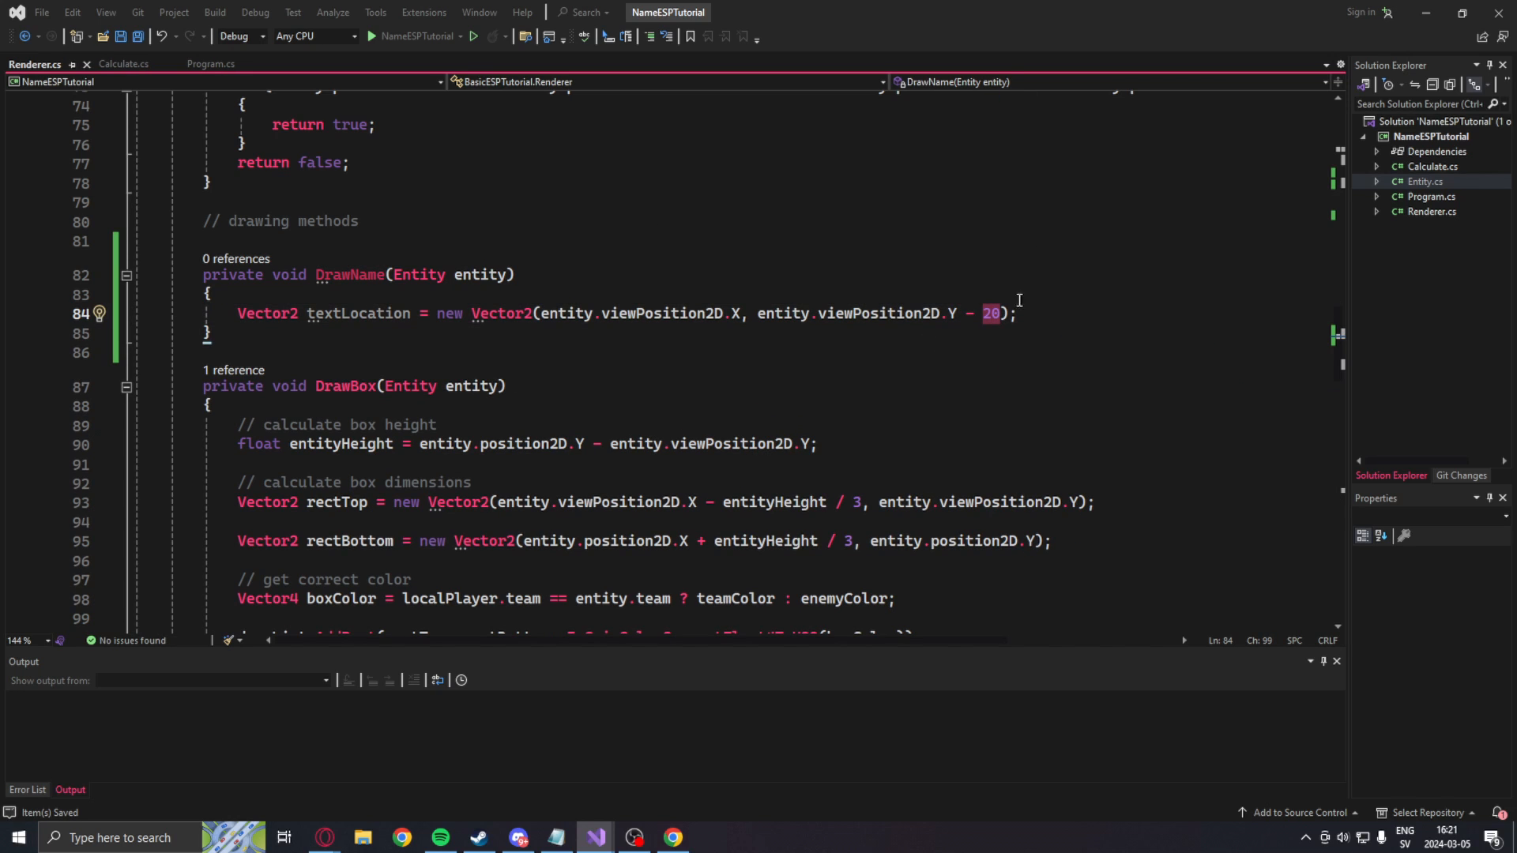
Step: Add an int yOffset parameter and draw entity.name in nameColor with drawList.AddText
double_click(481, 275)
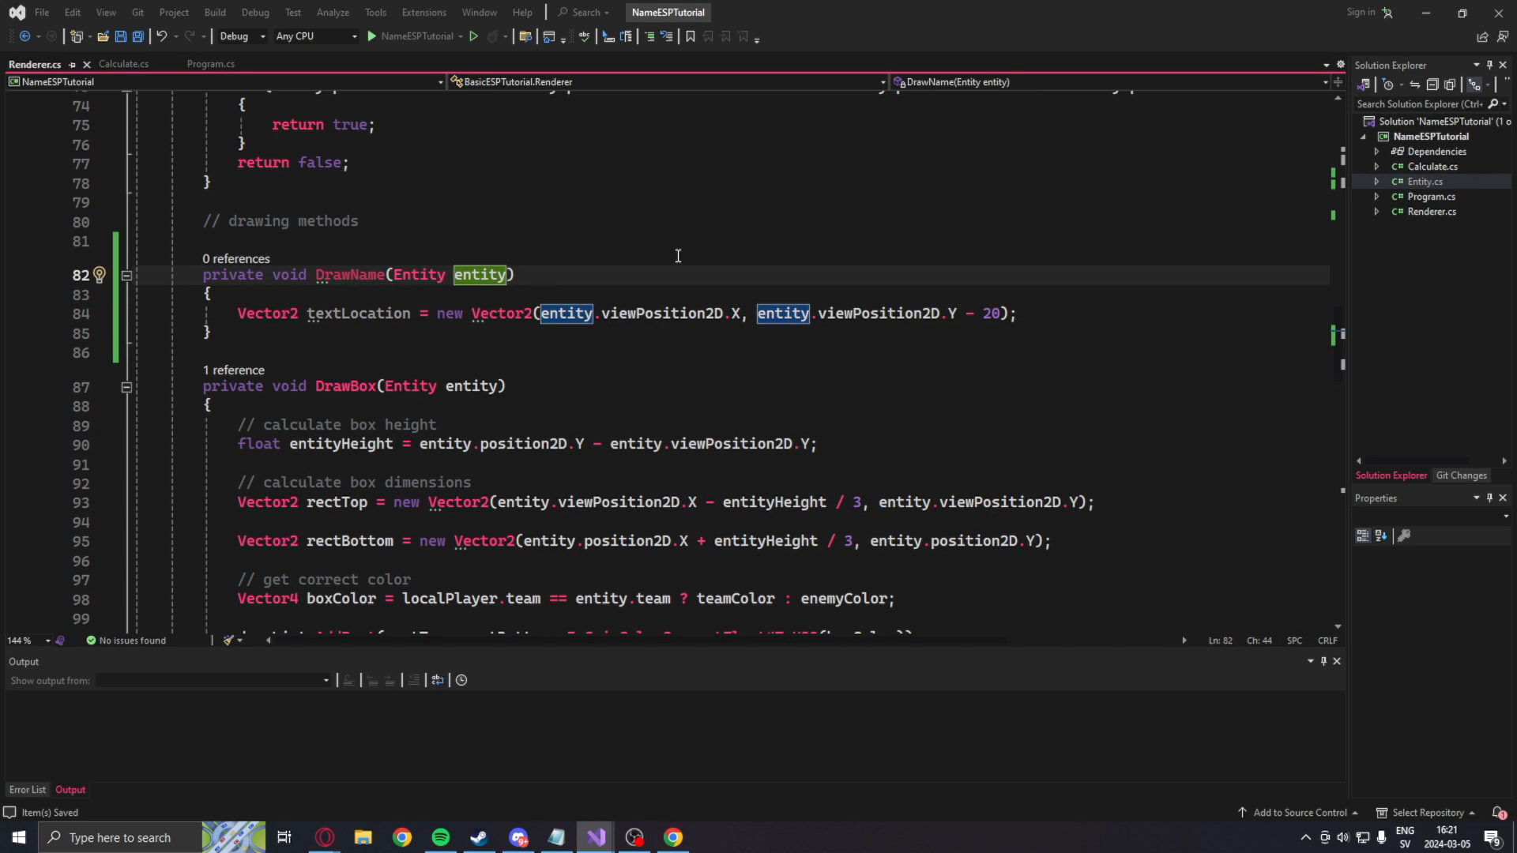
text(,int yOffset)
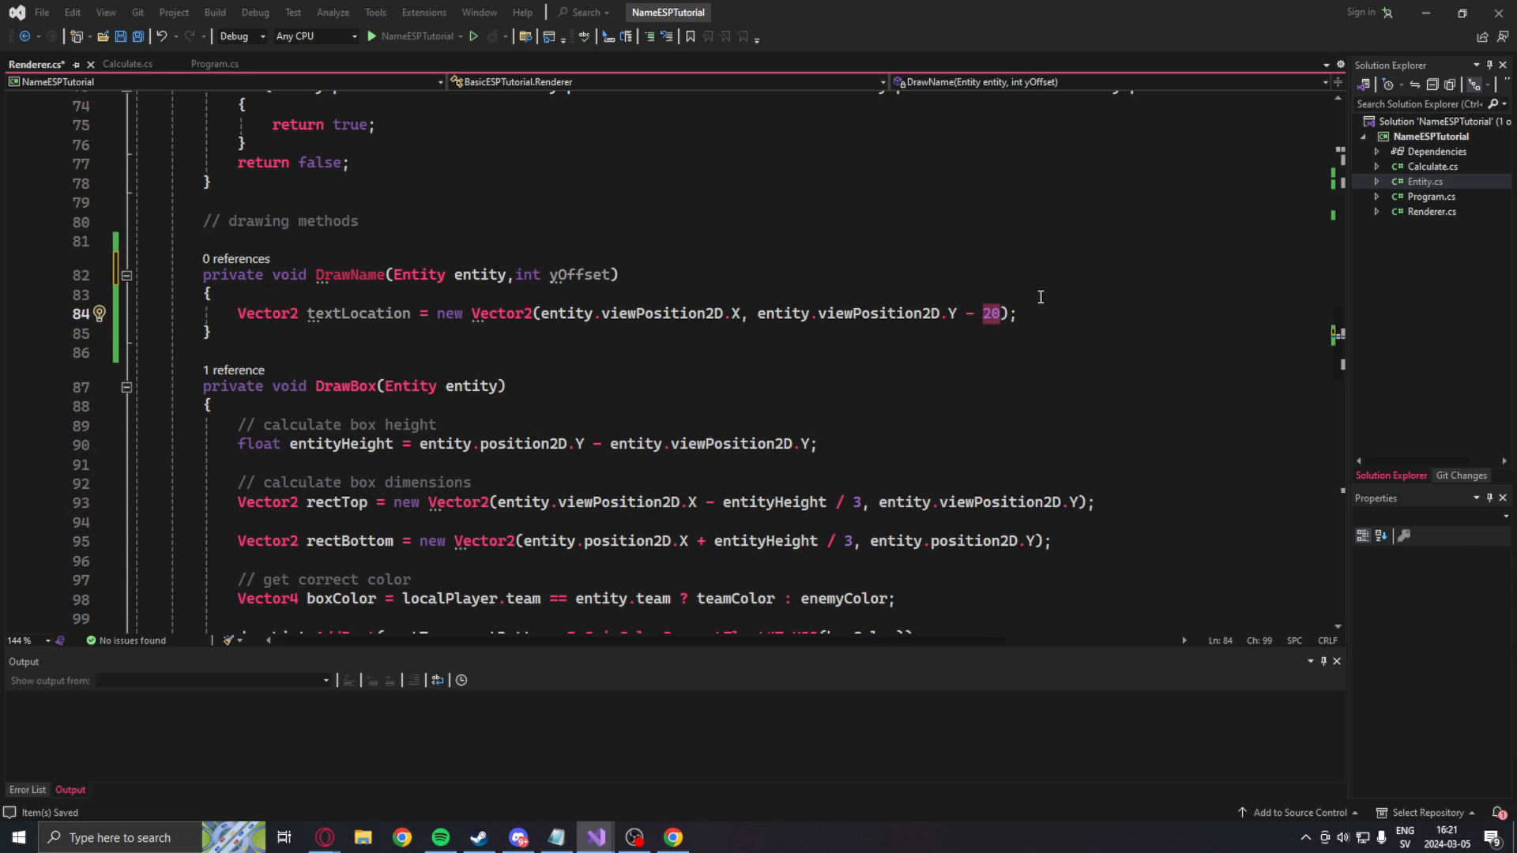
text(yOffset)
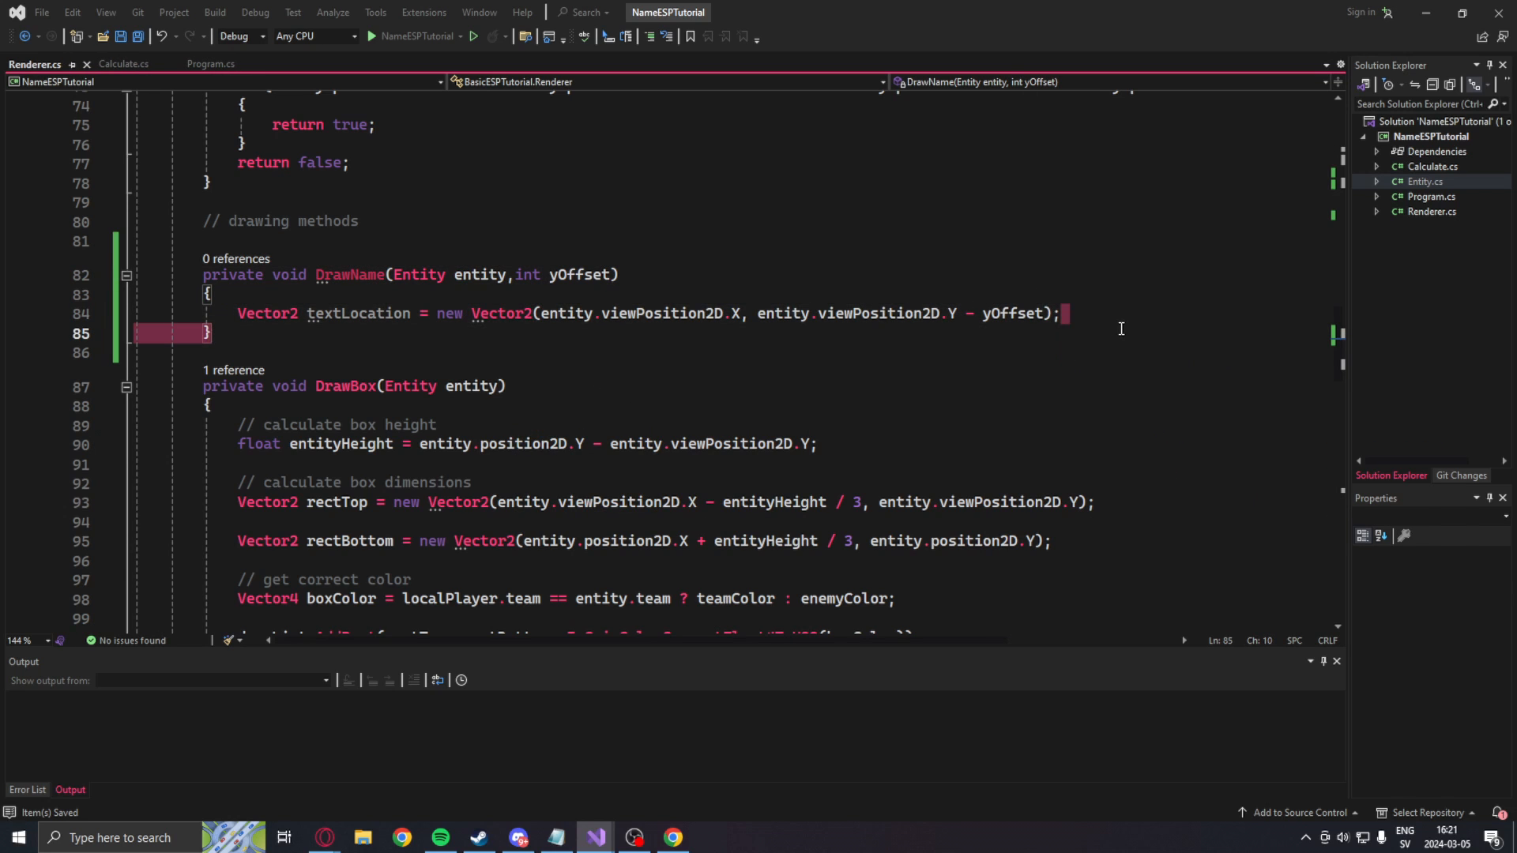
text(drawList.AddText(textLocation, ImGui.ColorConvertFloat4ToU32(nameColor), $"{entity.)
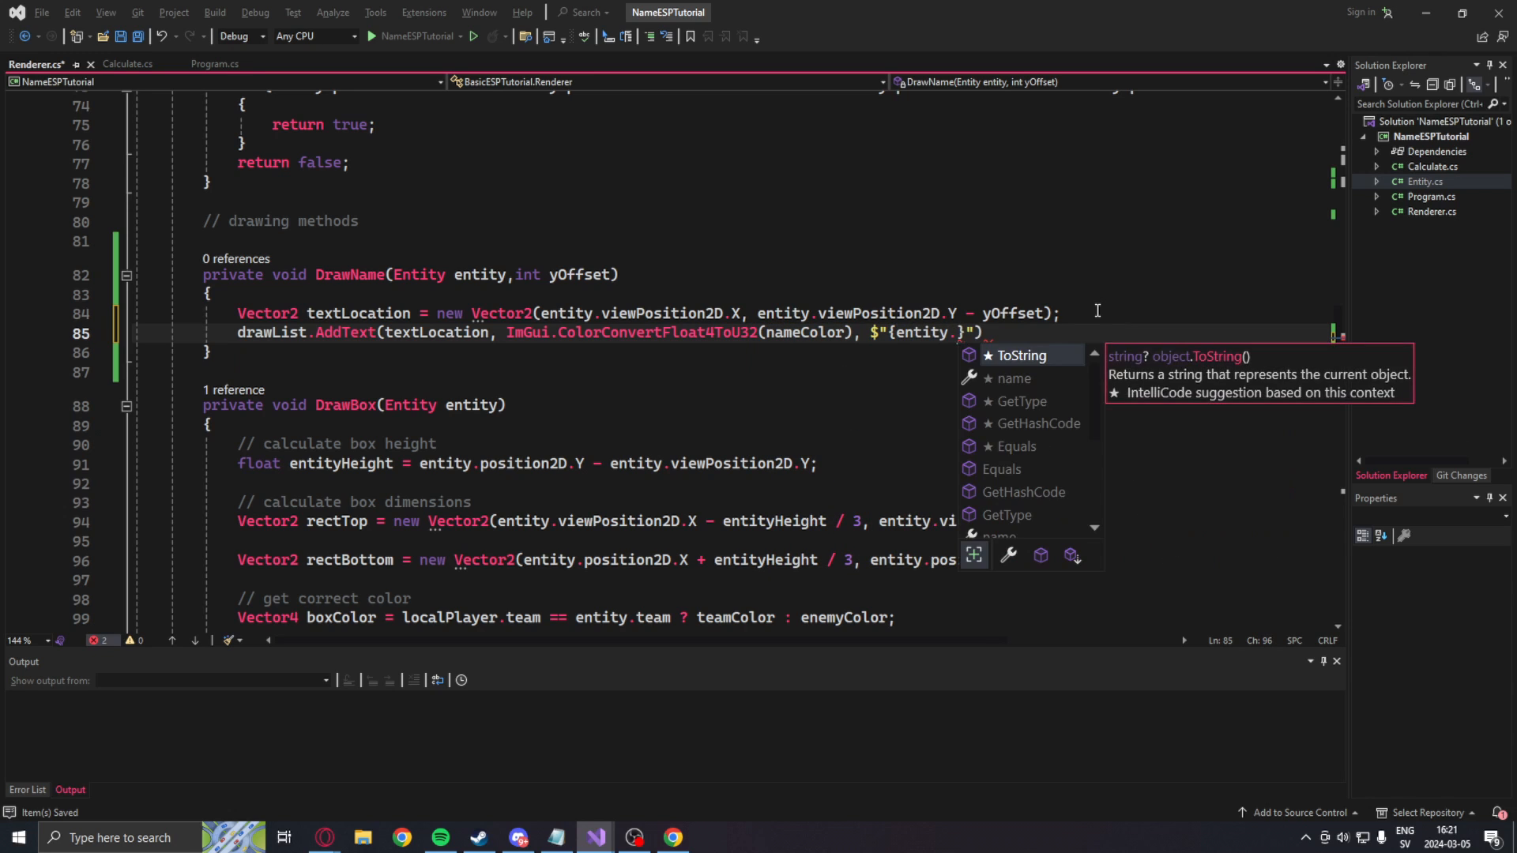
text(name}"); // draw on screen)
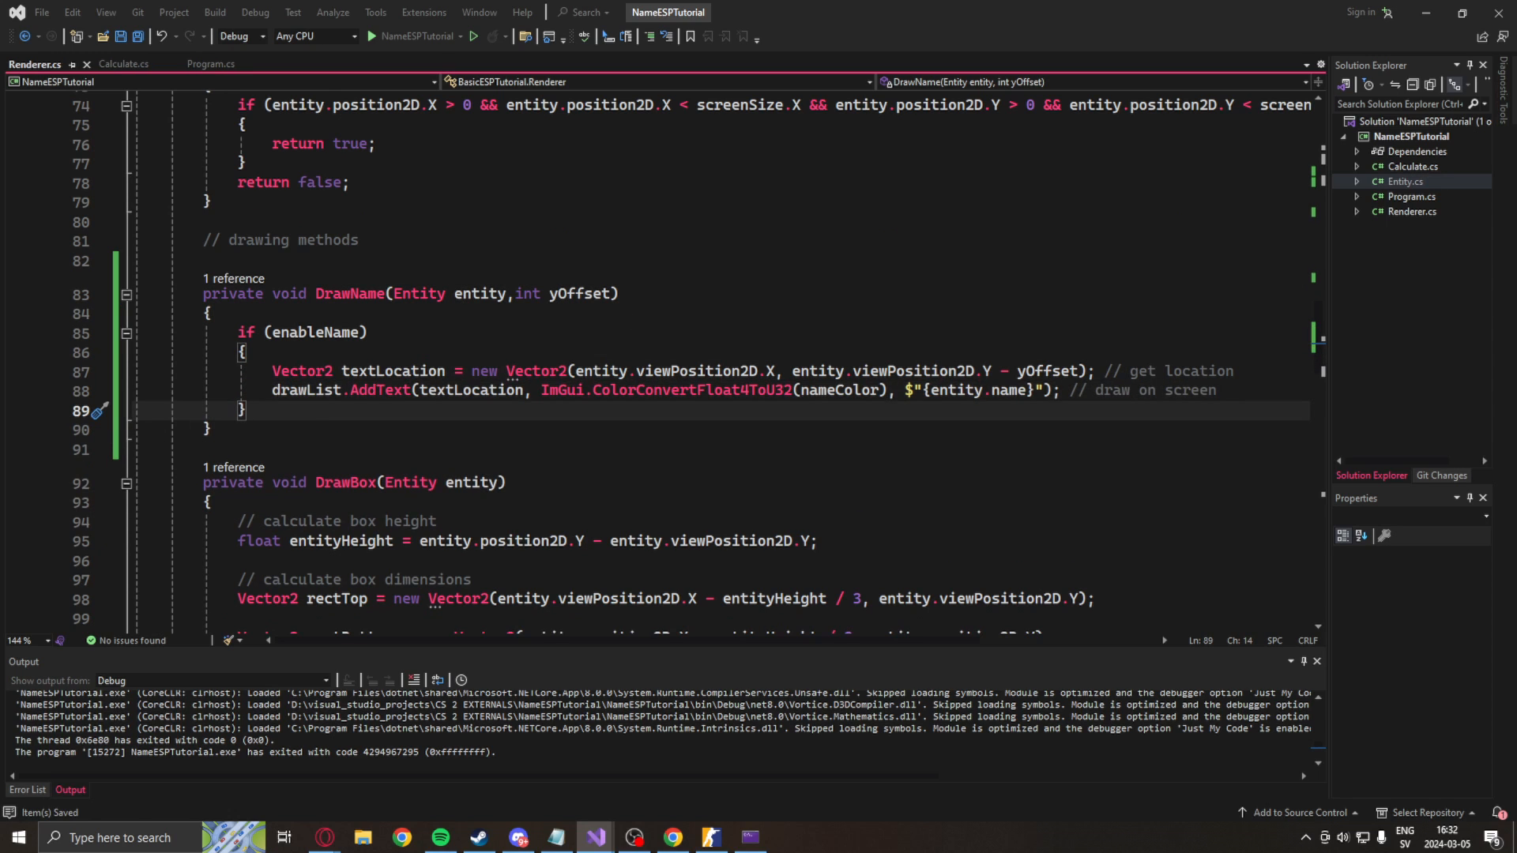
Step: Re-enter -insecure in Counter-Strike 2's Steam launch options and close Properties
click(555, 838)
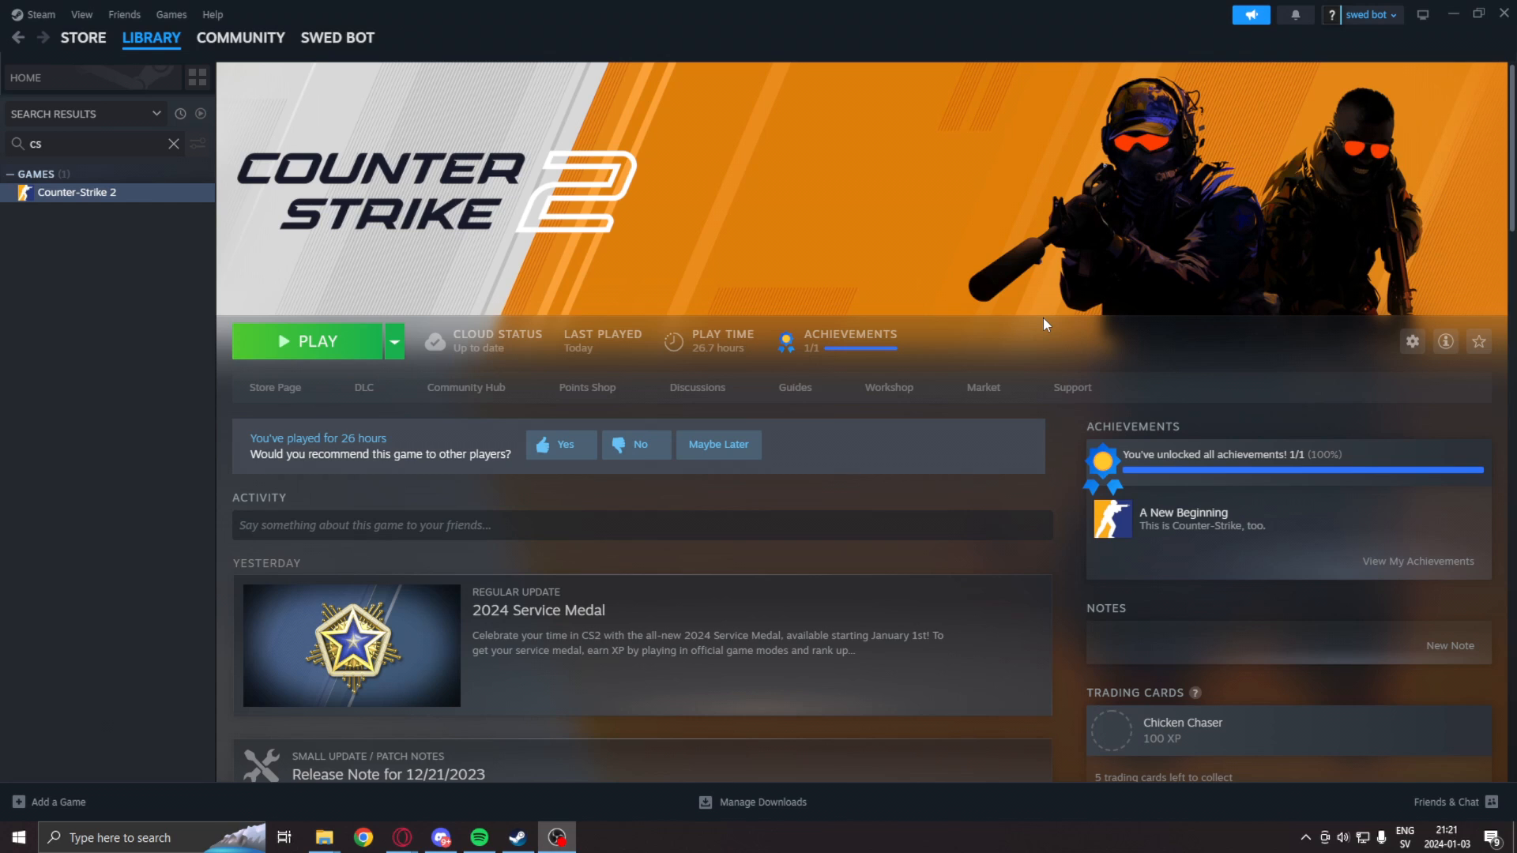
mouse_move(76, 193)
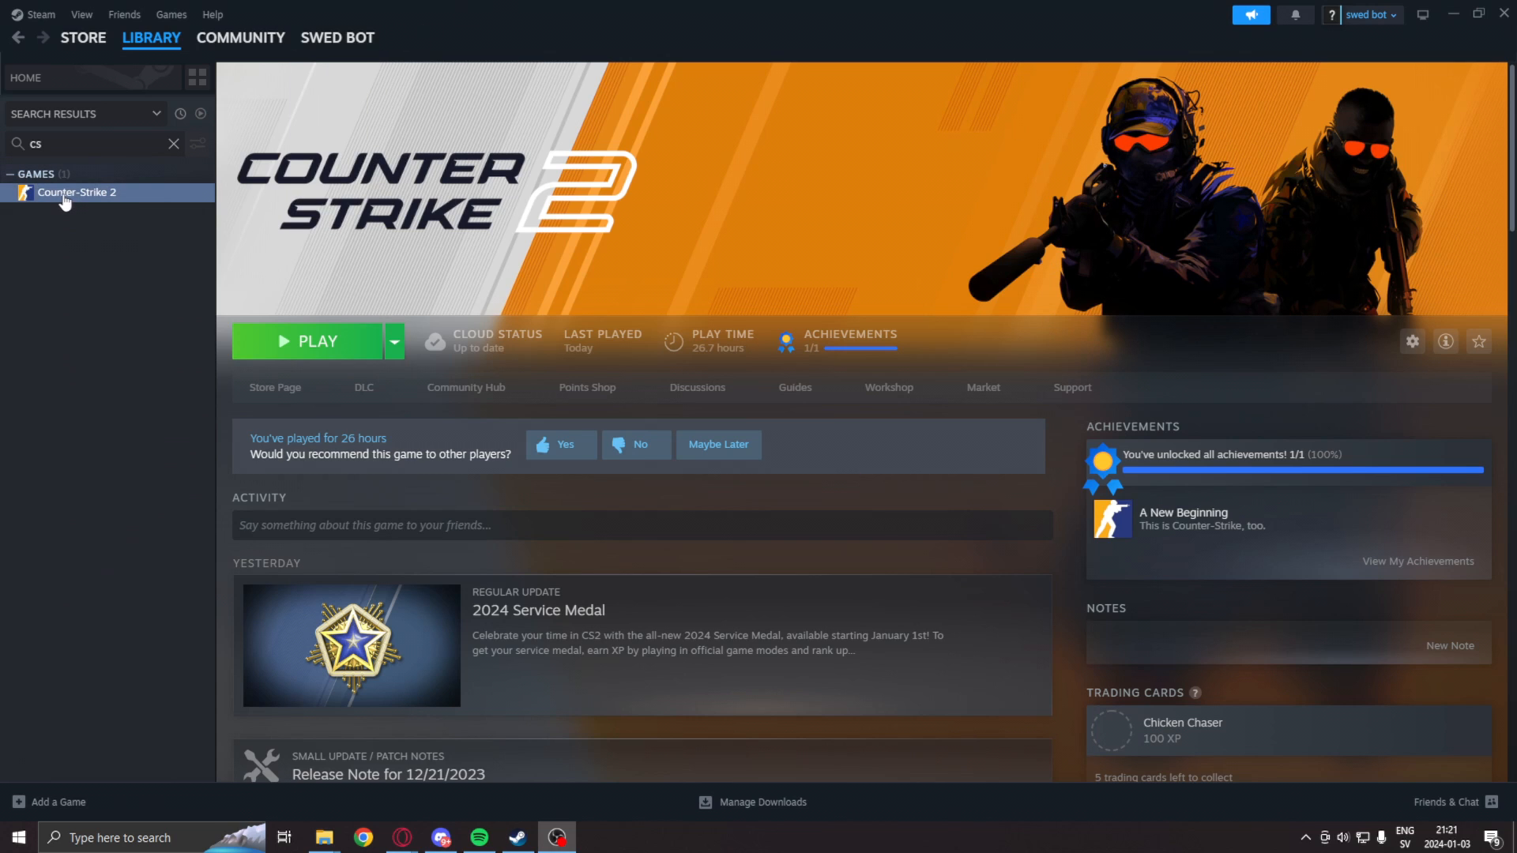
mouse_move(82, 199)
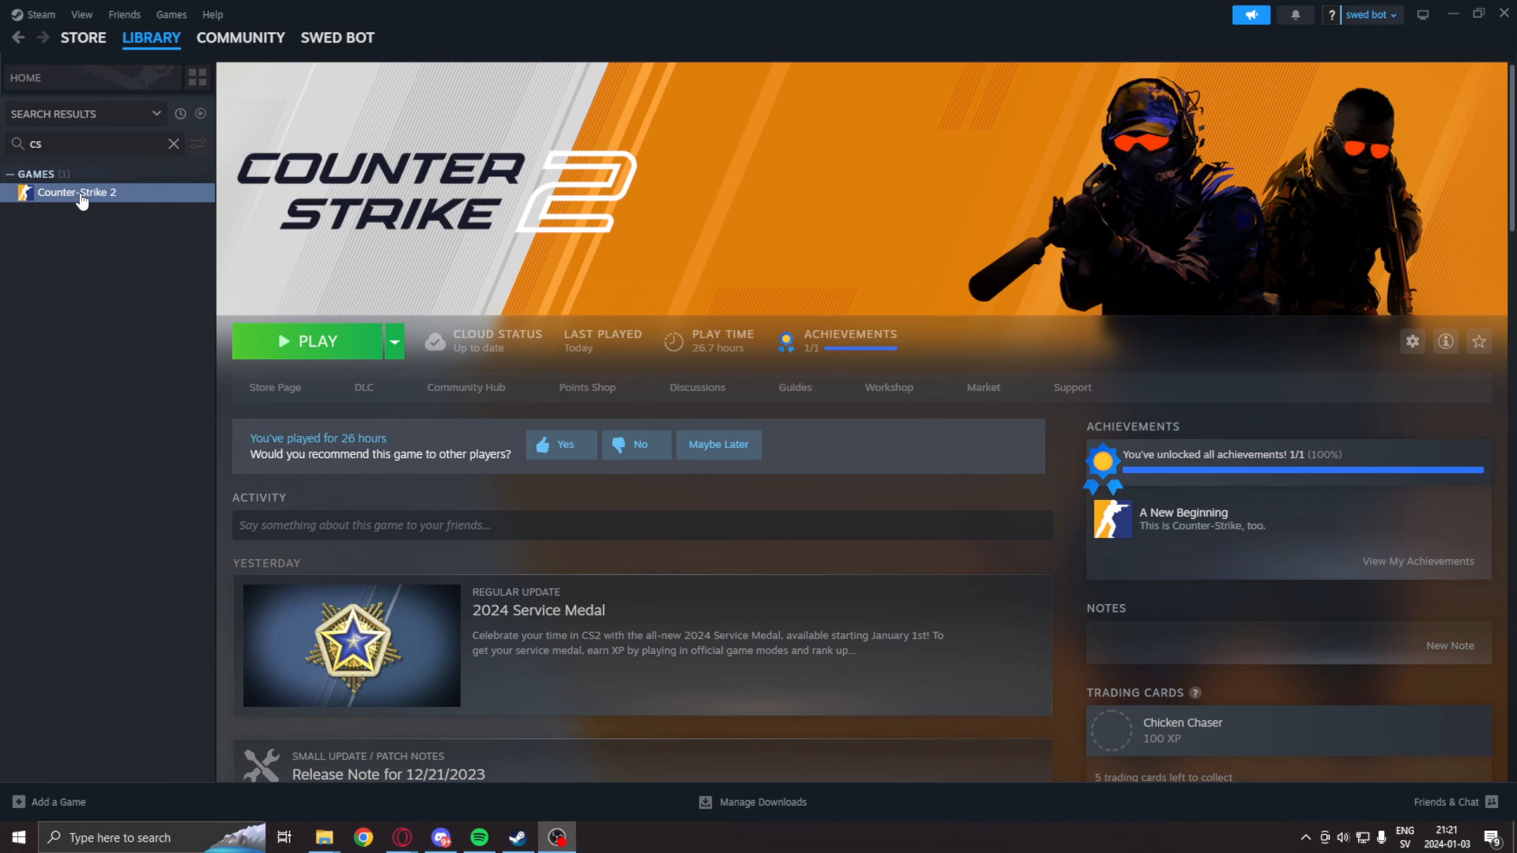
right_click(77, 191)
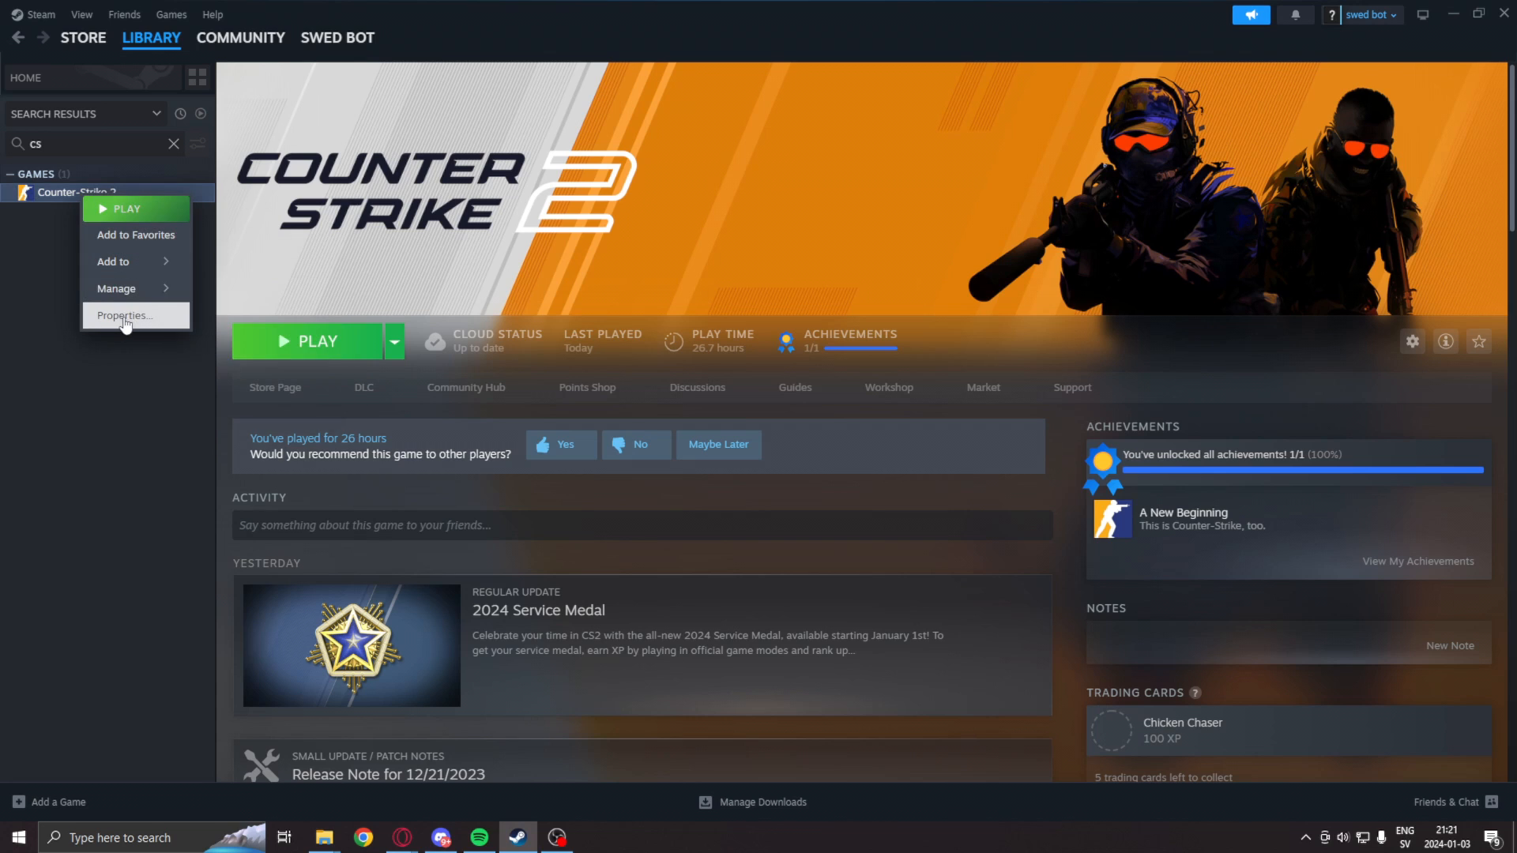
click(124, 315)
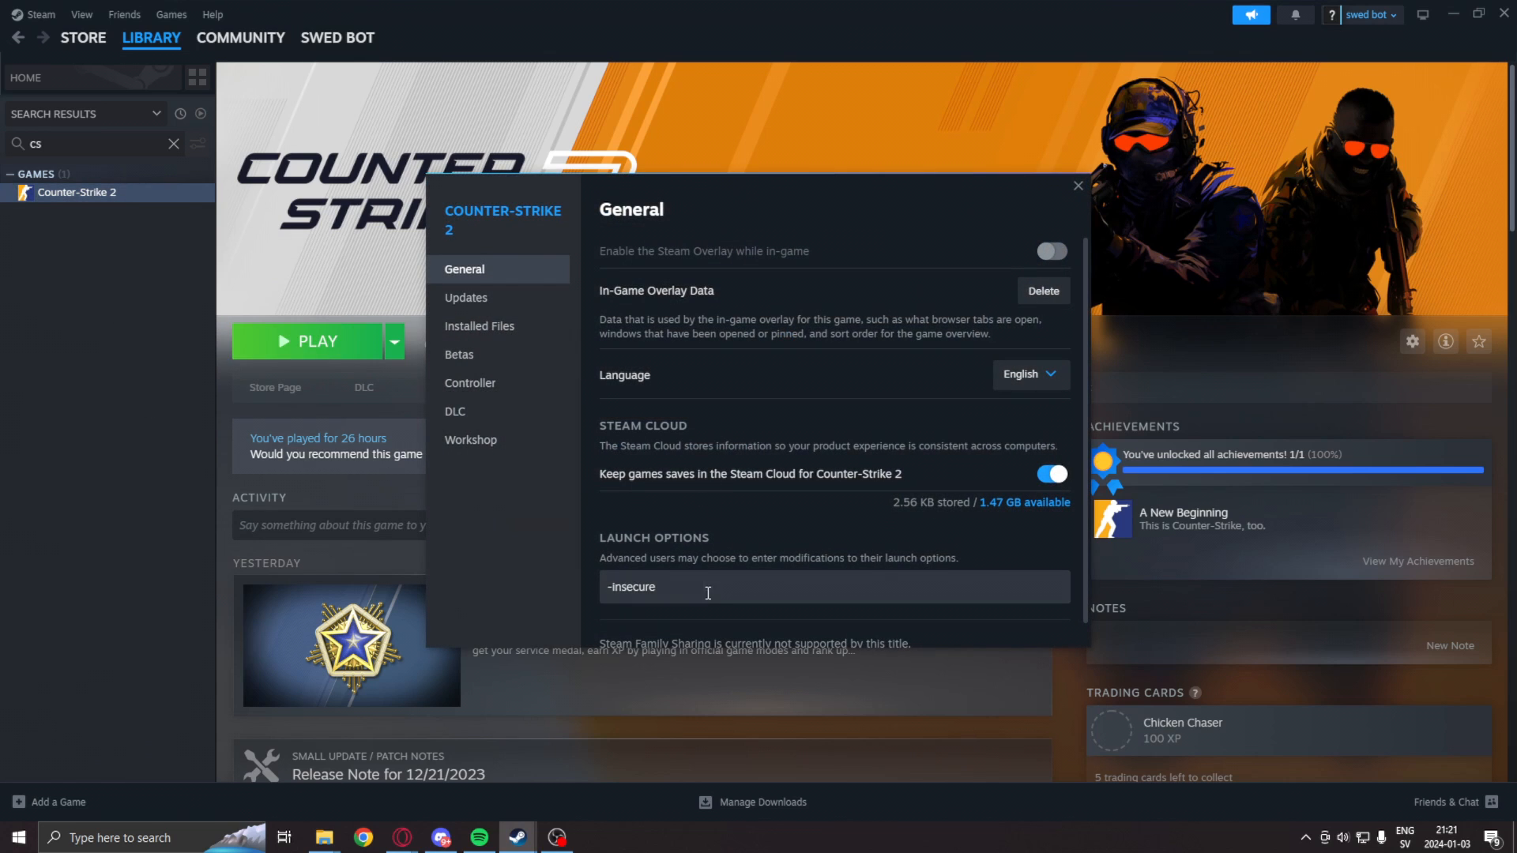
key(Backspace)
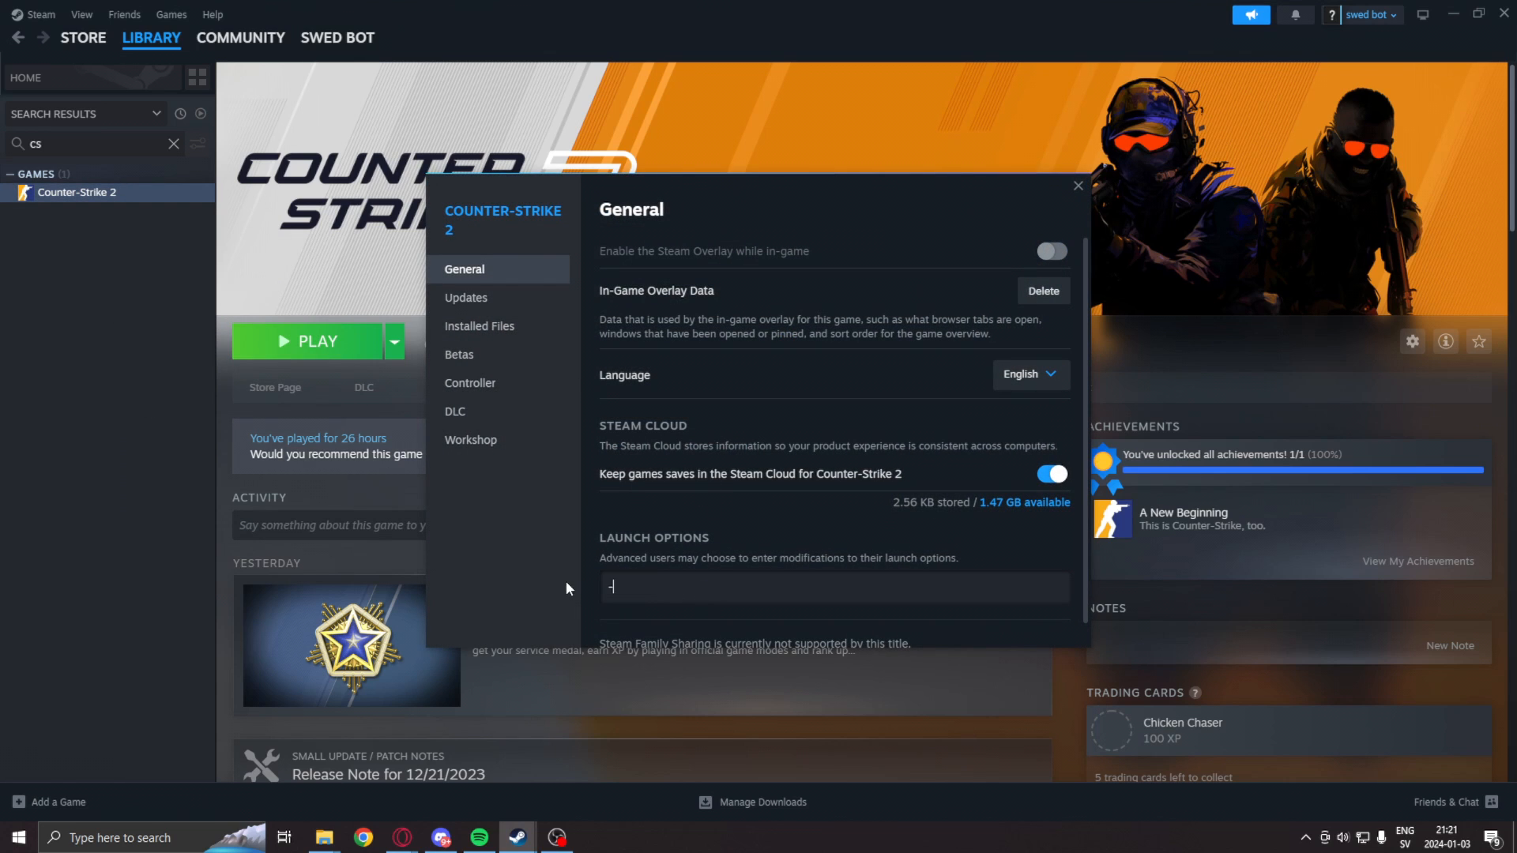
text(insecure)
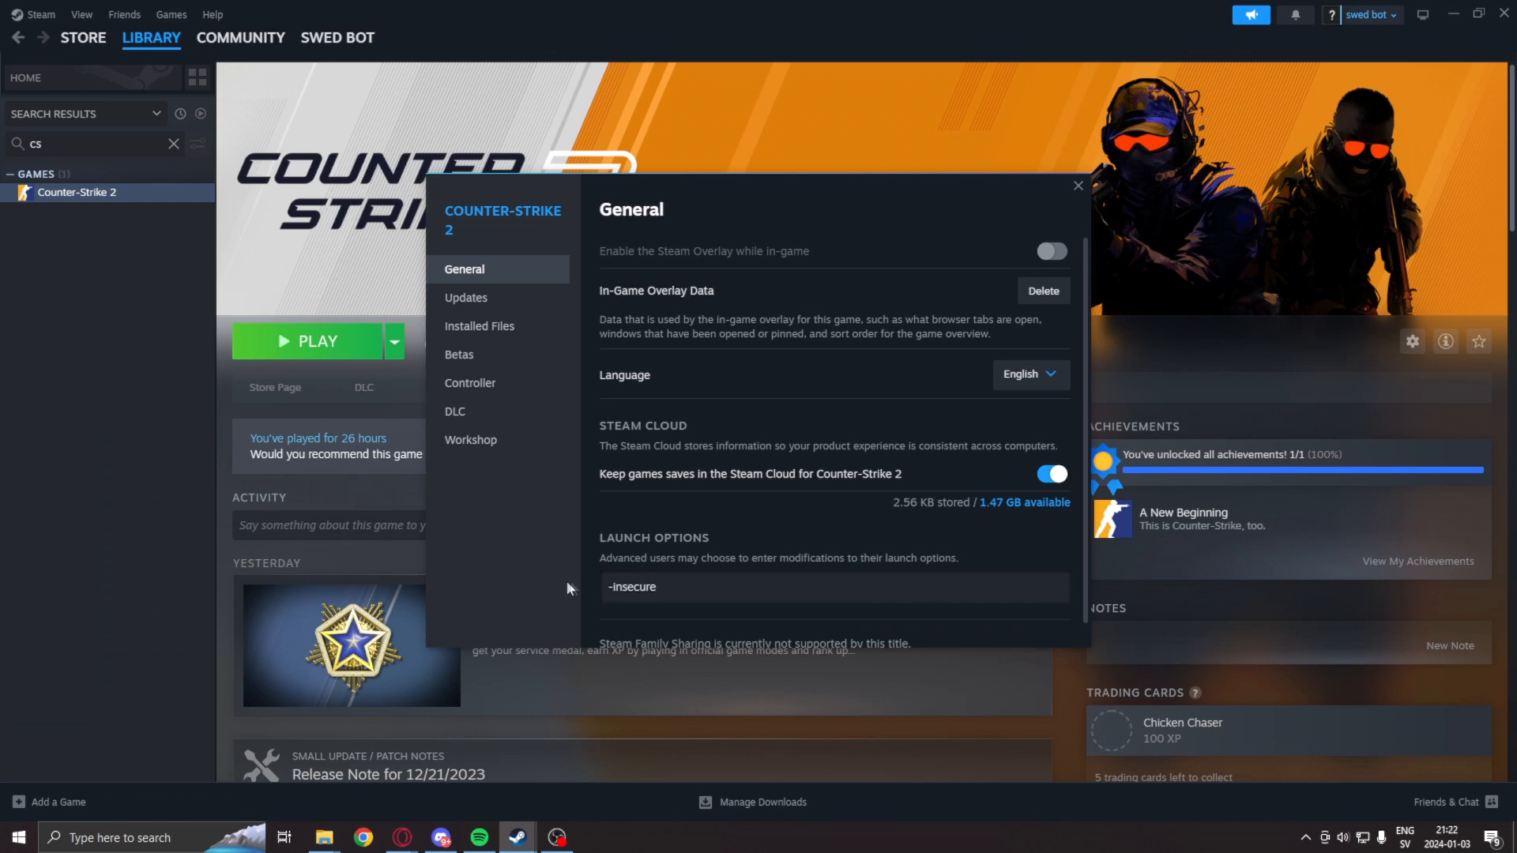
double_click(630, 586)
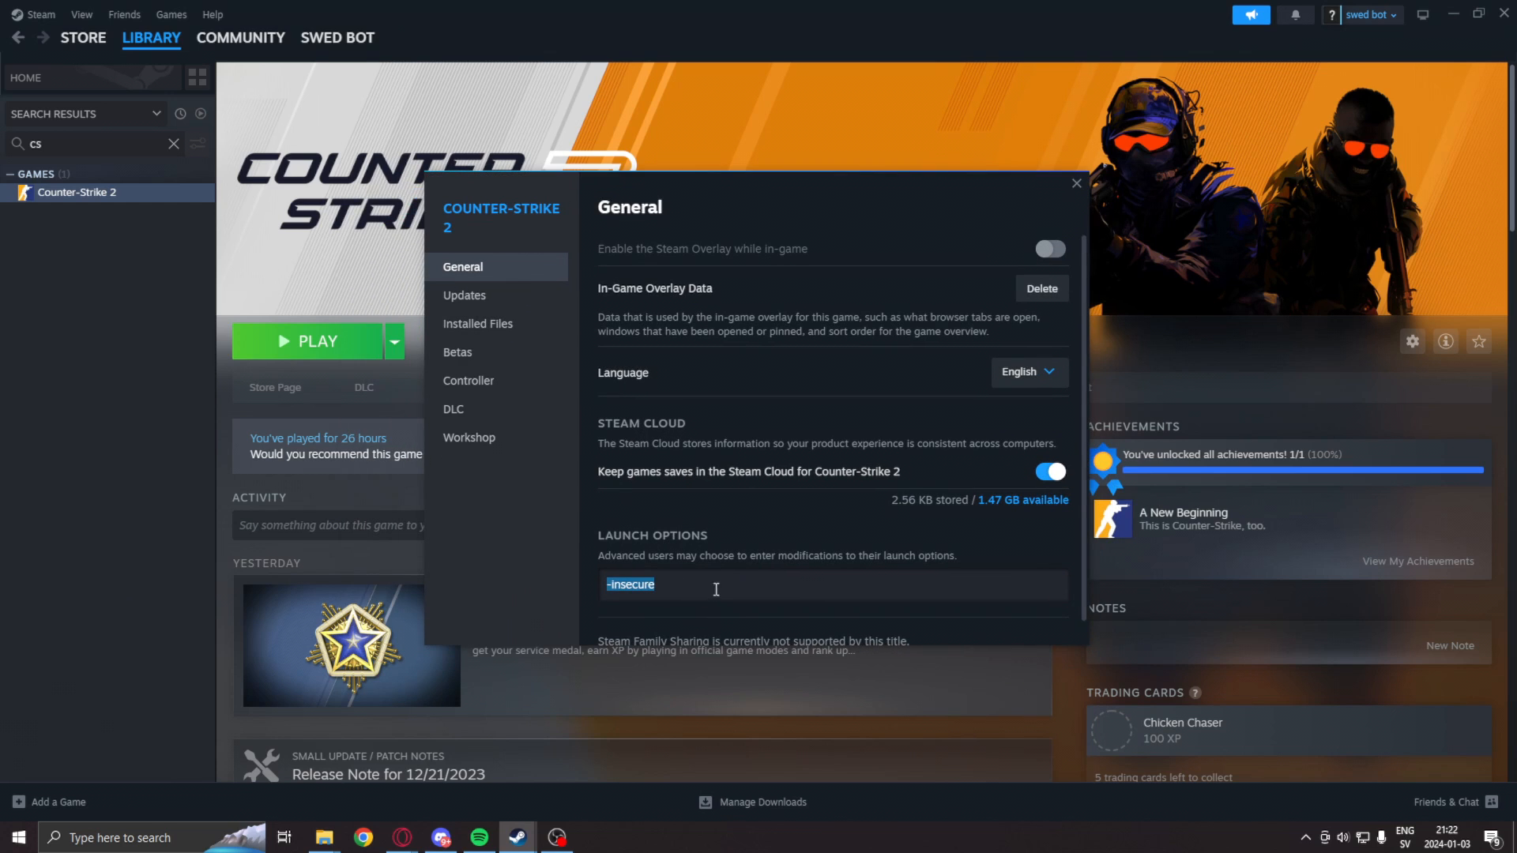
mouse_move(702, 585)
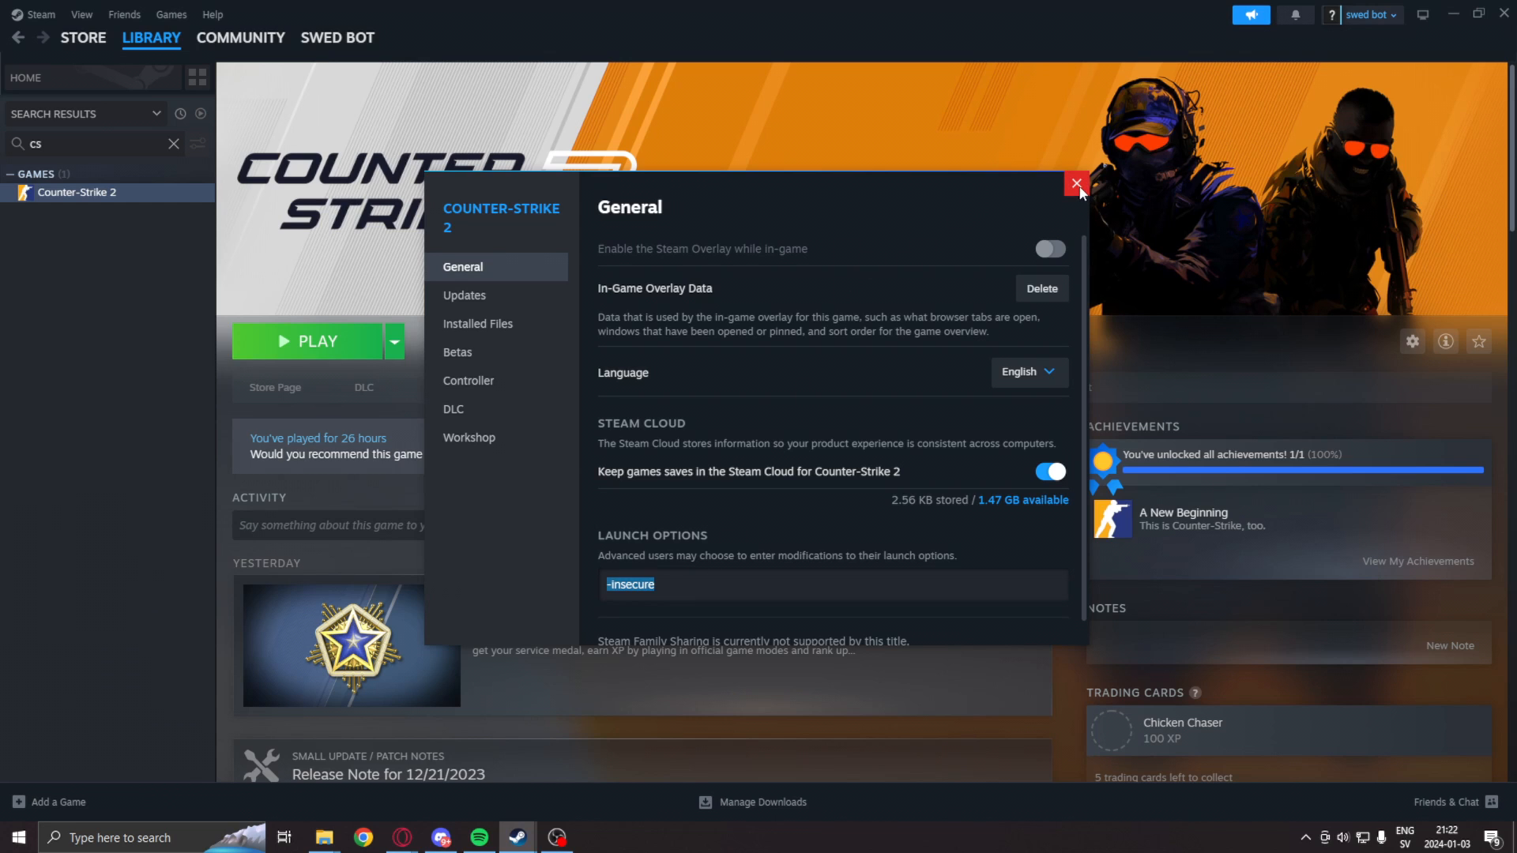
click(1076, 183)
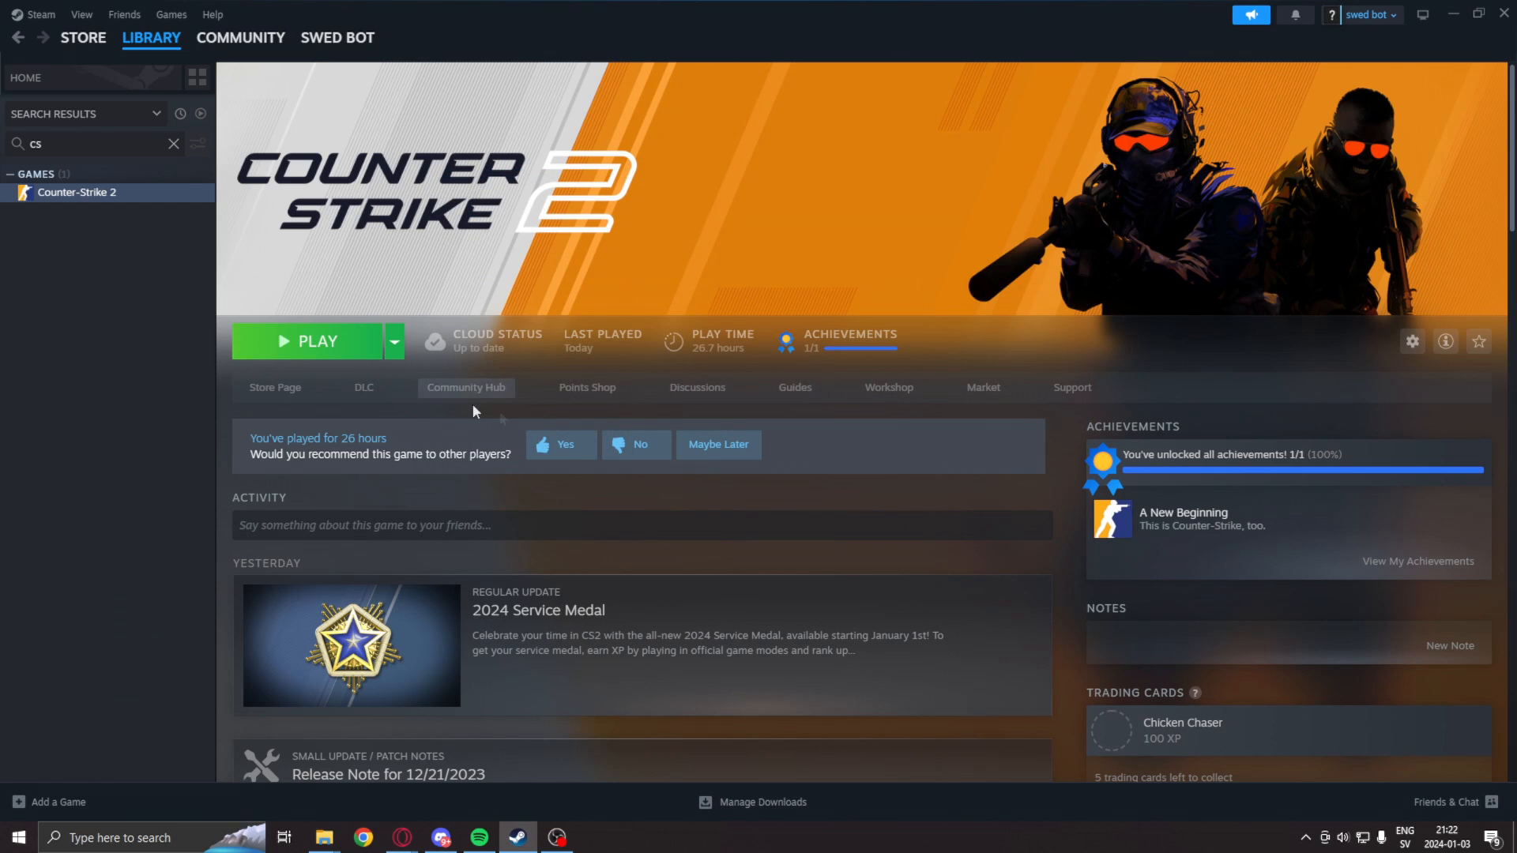
mouse_move(61, 349)
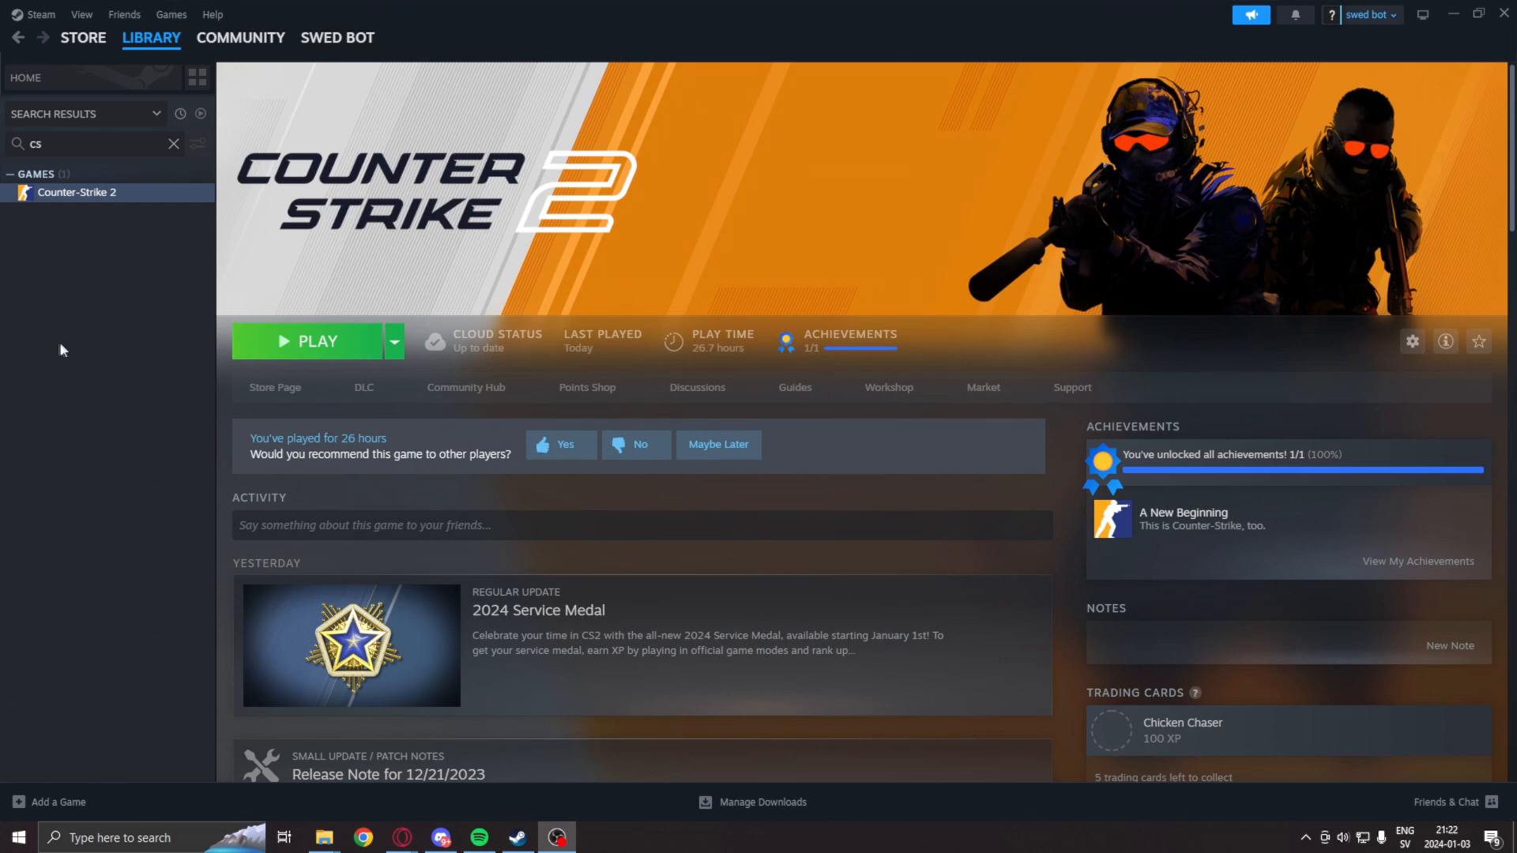
click(315, 340)
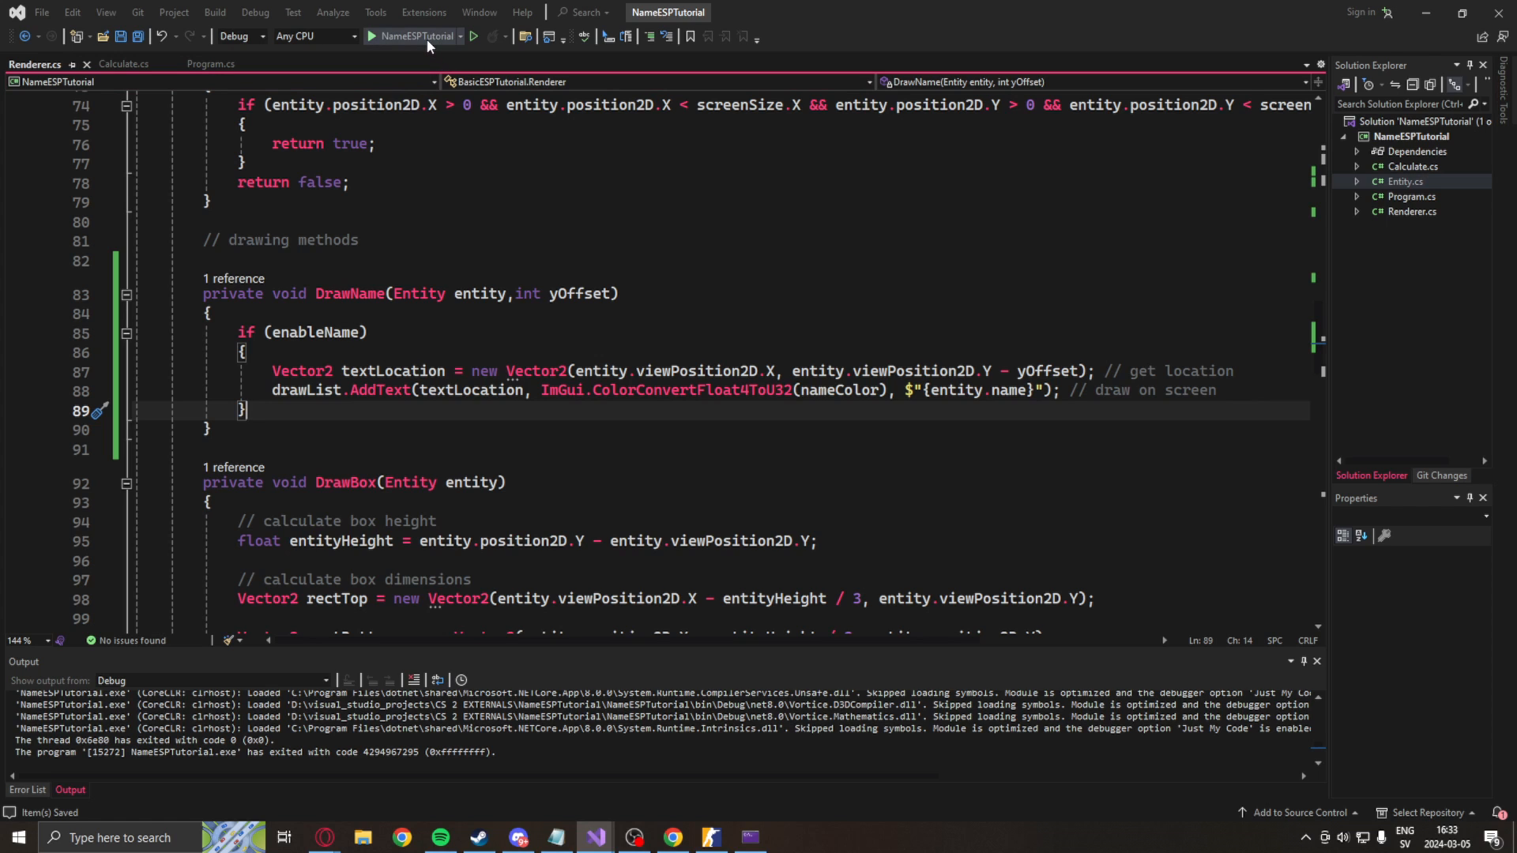
Step: Run the ESP overlay, hide its console, and scope in on Dust II to check player names
click(208, 64)
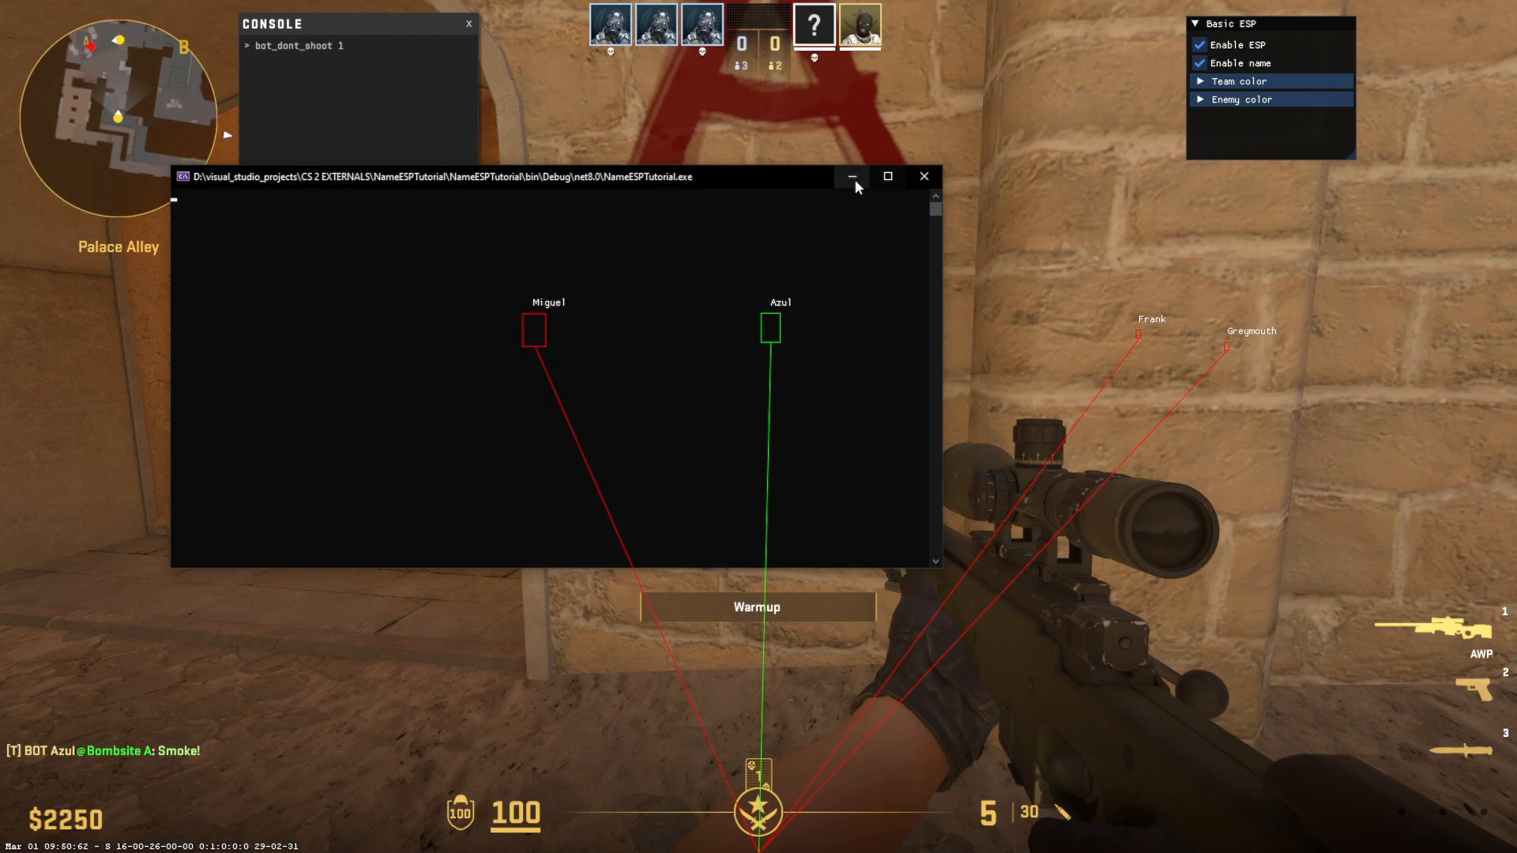
click(852, 176)
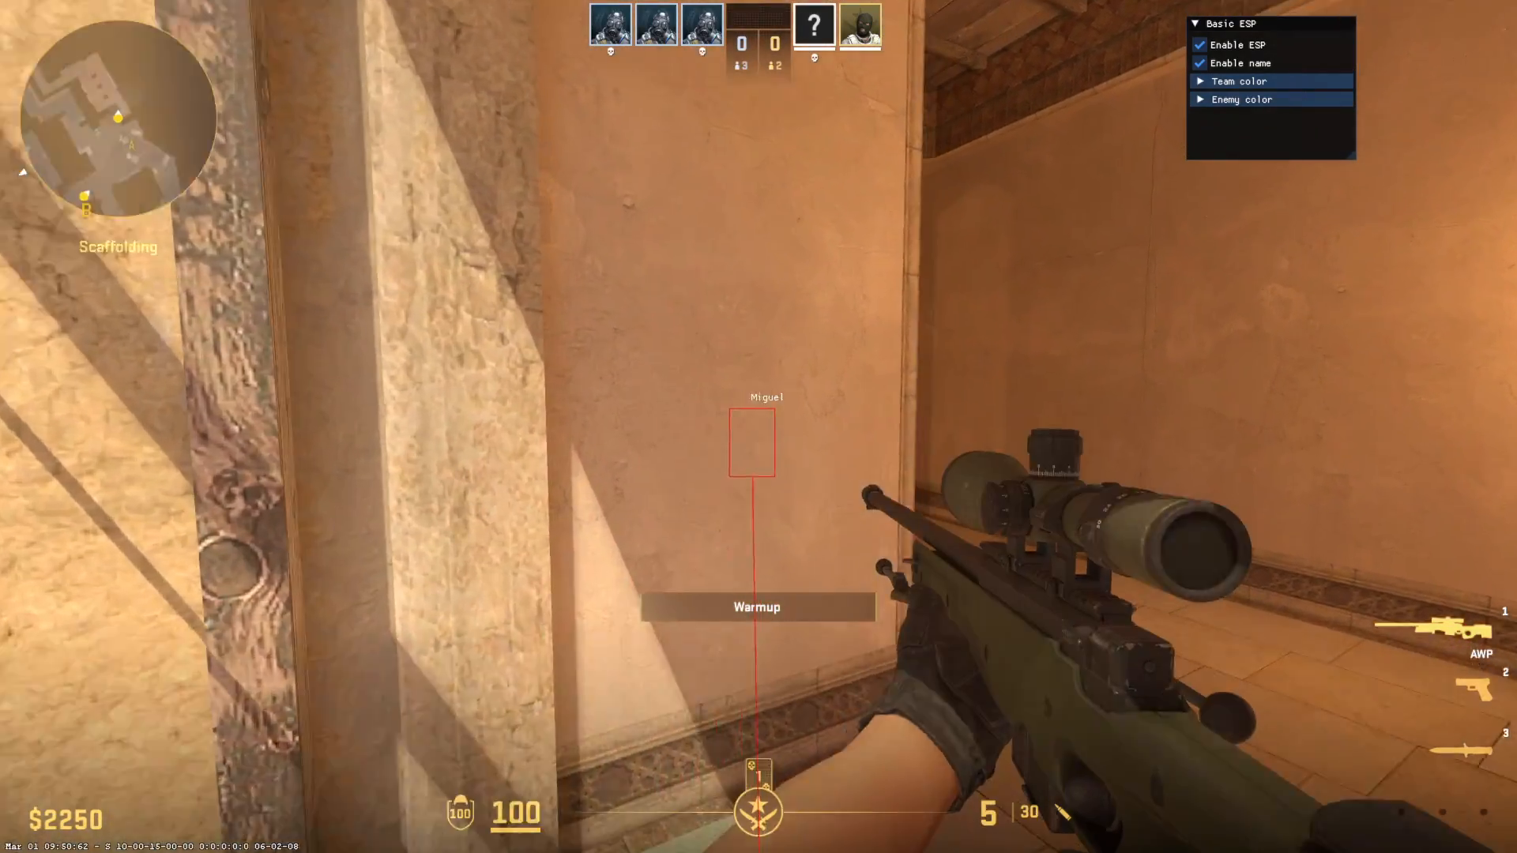
right_click(758, 426)
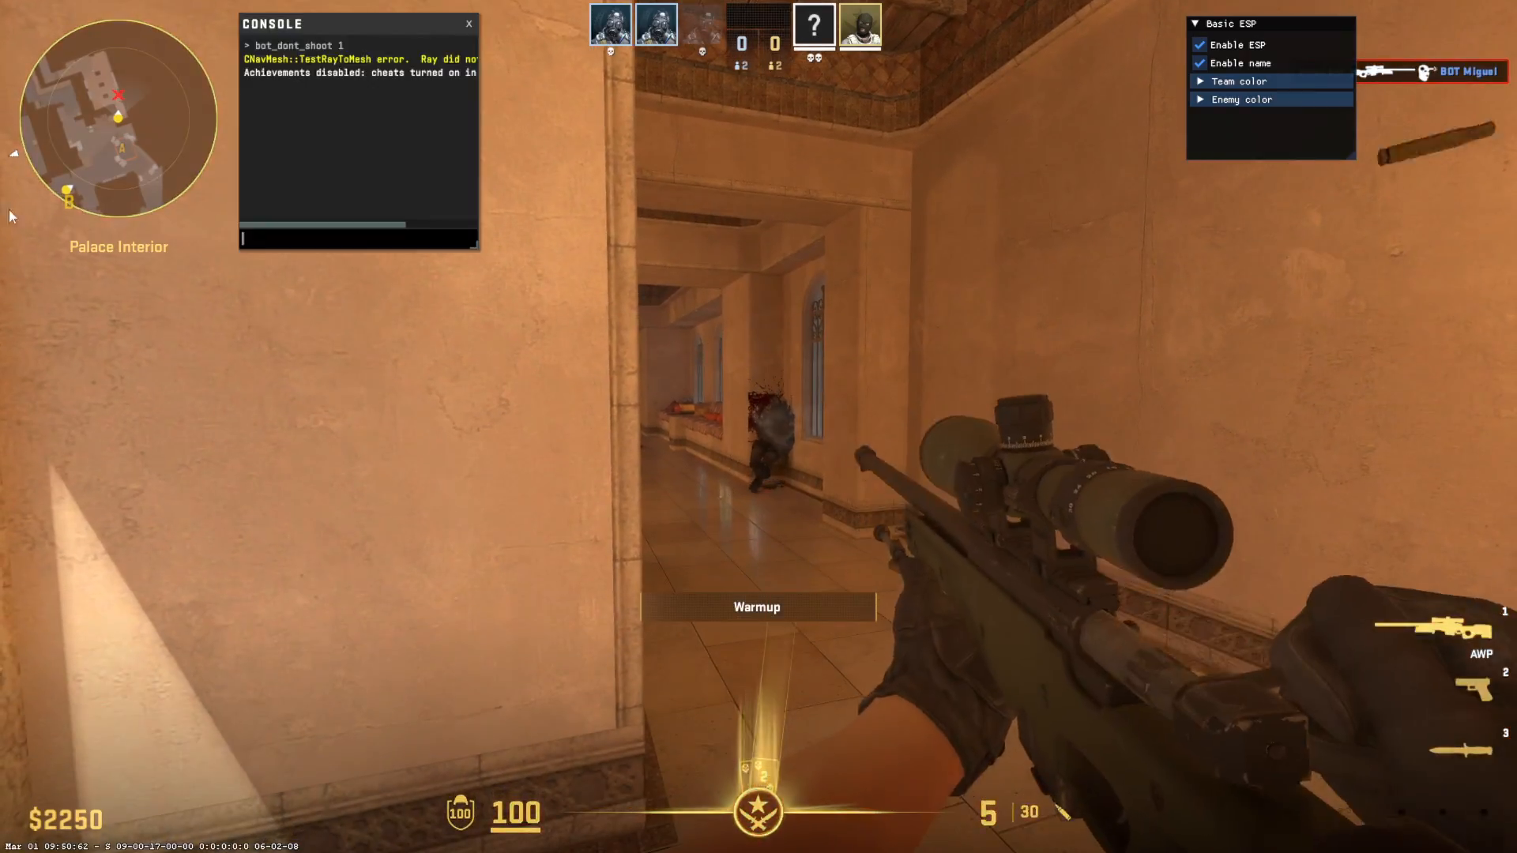
right_click(759, 426)
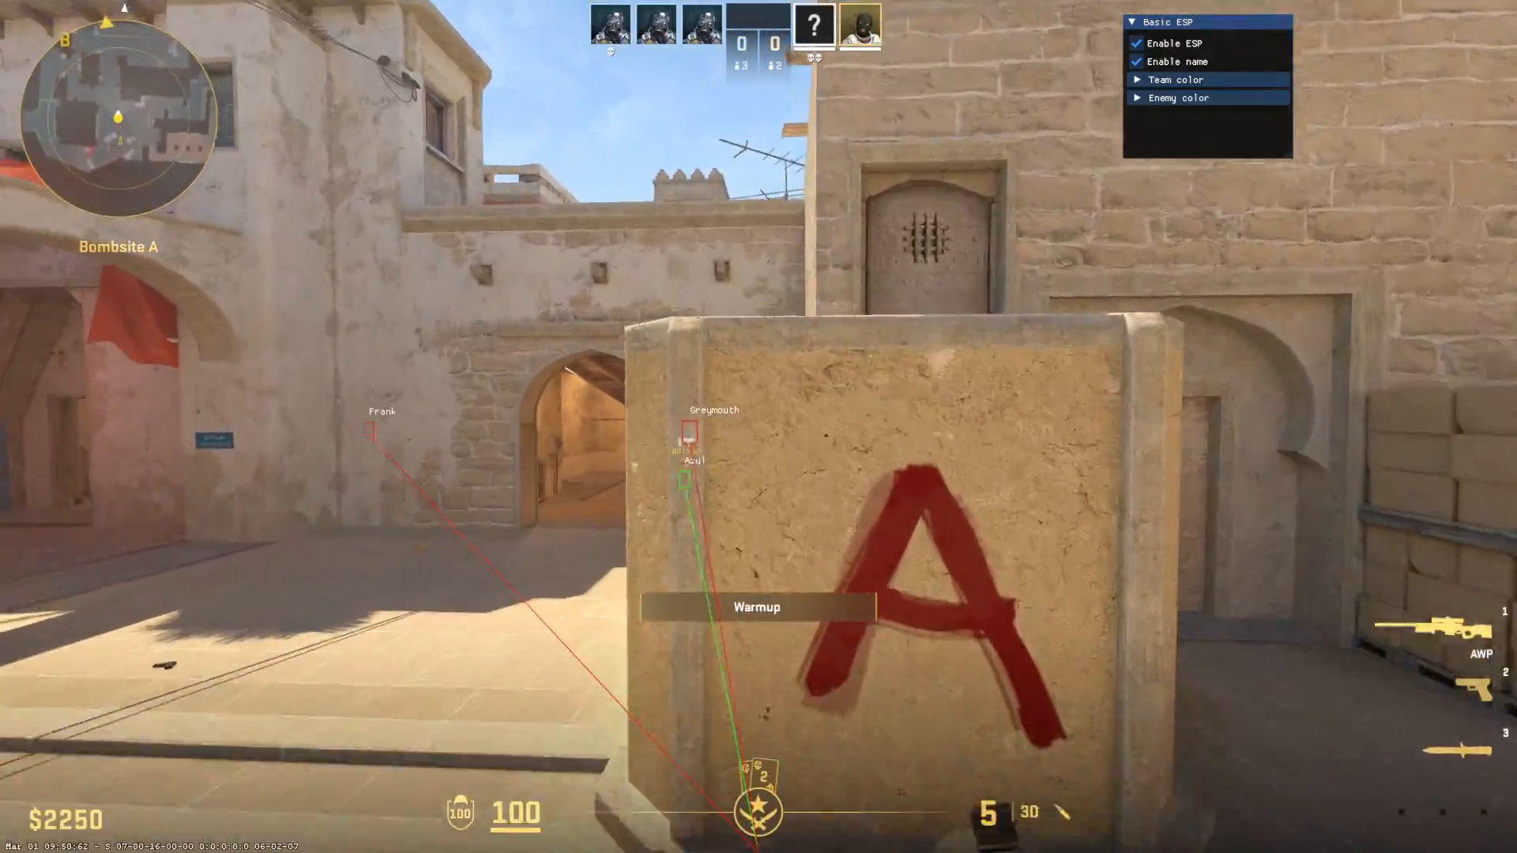
right_click(758, 427)
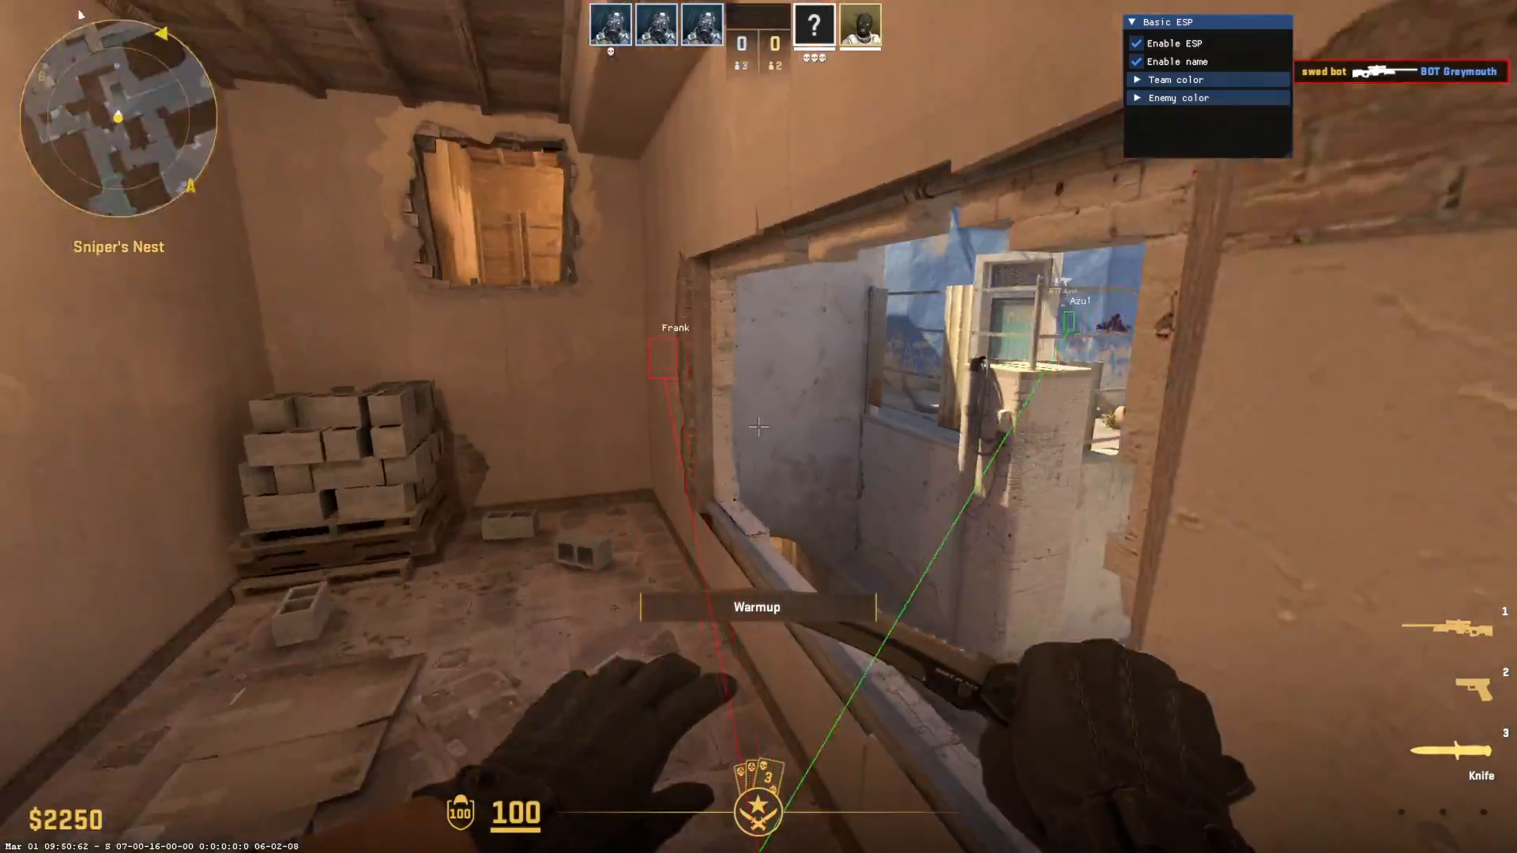
right_click(758, 426)
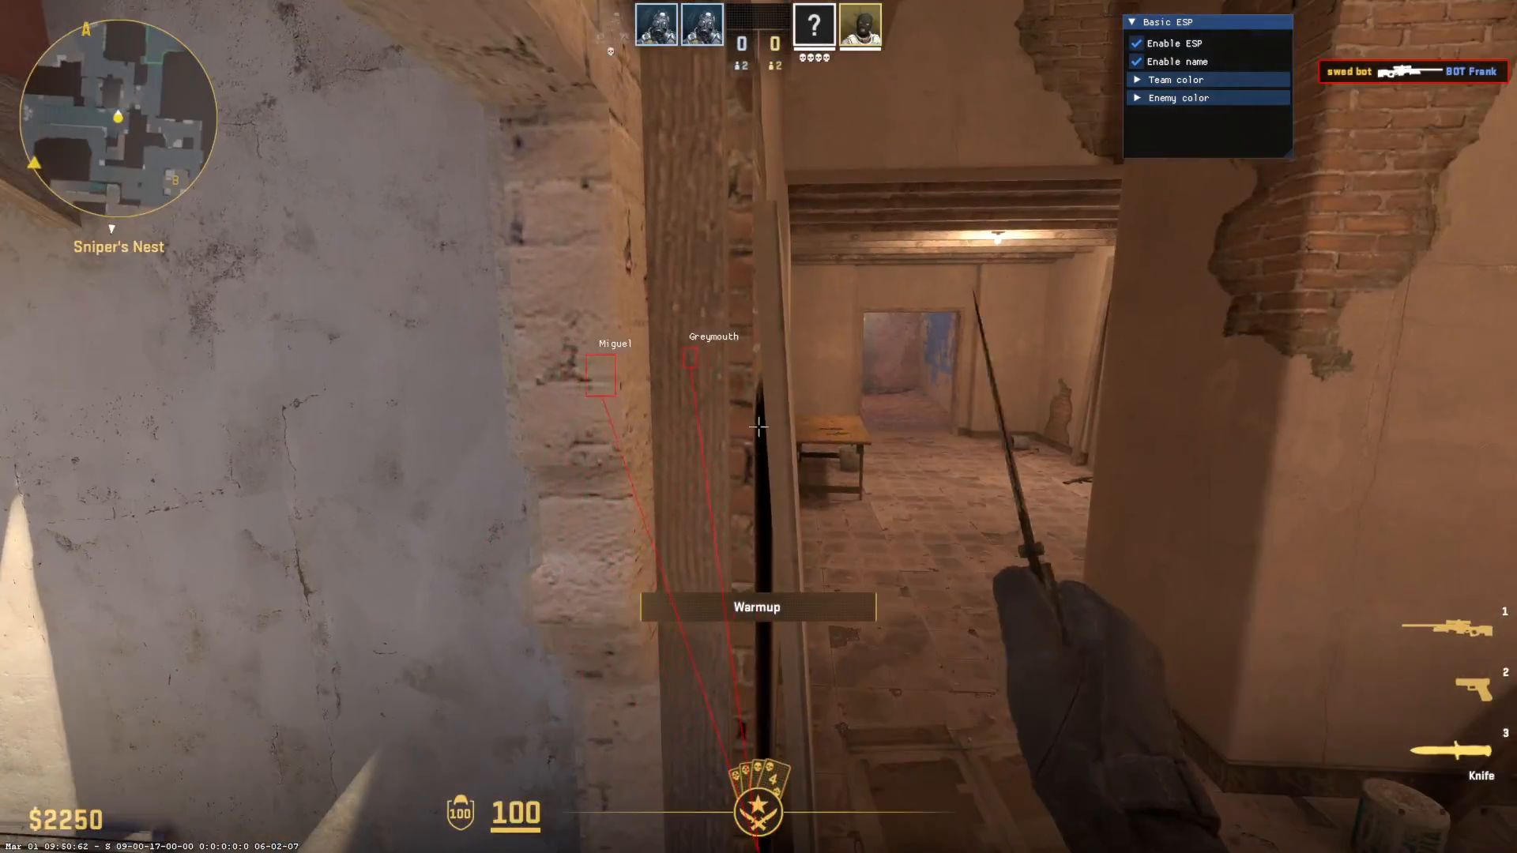
mouse_move(758, 428)
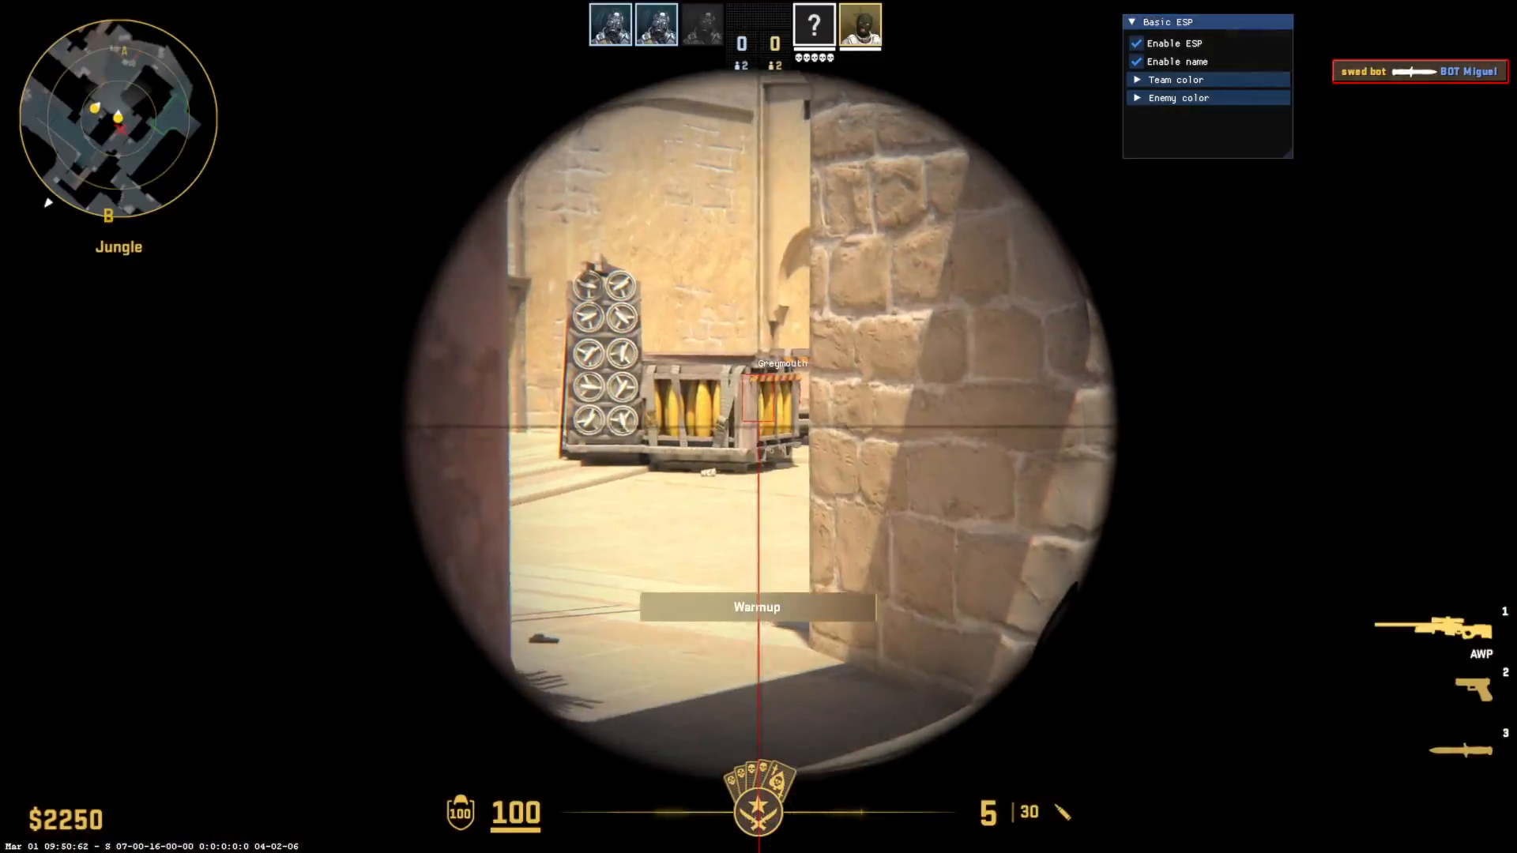
mouse_move(757, 427)
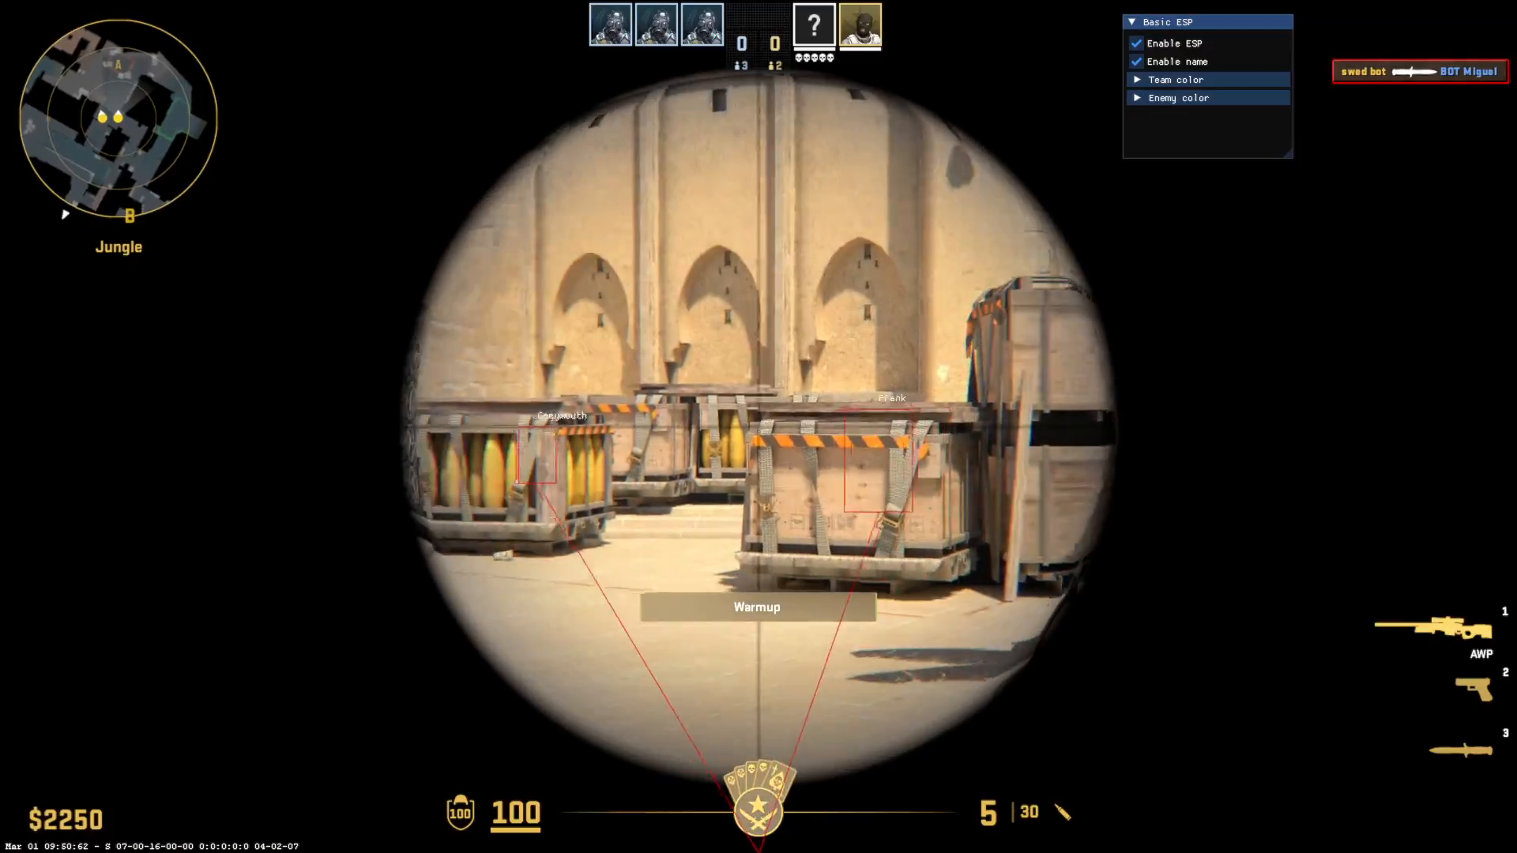